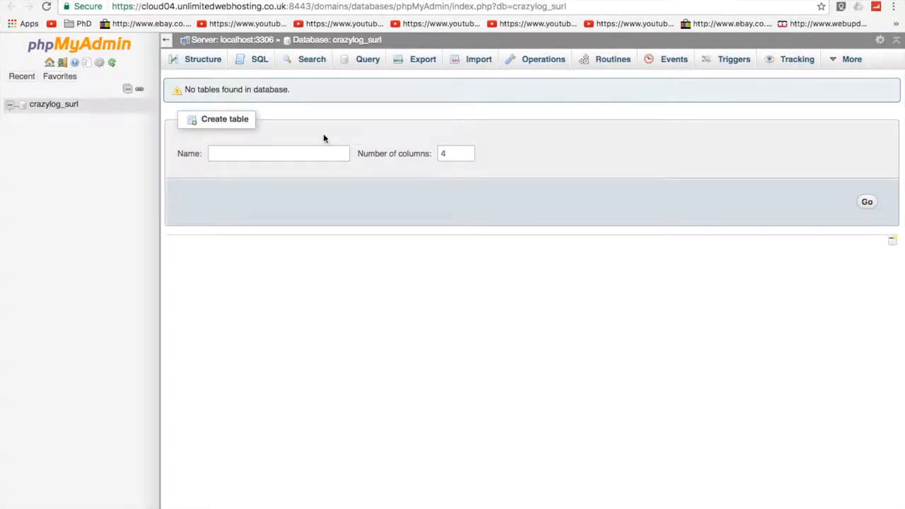
pyautogui.moveTo(68, 112)
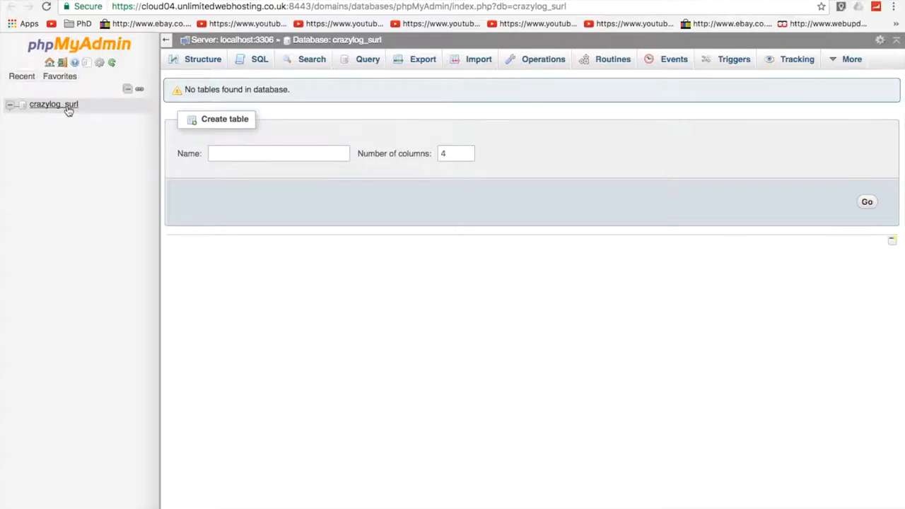
pyautogui.moveTo(82, 113)
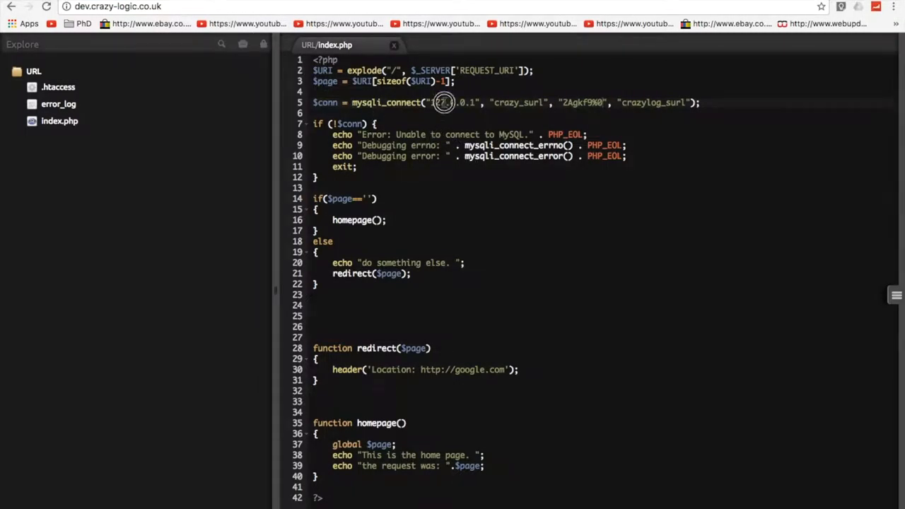
# - Start the three-column url table and define surlid as SMALLINT with A_I primary index
pyautogui.click(662, 113)
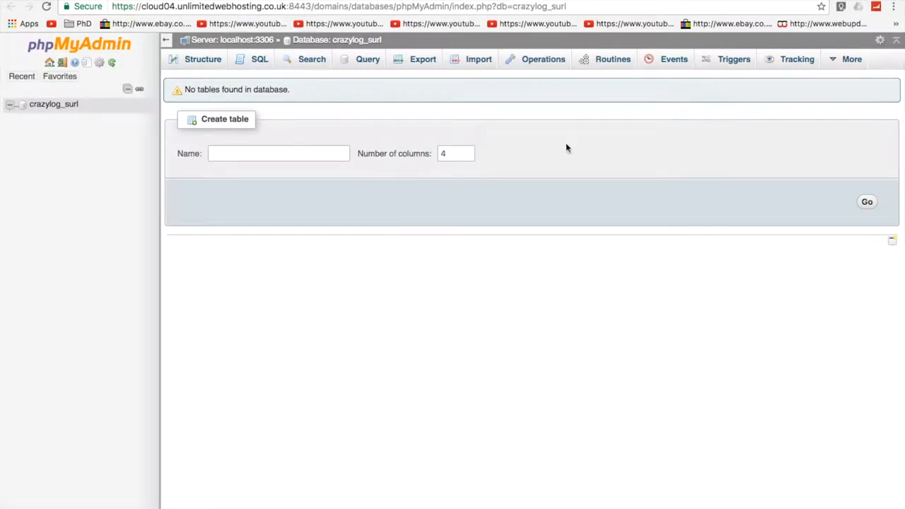
pyautogui.moveTo(484, 167)
pyautogui.write('url')
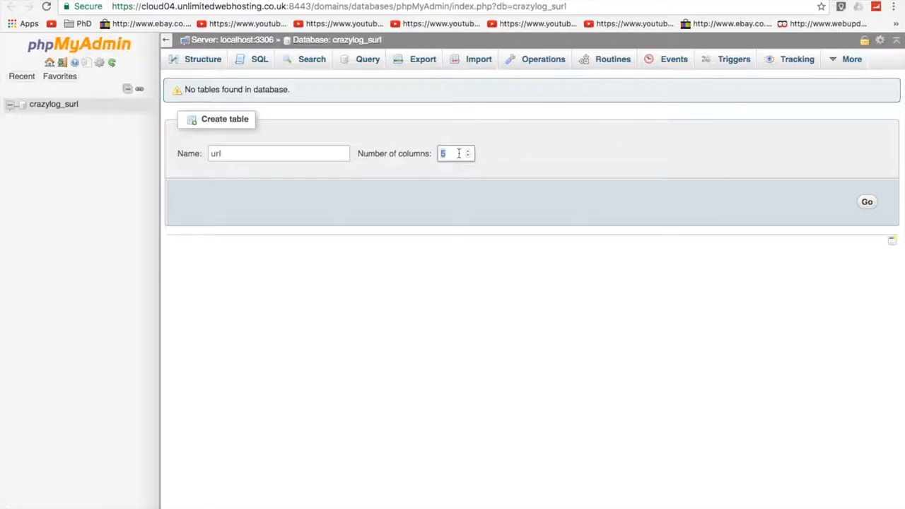
pyautogui.click(868, 201)
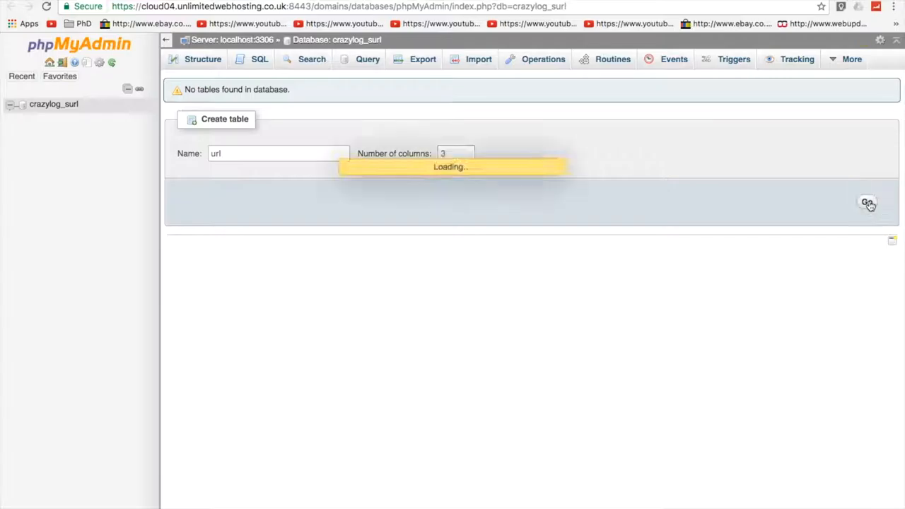
pyautogui.click(869, 202)
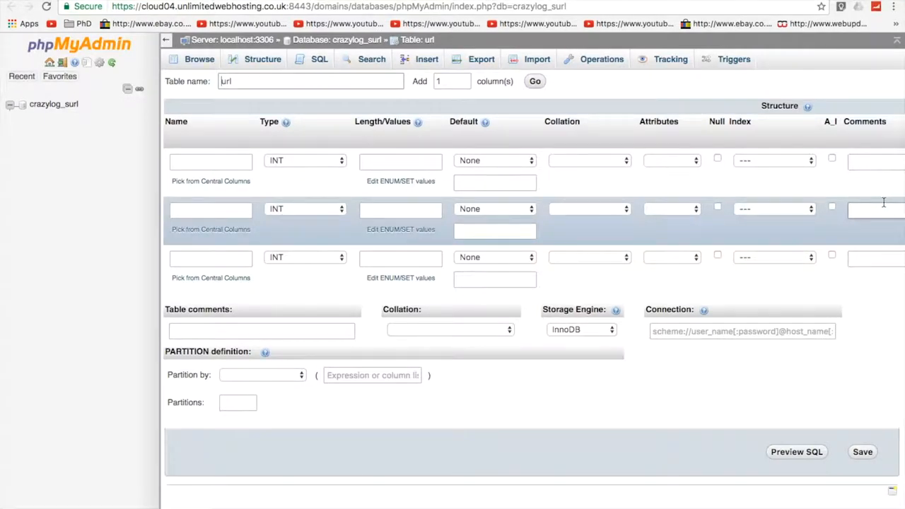
pyautogui.click(304, 160)
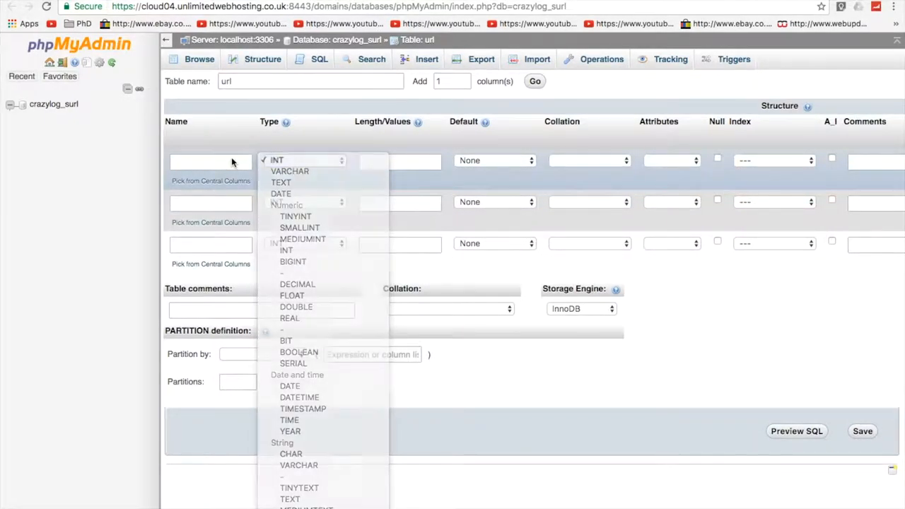
pyautogui.write('su')
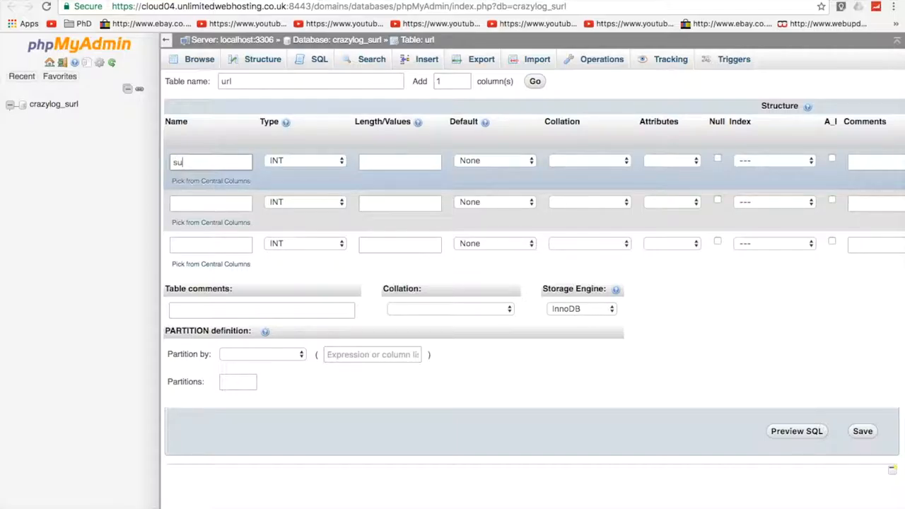
pyautogui.write('rlid')
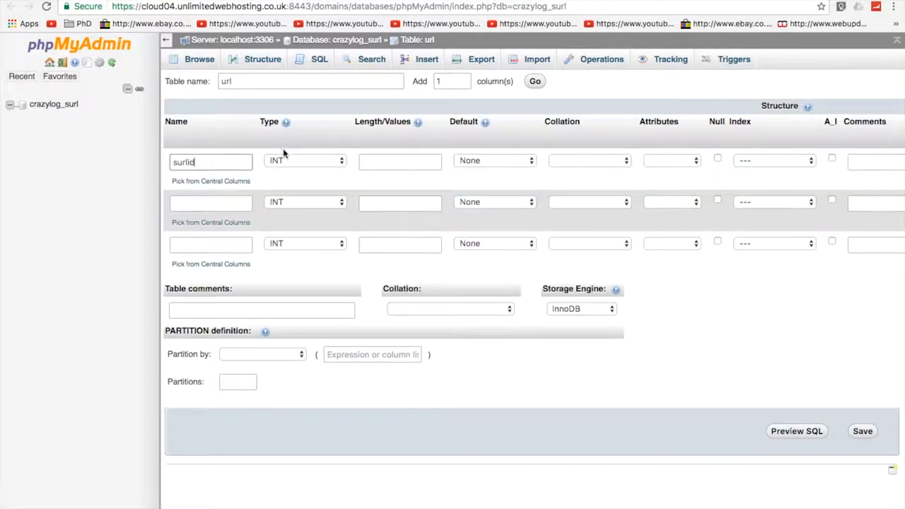
pyautogui.click(304, 160)
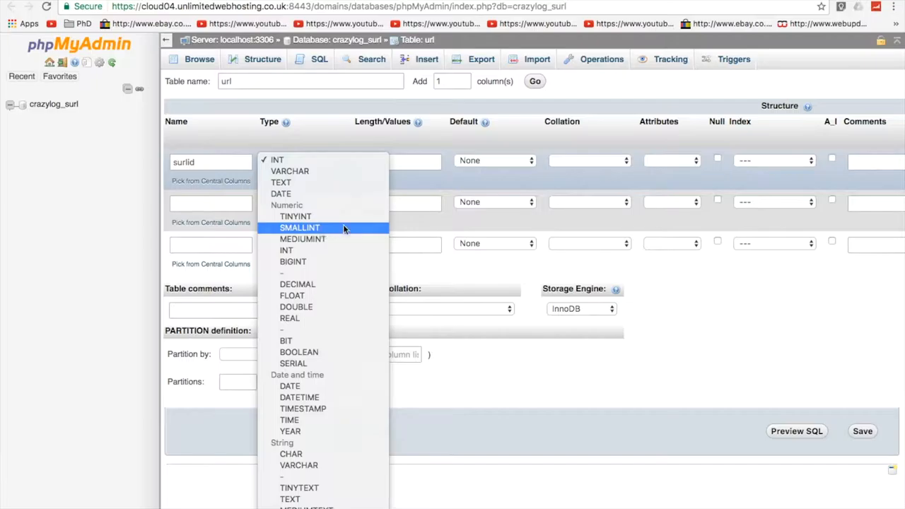
pyautogui.click(300, 226)
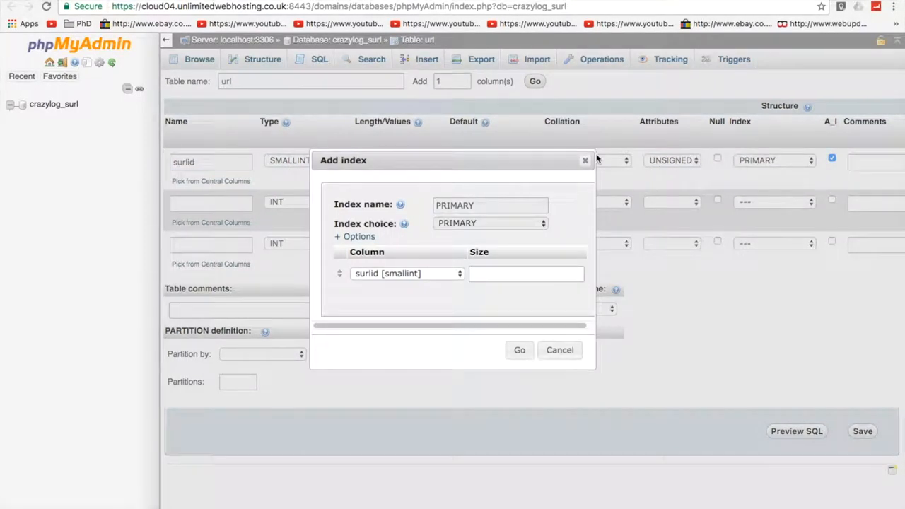
pyautogui.click(585, 160)
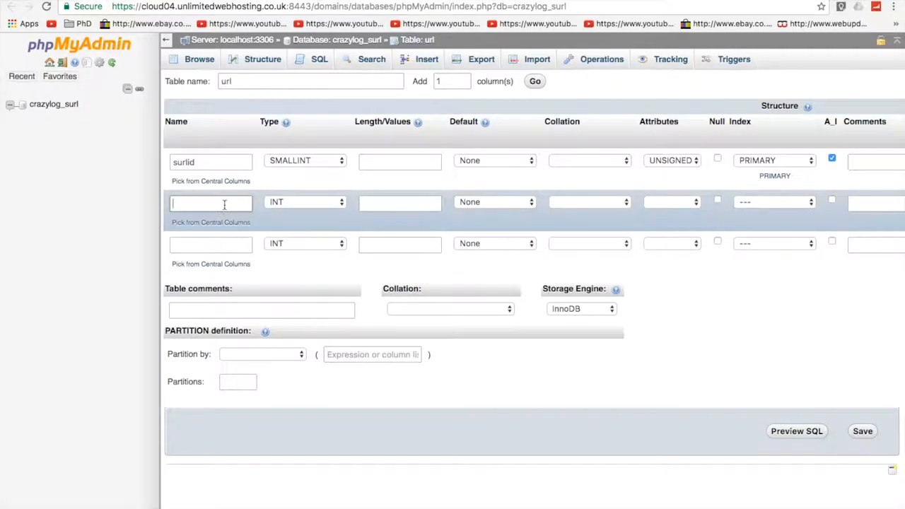
# - Define url as VARCHAR(500) and shortcode as VARCHAR(50)
pyautogui.click(304, 201)
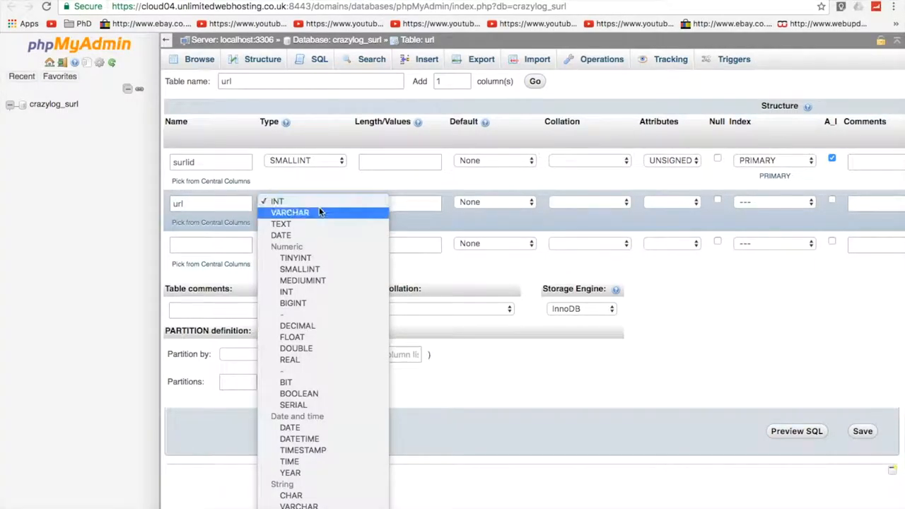
pyautogui.click(288, 212)
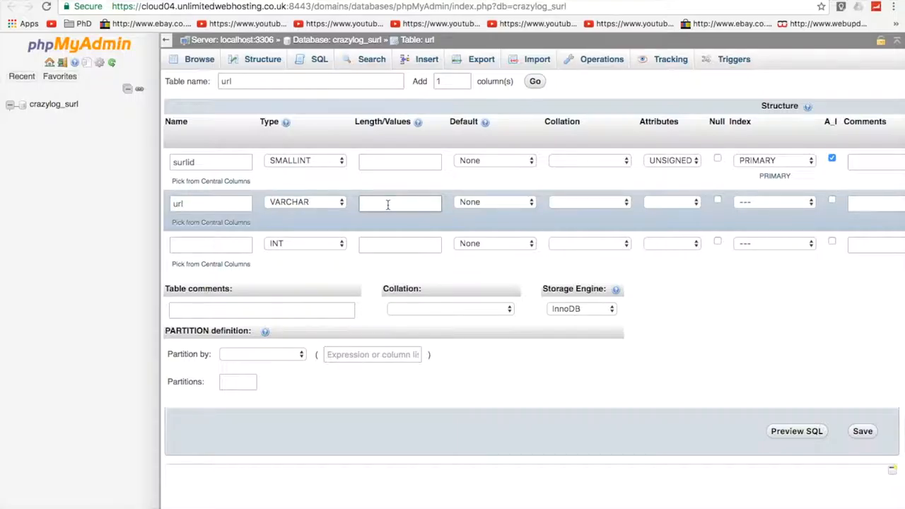
pyautogui.write('500')
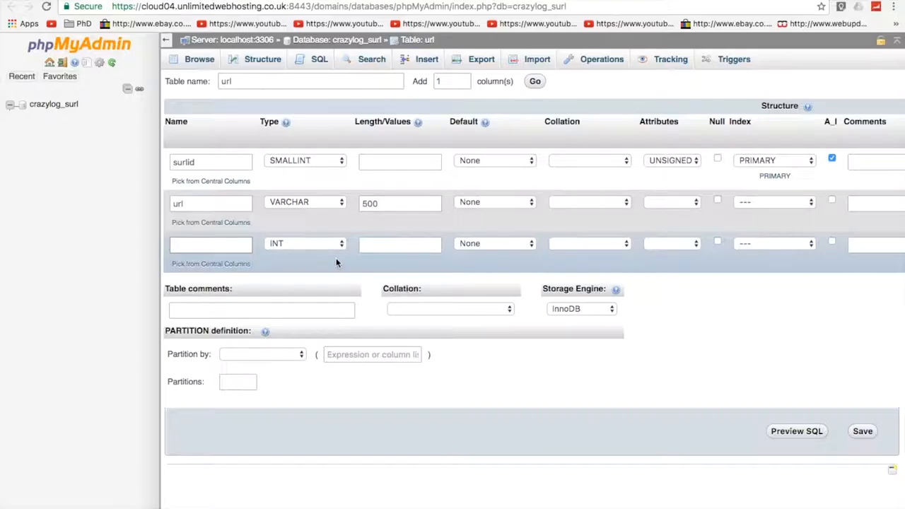
pyautogui.write('s')
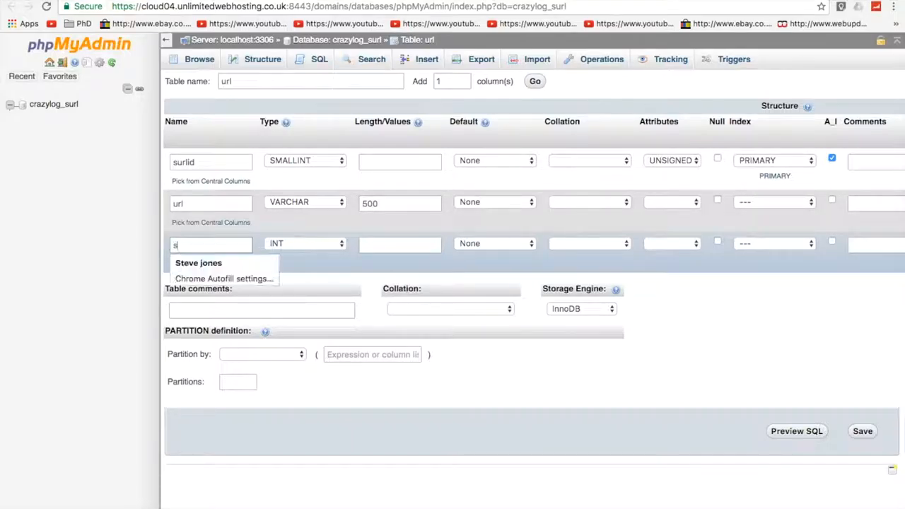
pyautogui.write('hortcode')
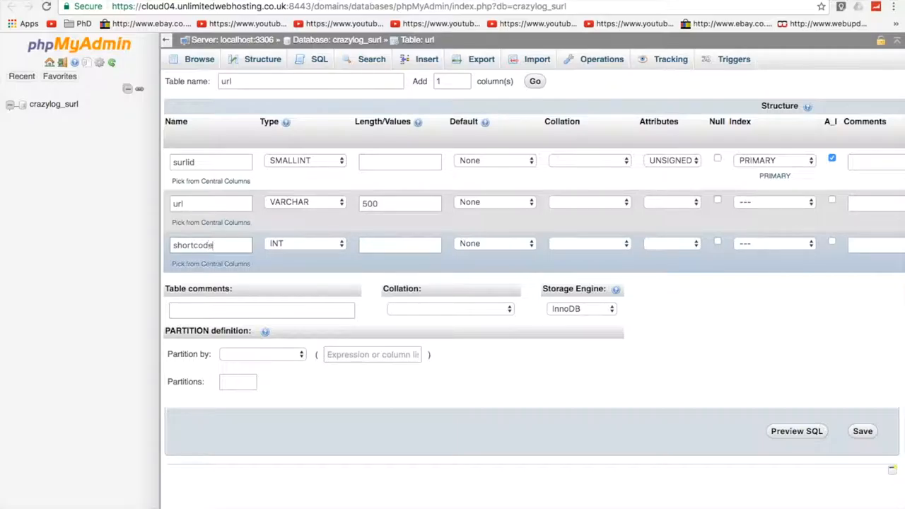
pyautogui.click(304, 243)
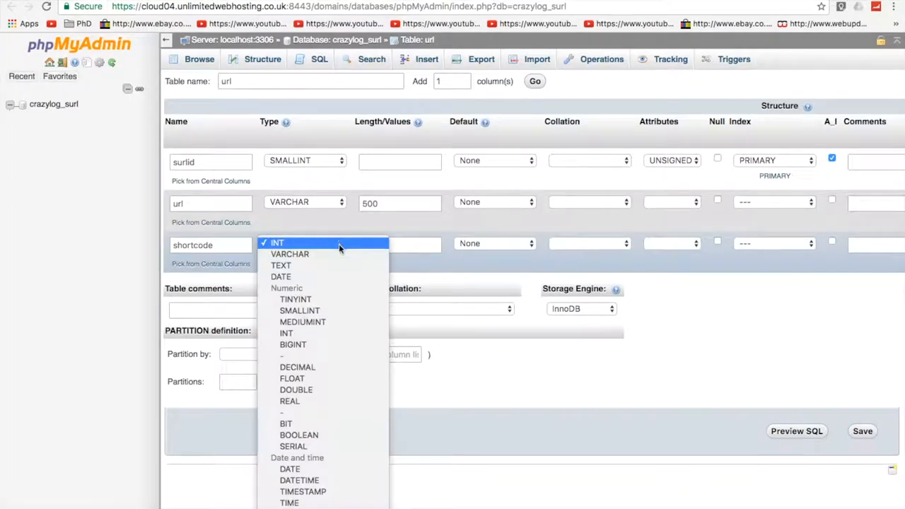
pyautogui.click(290, 253)
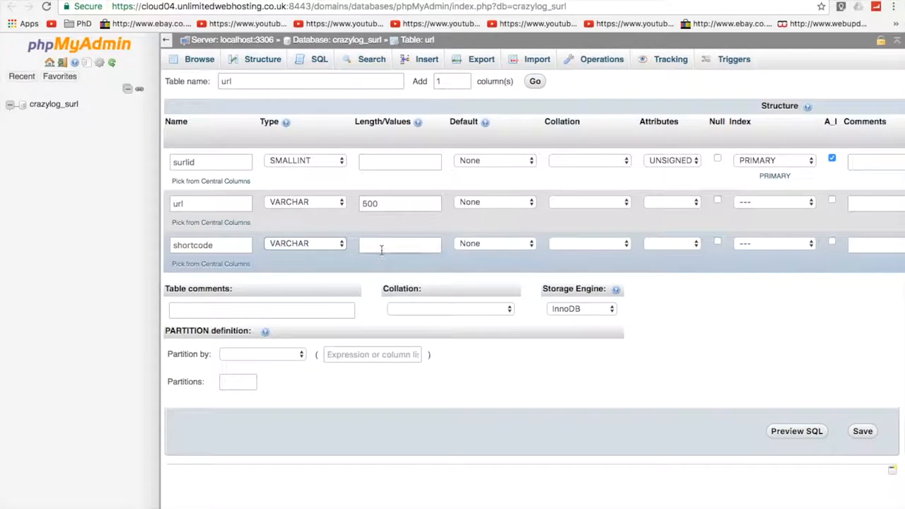
pyautogui.write('50')
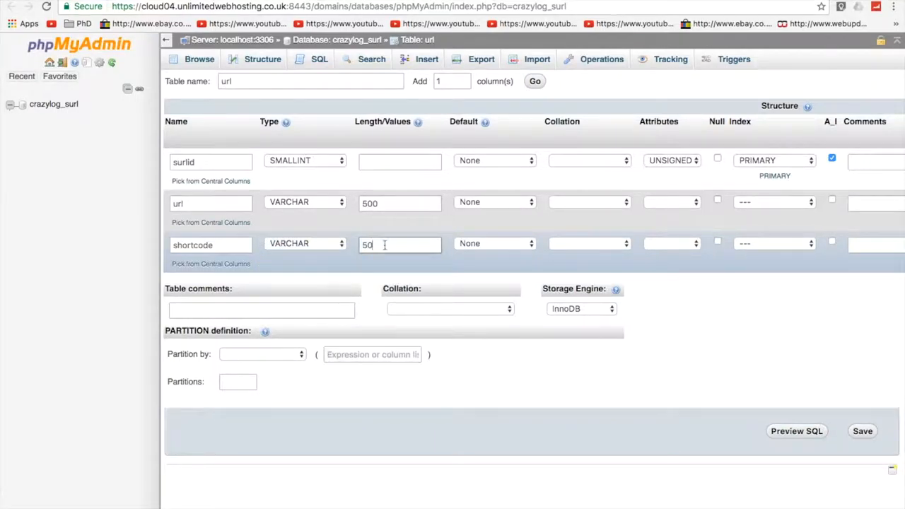
pyautogui.moveTo(380, 277)
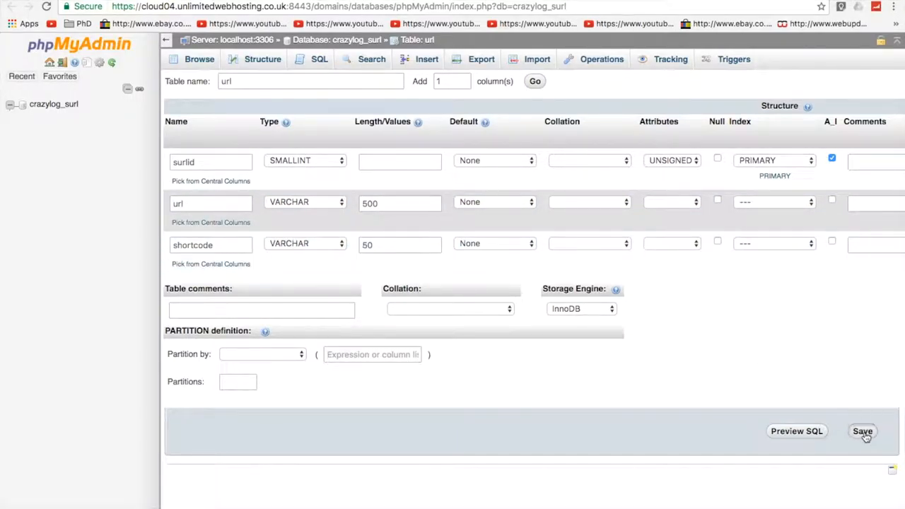
# - Save the new url table and go to its Insert form
pyautogui.click(863, 431)
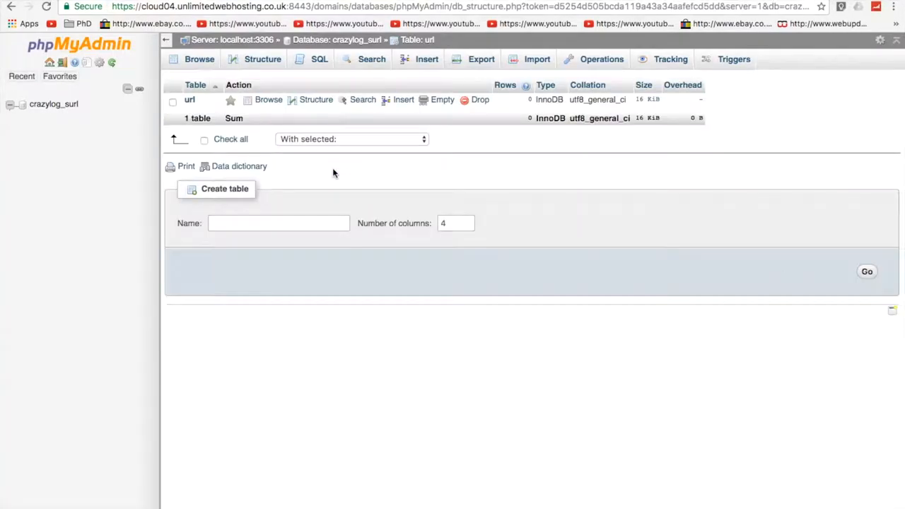
pyautogui.click(263, 59)
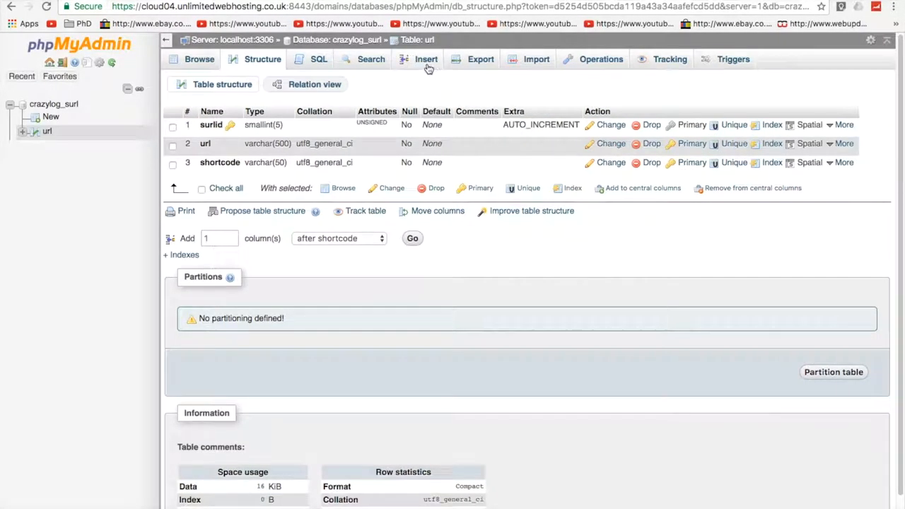
pyautogui.click(427, 60)
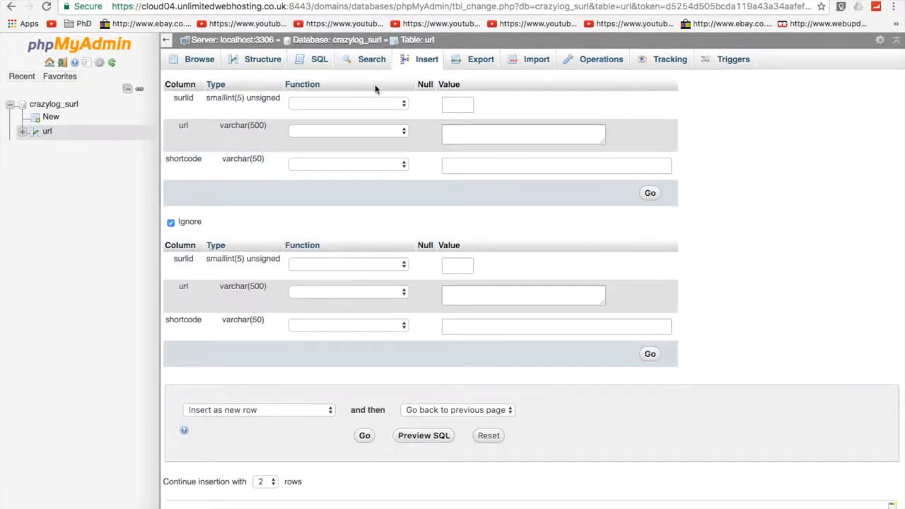
pyautogui.click(523, 134)
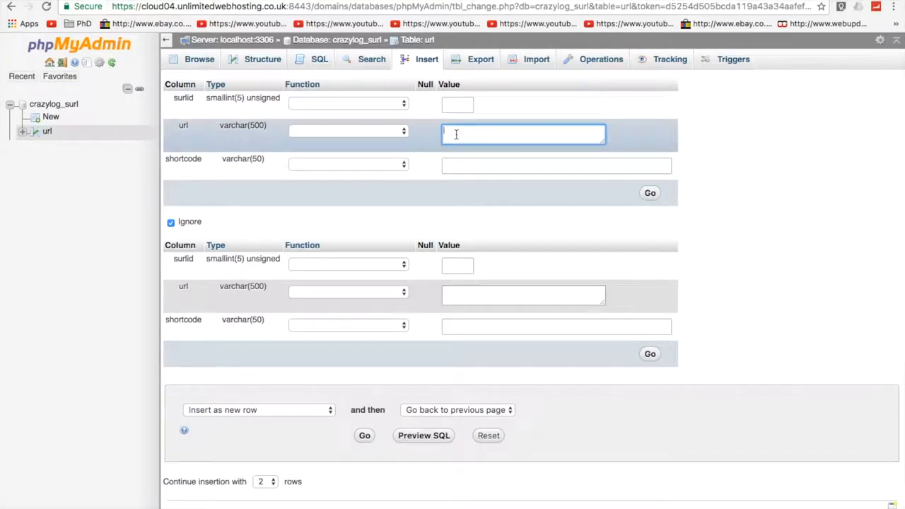
pyautogui.write('h')
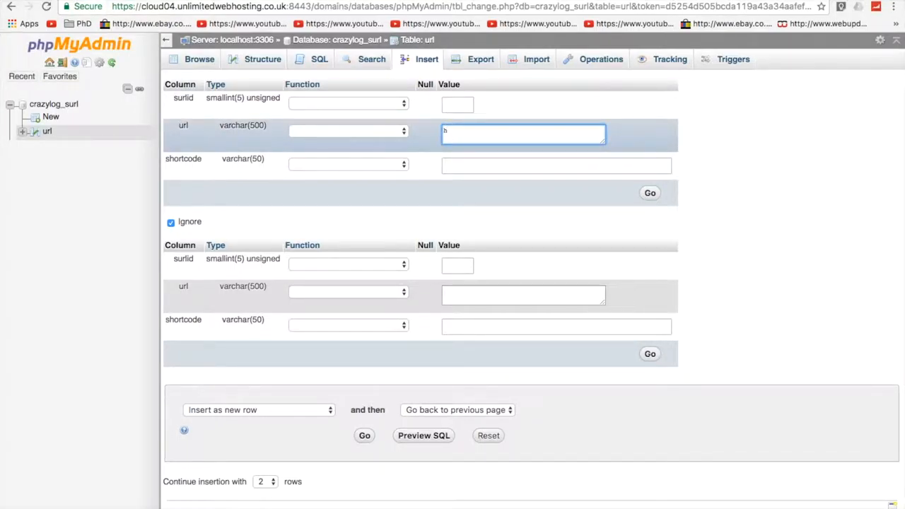
pyautogui.write('http')
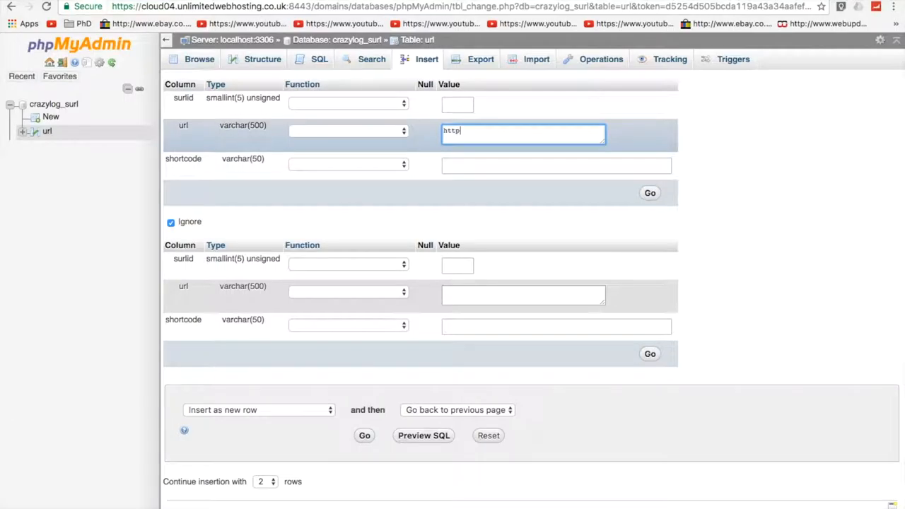
pyautogui.write('://')
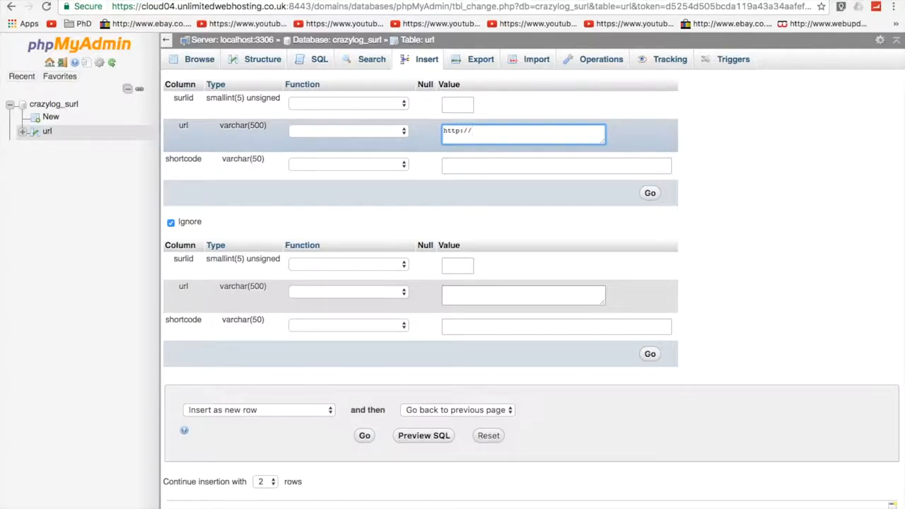
pyautogui.write('googl')
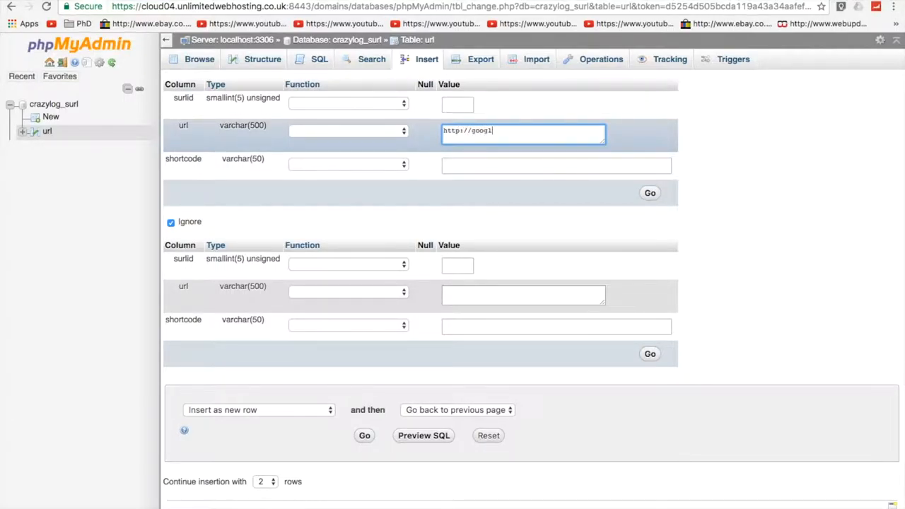
pyautogui.write('e.com')
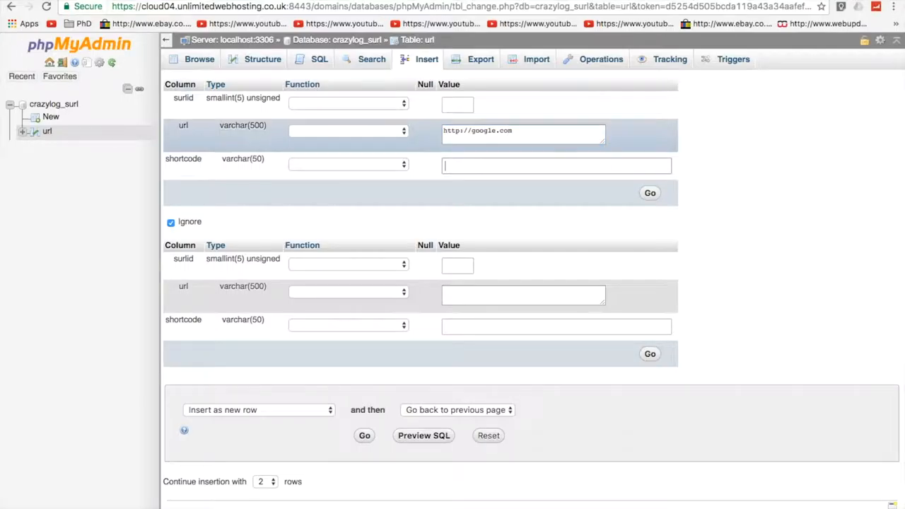
pyautogui.write('google')
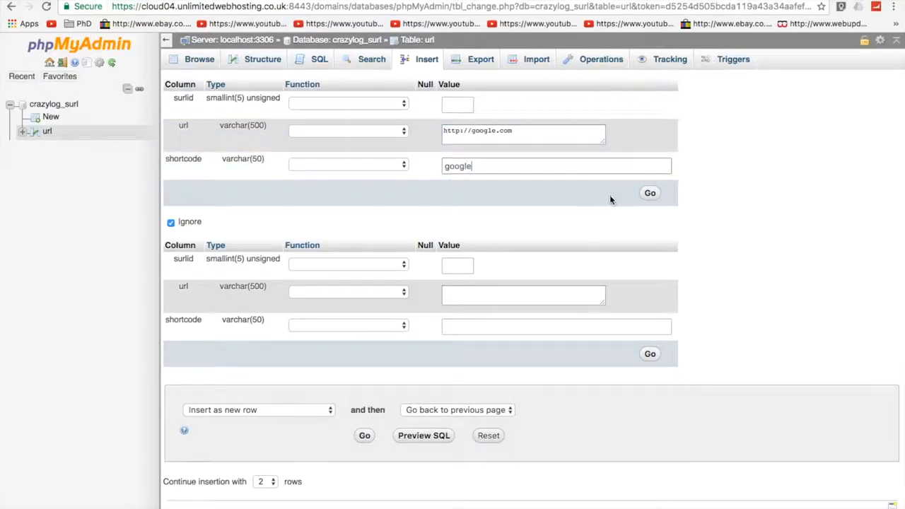
pyautogui.click(649, 192)
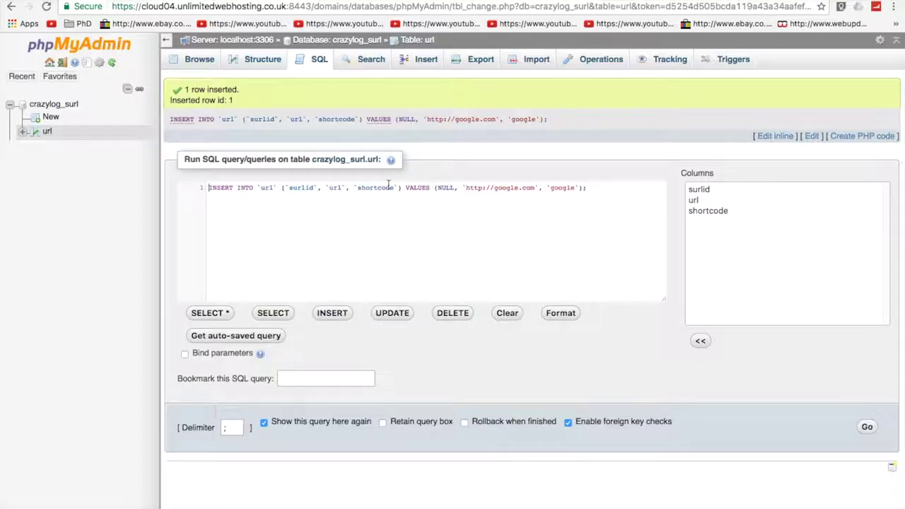
pyautogui.click(867, 427)
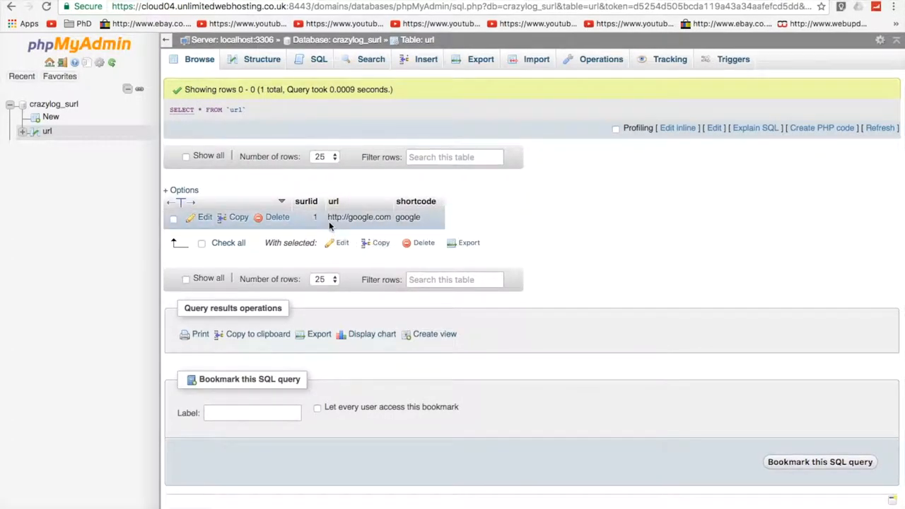
pyautogui.moveTo(480, 179)
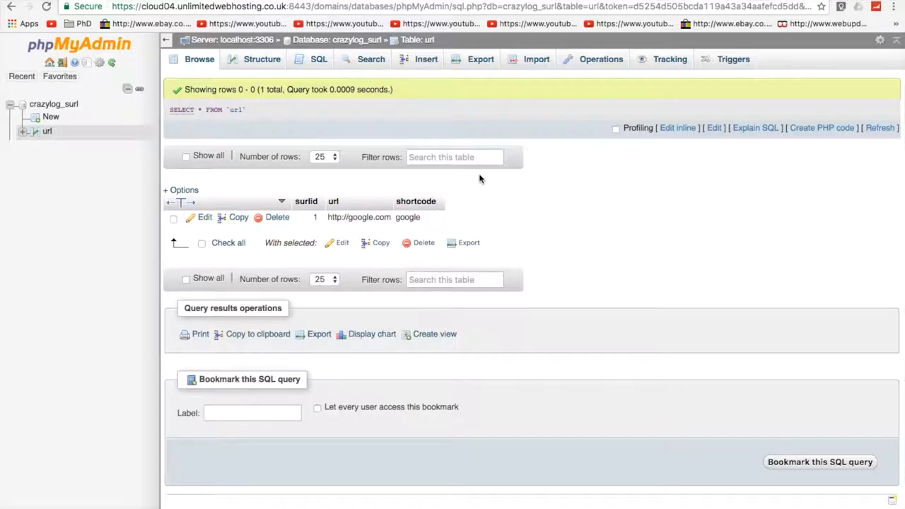
pyautogui.click(240, 3)
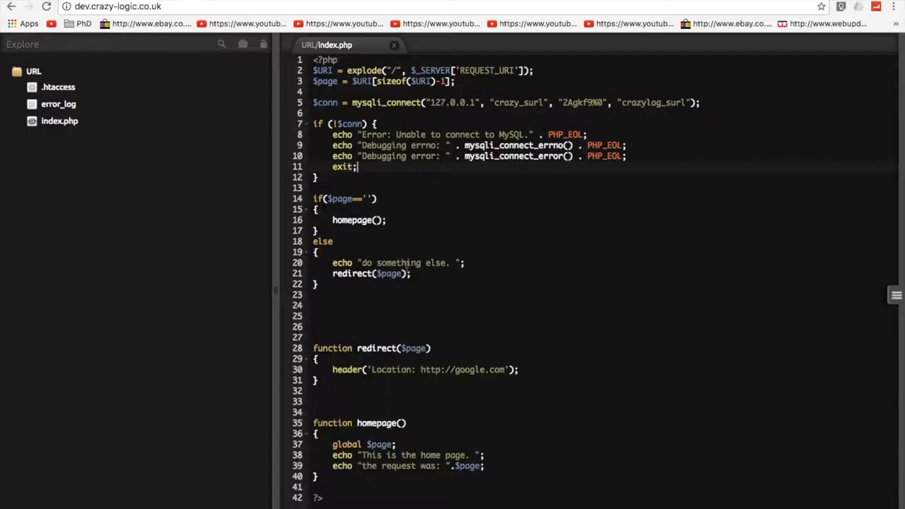
pyautogui.moveTo(275, 291)
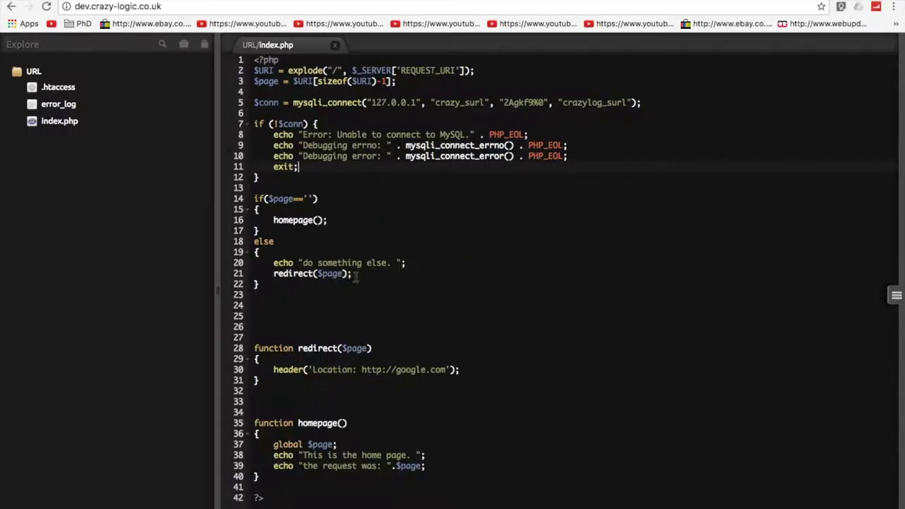
pyautogui.moveTo(328, 262)
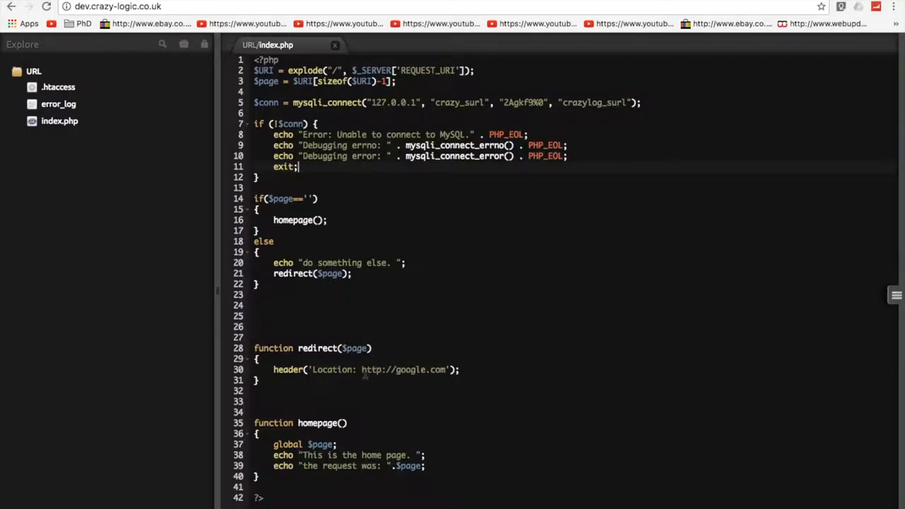
# - Comment out the google.com header line and add echo $page; then save index.php
pyautogui.write('//')
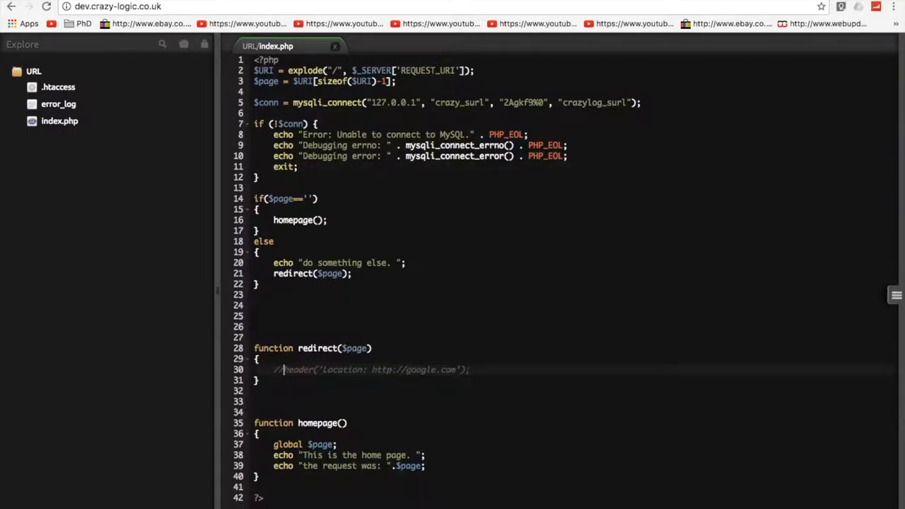
pyautogui.write('ech')
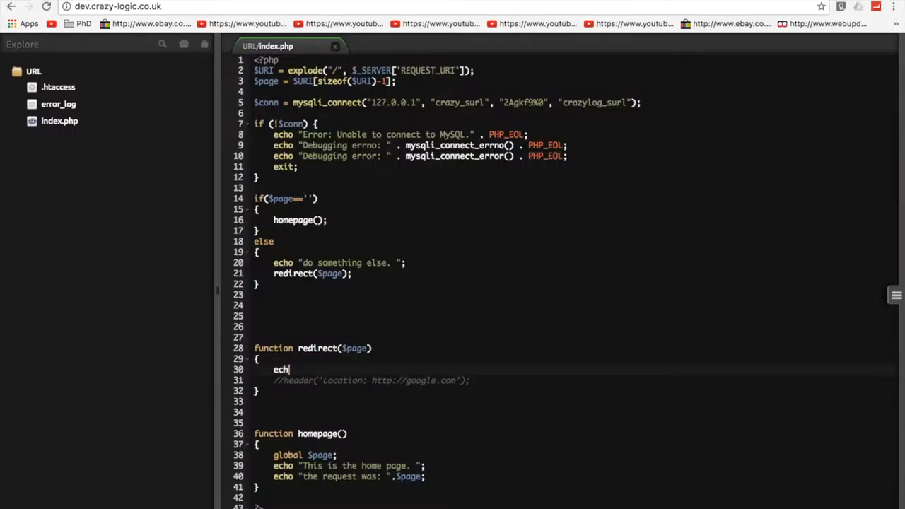
pyautogui.write('o')
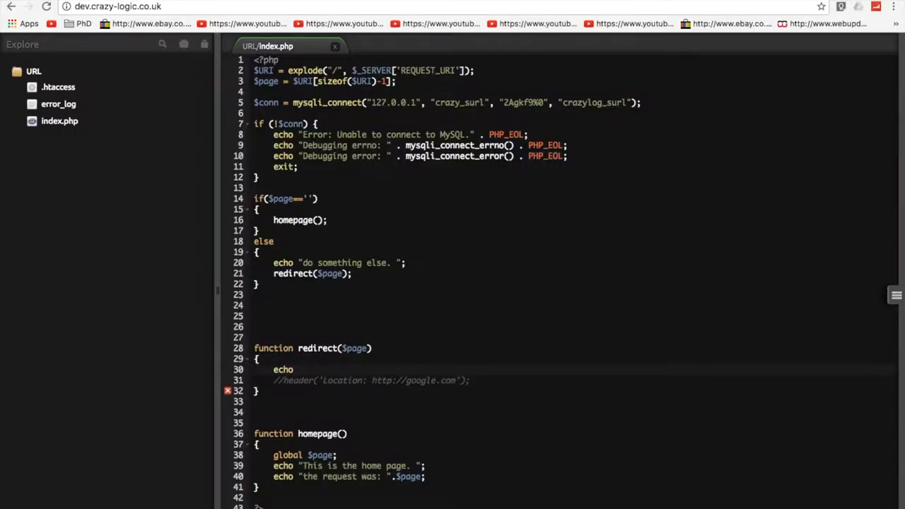
pyautogui.write('$page;')
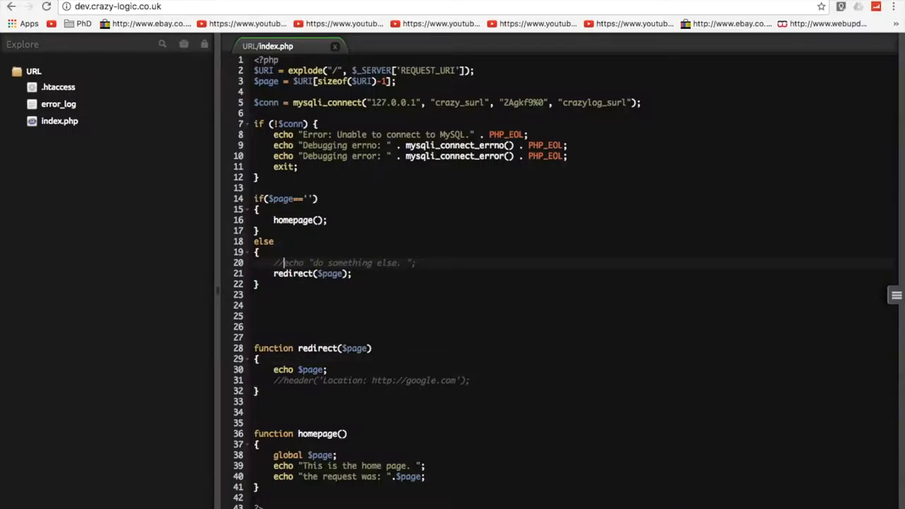
pyautogui.press('ctrl+s')
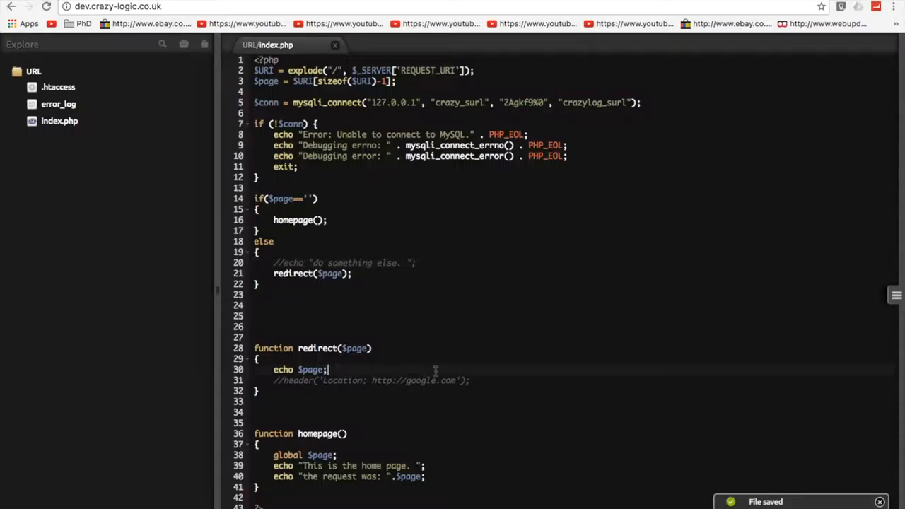
# - Add global $conn; inside the redirect function
pyautogui.press('enter')
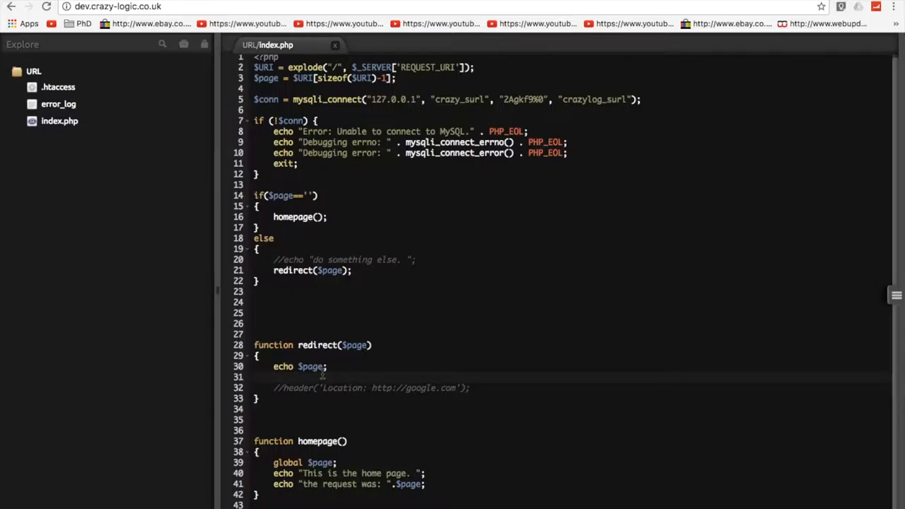
pyautogui.write('$')
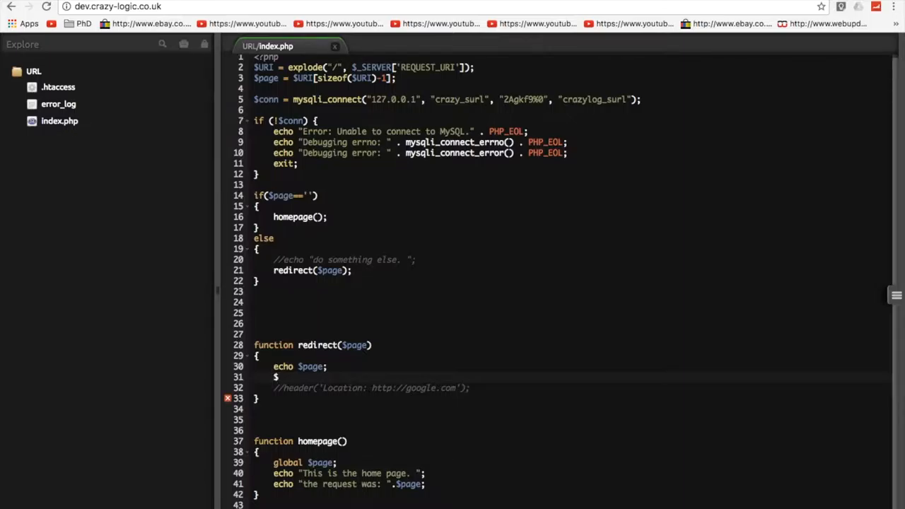
pyautogui.write('global')
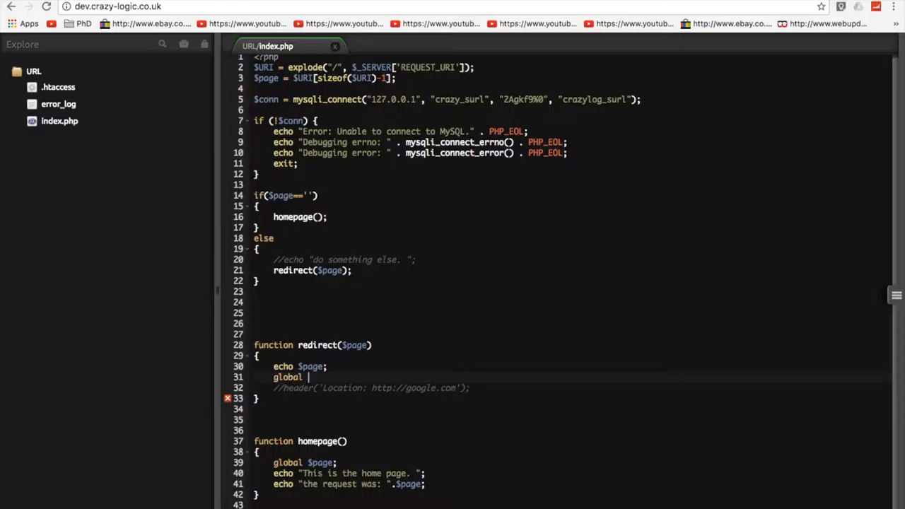
pyautogui.write('$conn')
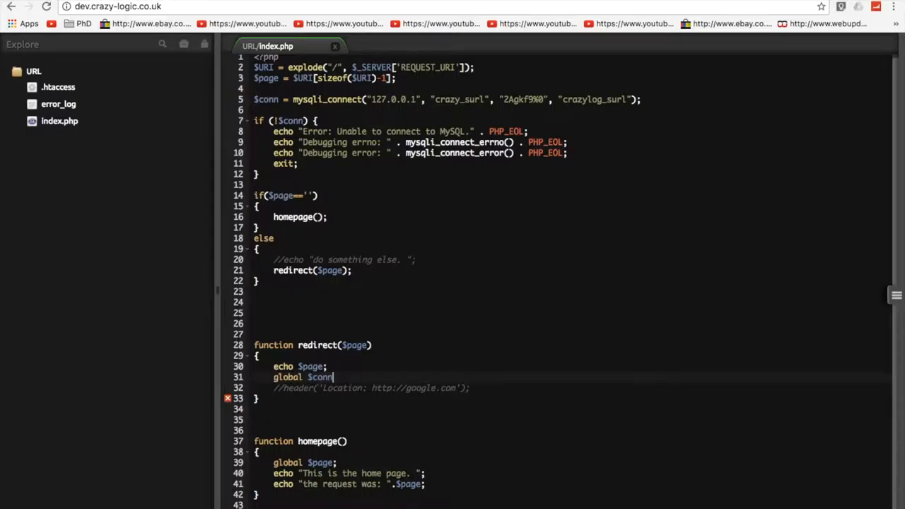
pyautogui.write(';')
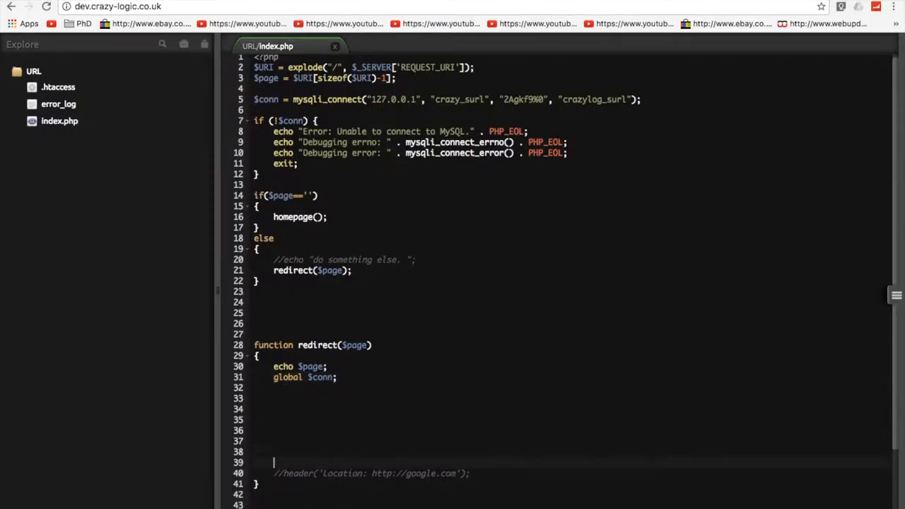
# - Begin an empty $sql = ""; assignment below it
pyautogui.scroll(-3)
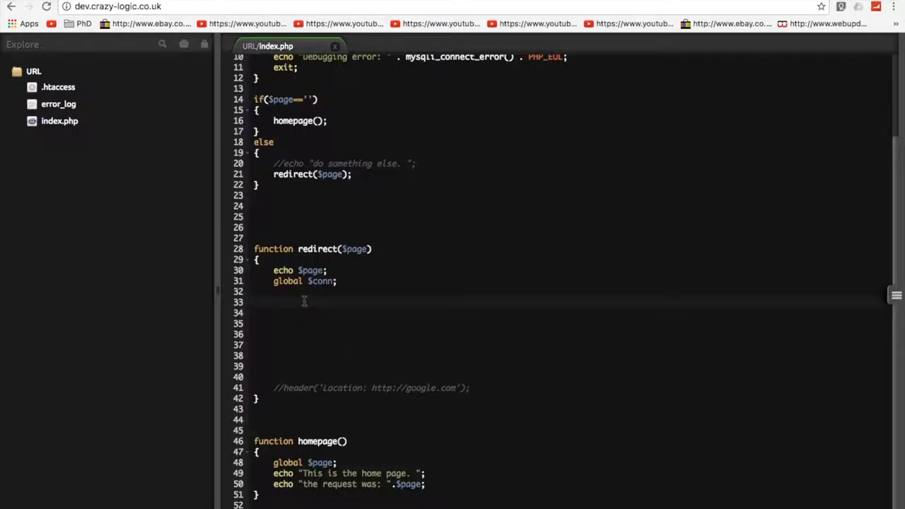
pyautogui.write('$sql')
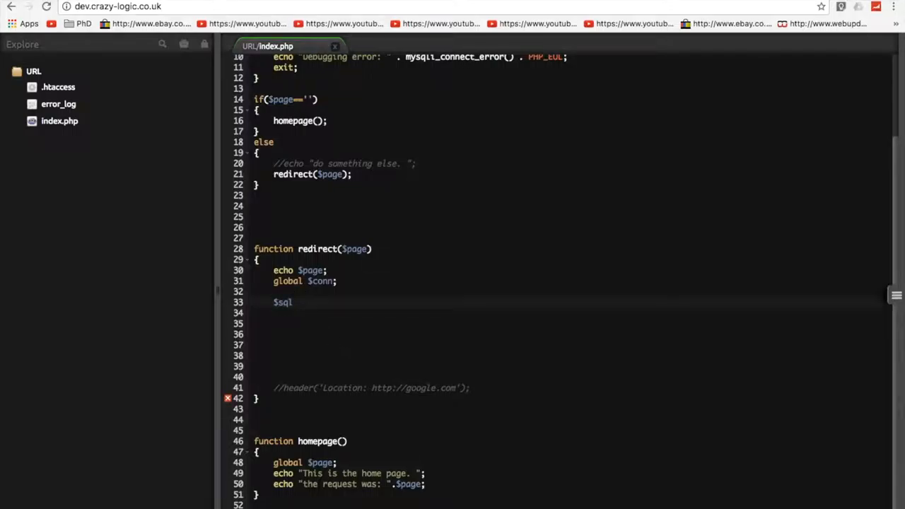
pyautogui.write('=')
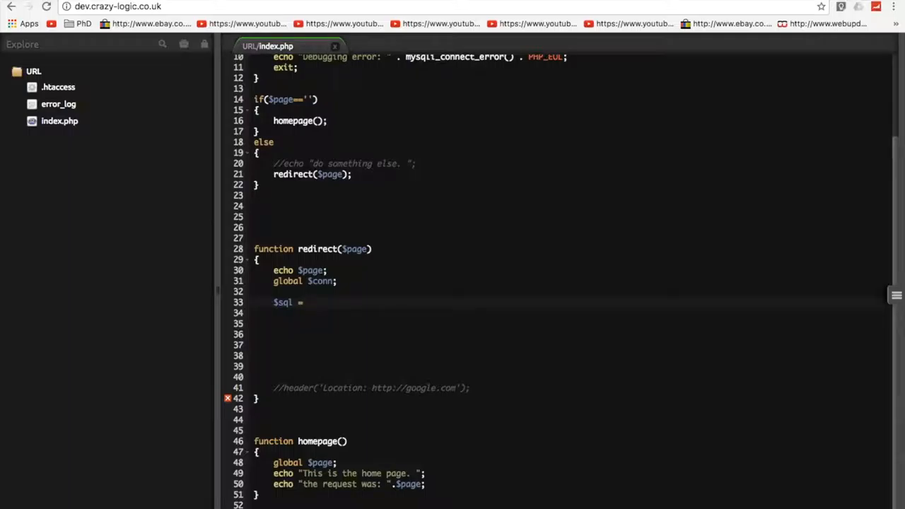
pyautogui.write(';')
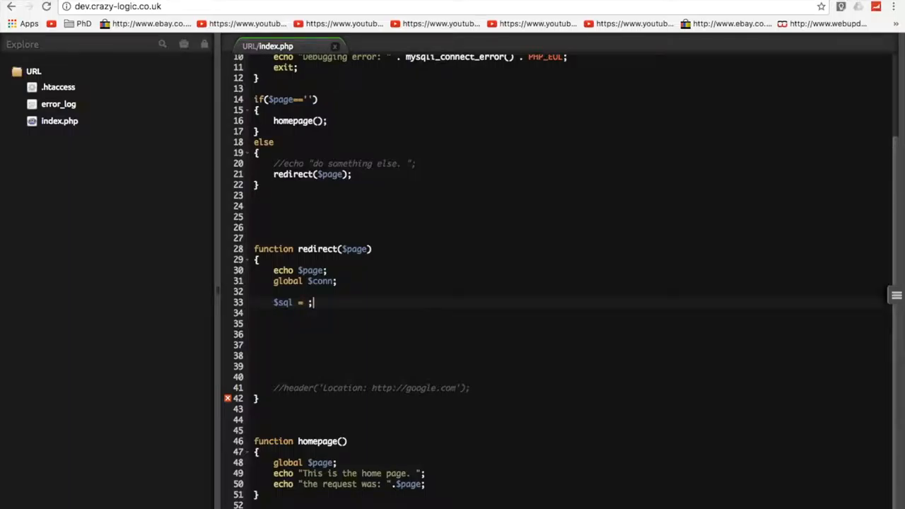
pyautogui.write('"')
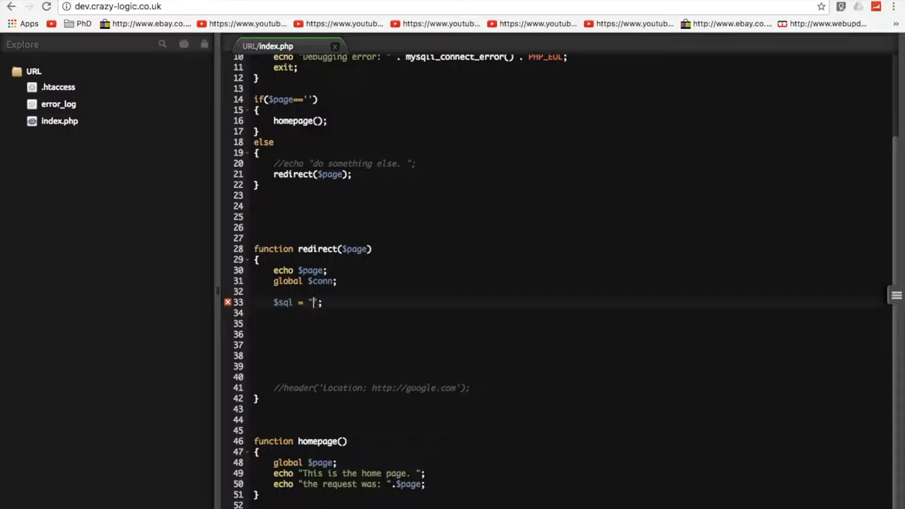
pyautogui.write('"')
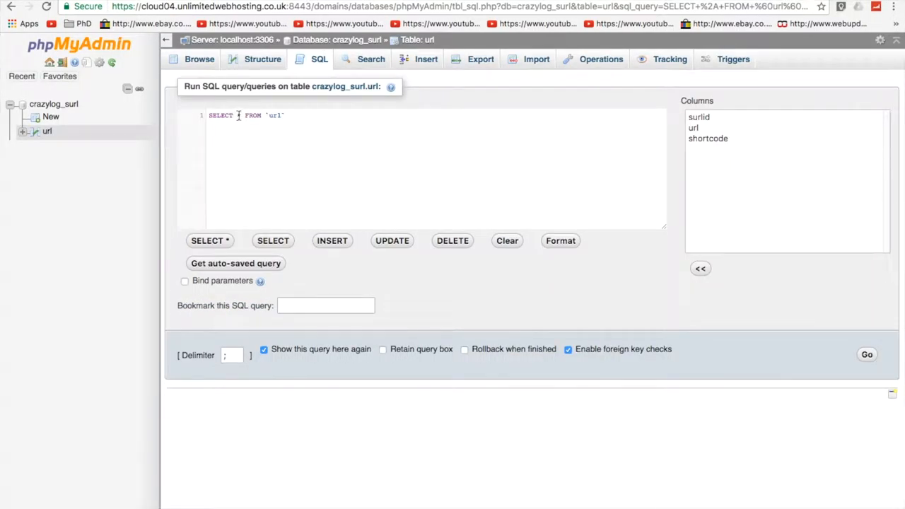
# - Run SELECT `url`,`surlid` FROM `url` where `shortcode`='google' in the SQL tab
pyautogui.write('url')
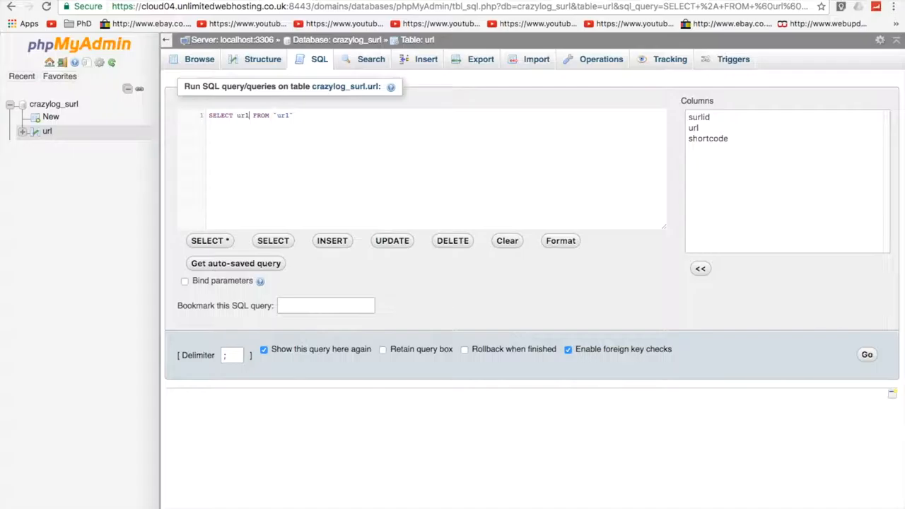
pyautogui.write(',')
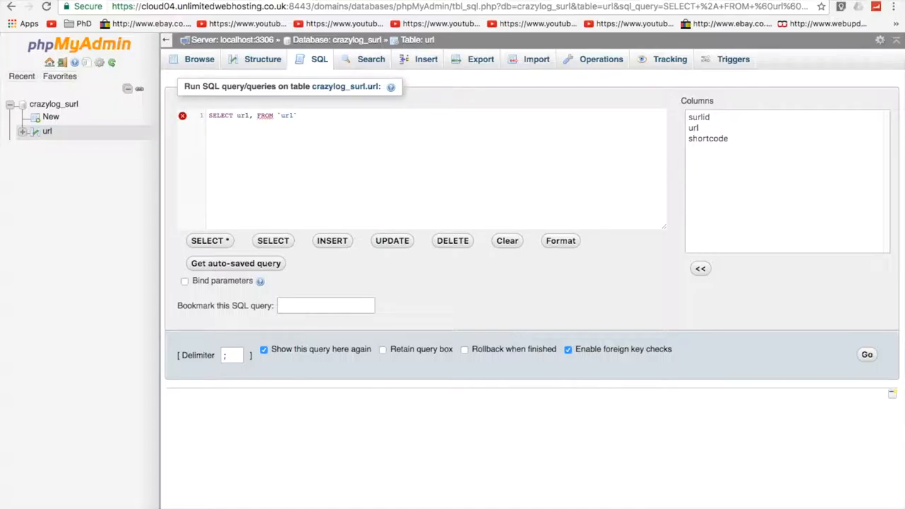
pyautogui.moveTo(671, 110)
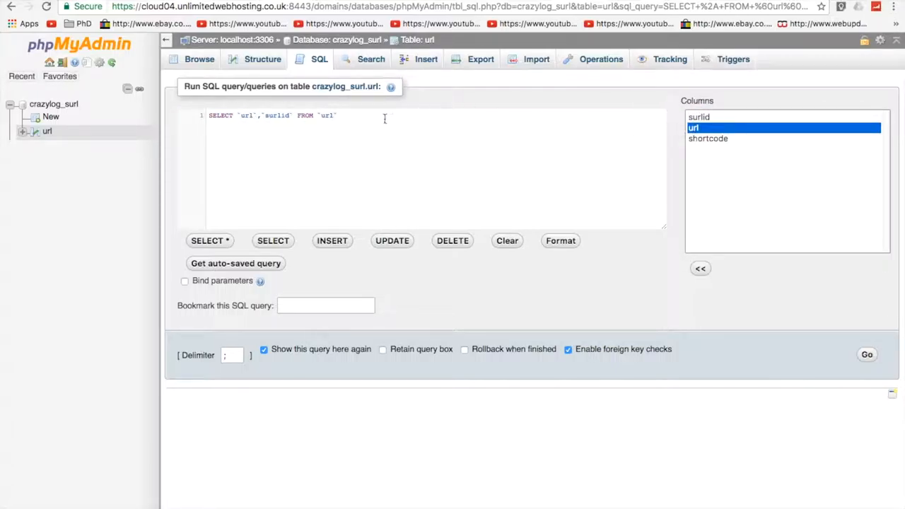
pyautogui.write('where')
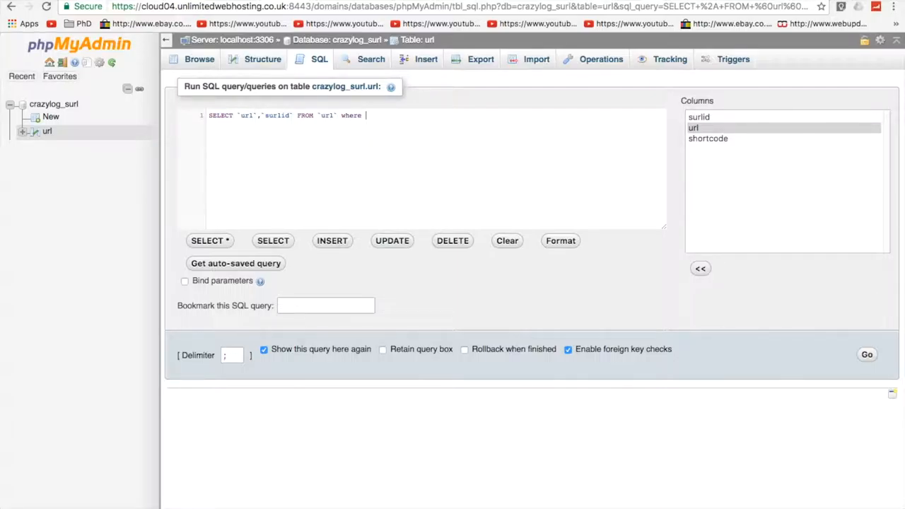
pyautogui.write("'")
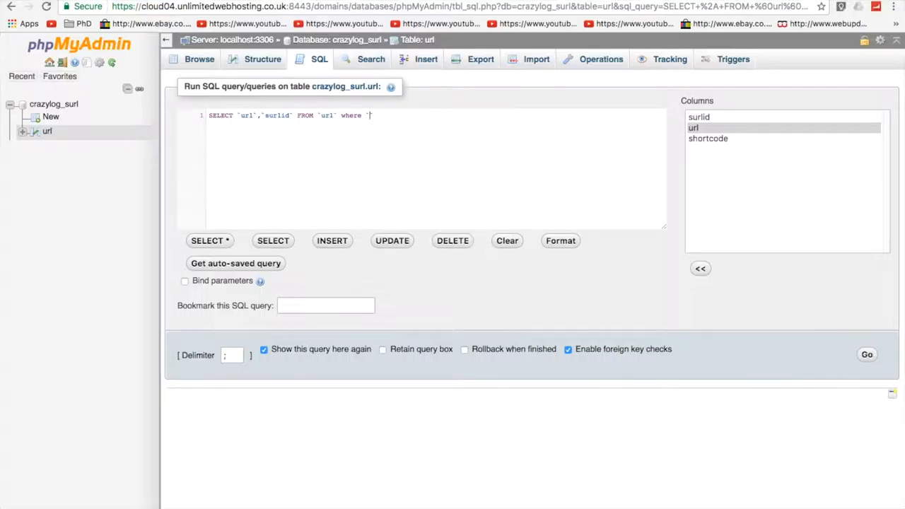
pyautogui.write("shortcode`='google'")
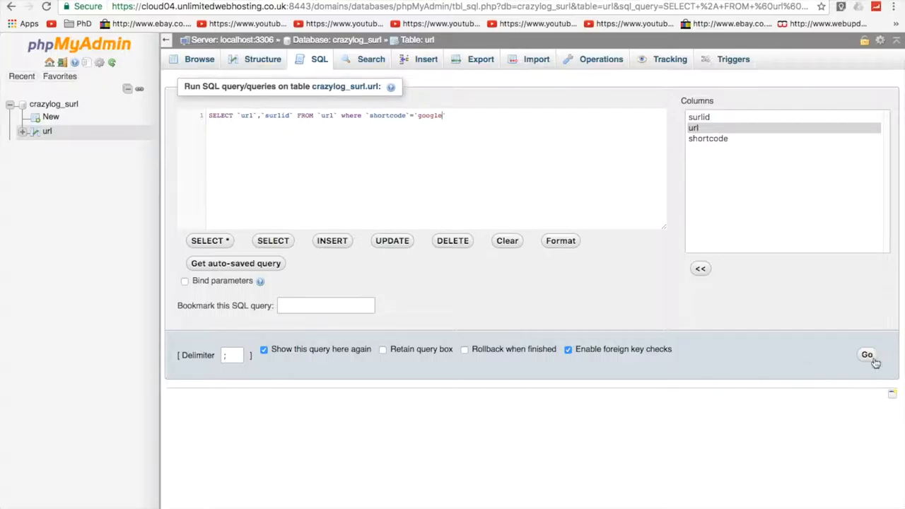
pyautogui.click(867, 354)
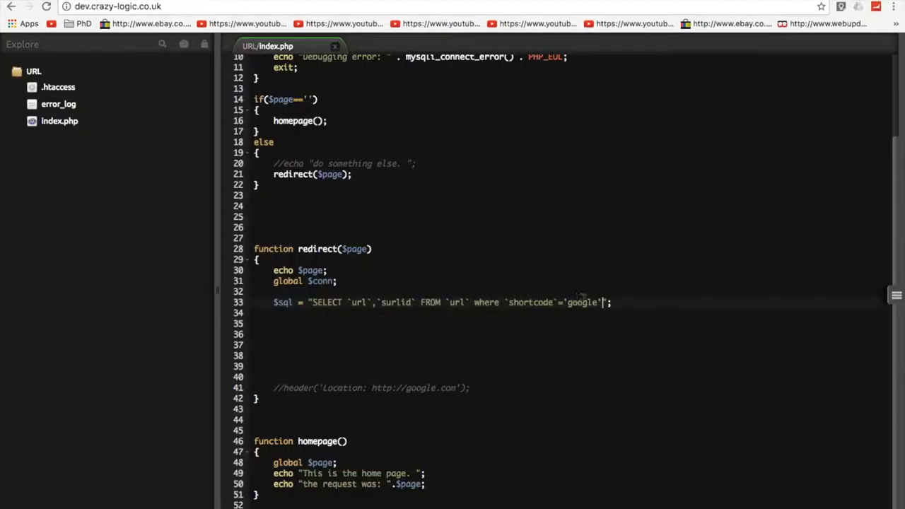
# - Replace the hardcoded 'google' in the $sql query with '$page' and save
pyautogui.doubleClick(582, 303)
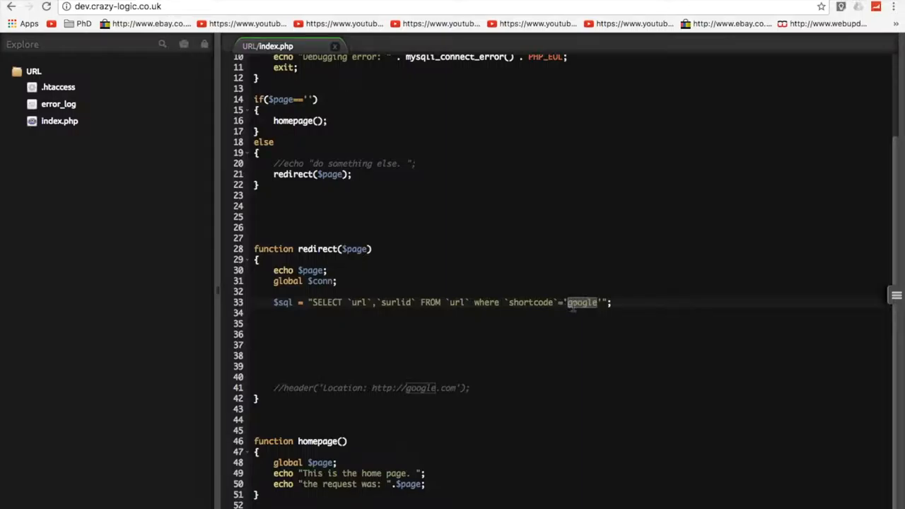
pyautogui.write('$pa')
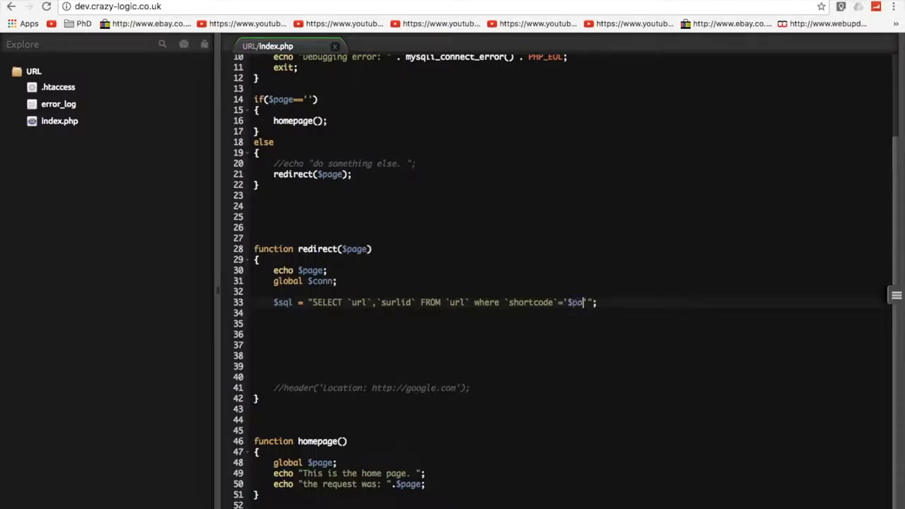
pyautogui.write("ge'")
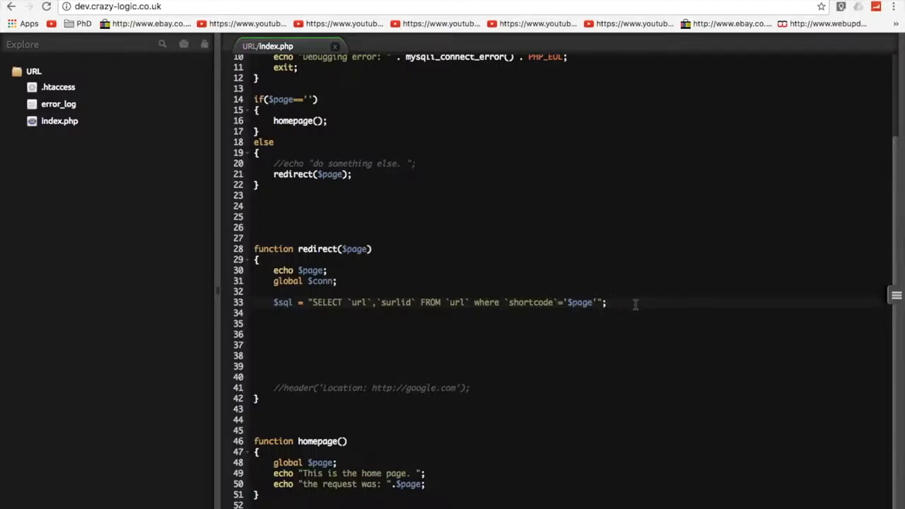
pyautogui.press('ctrl+s')
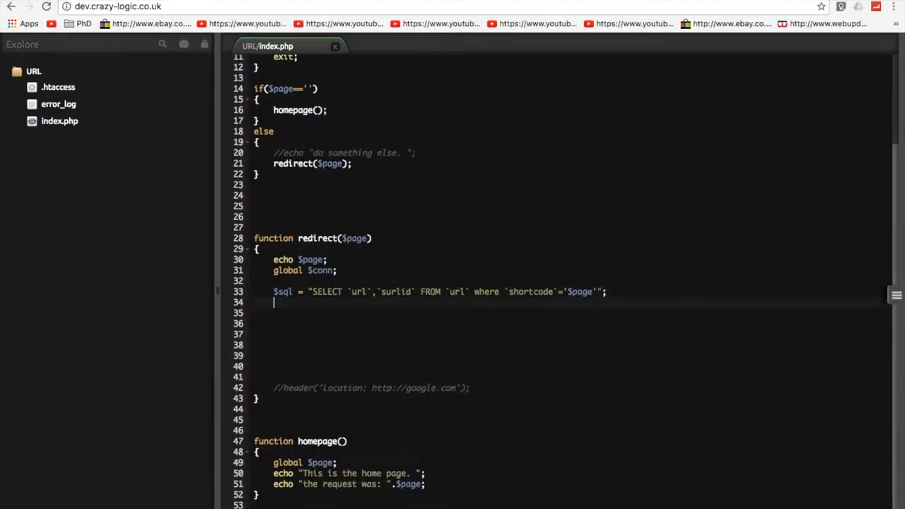
pyautogui.moveTo(549, 127)
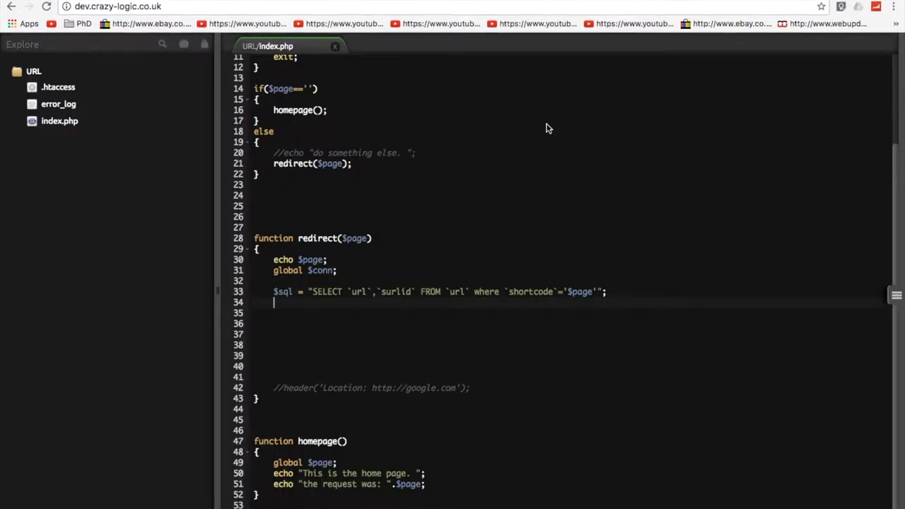
pyautogui.press('ctrl+s')
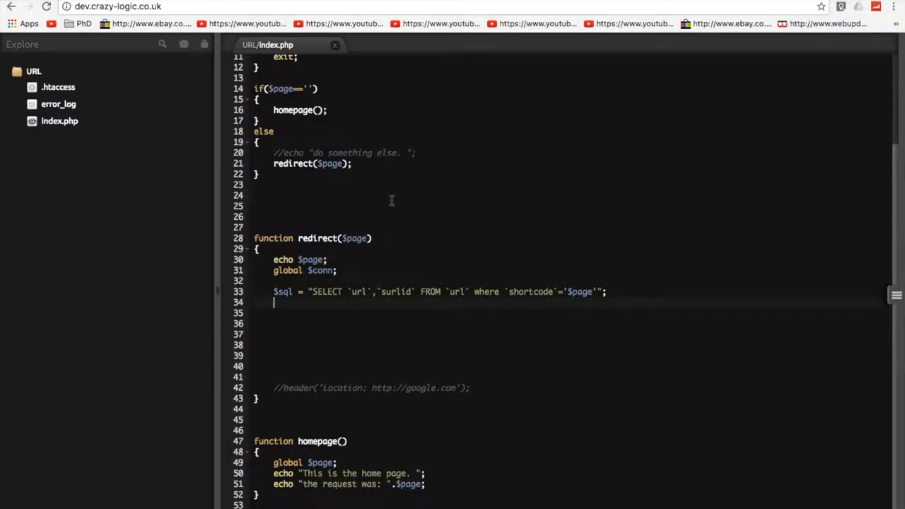
pyautogui.moveTo(819, 6)
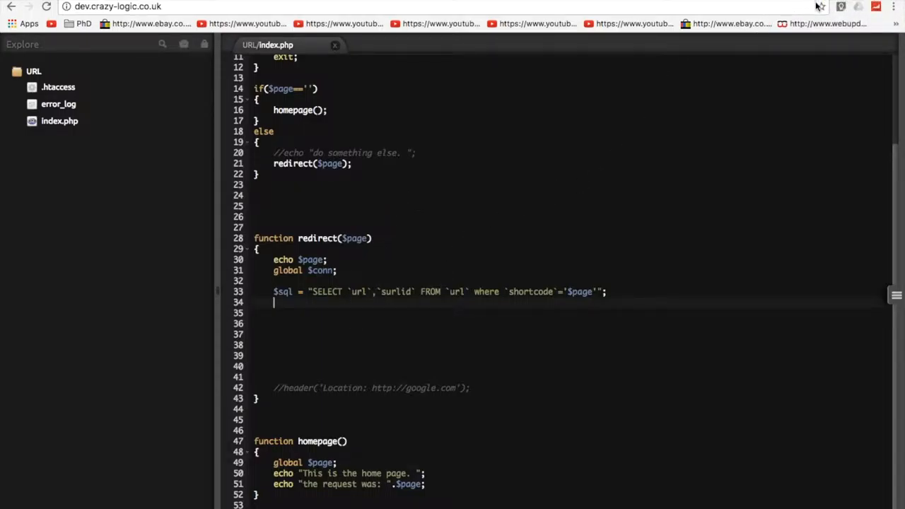
# - Add $result = mysqli_query(...) running the query with $conn
pyautogui.write('$')
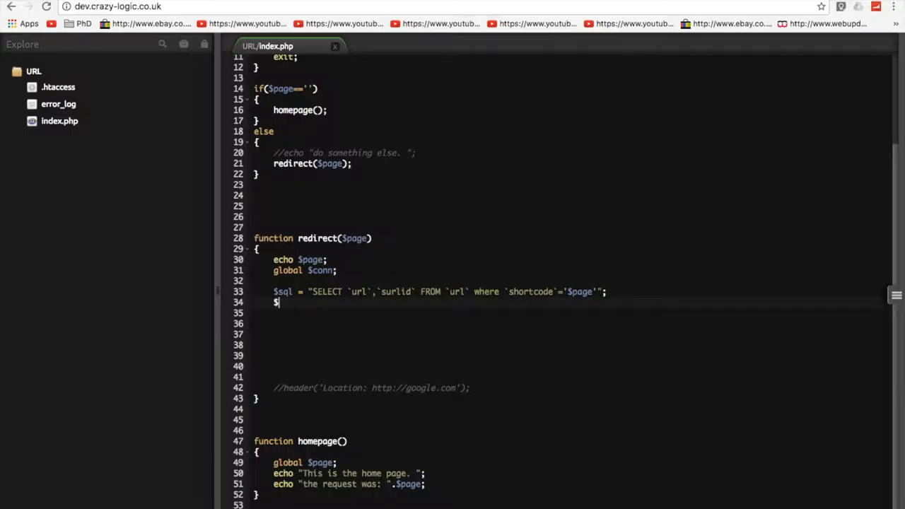
pyautogui.write('result =')
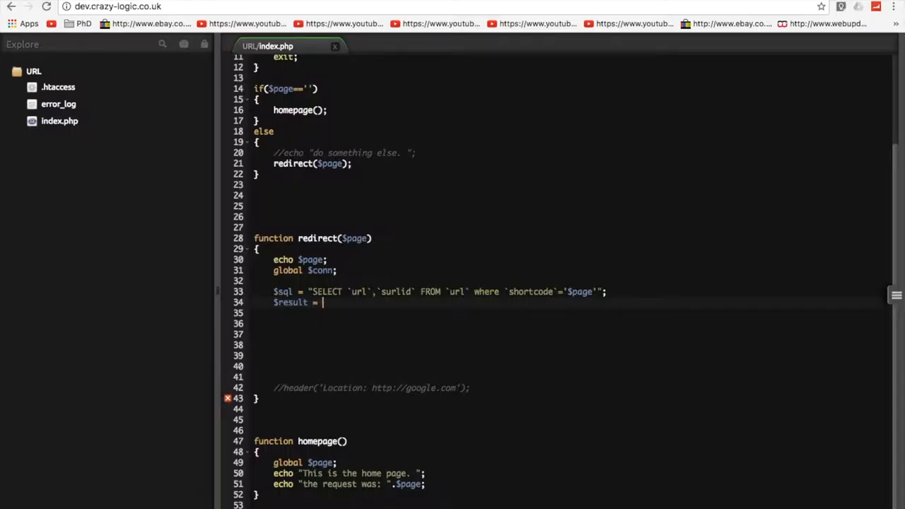
pyautogui.write('mys')
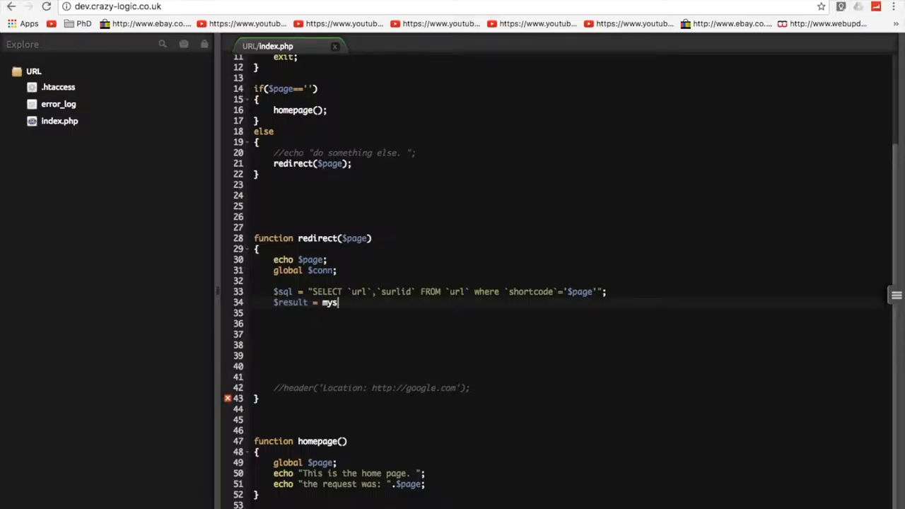
pyautogui.write('li_')
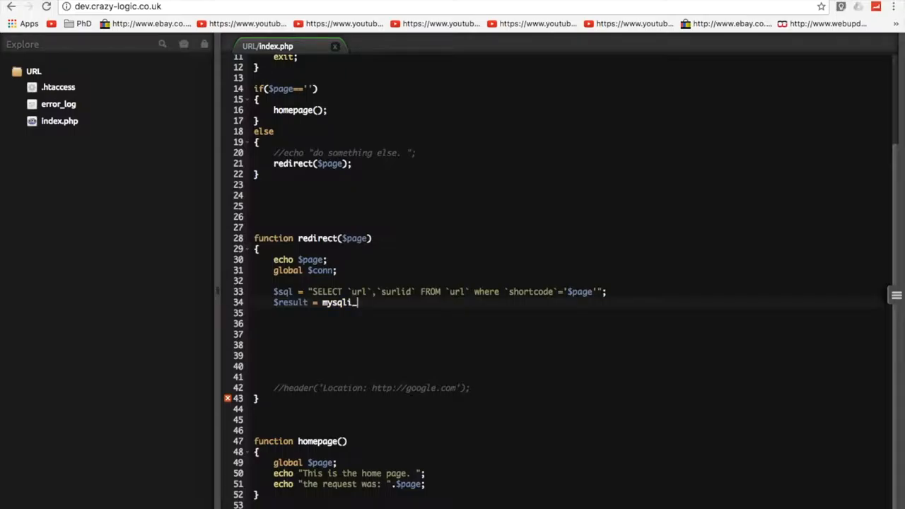
pyautogui.write('query')
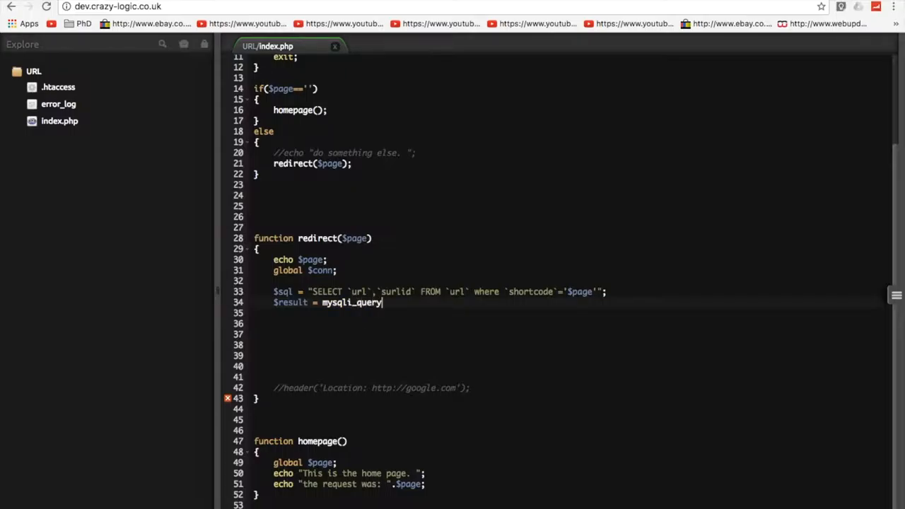
pyautogui.write('()')
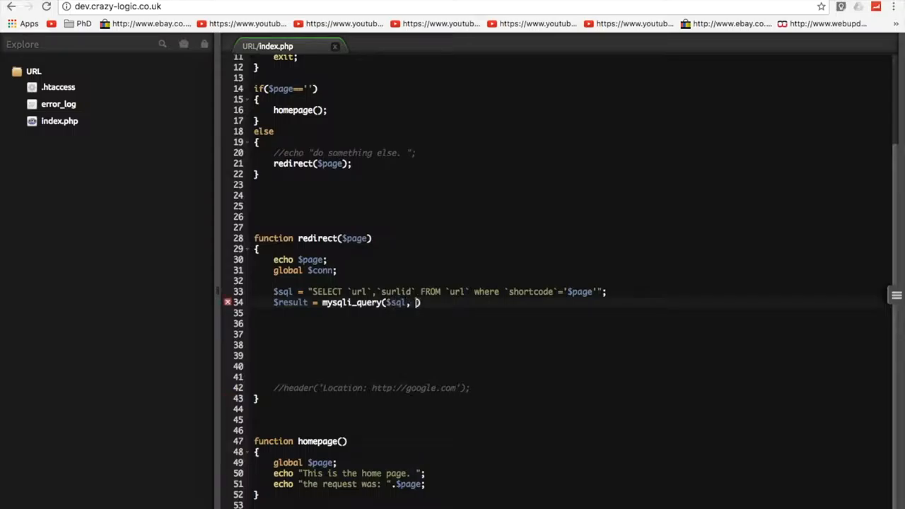
pyautogui.write('conn')
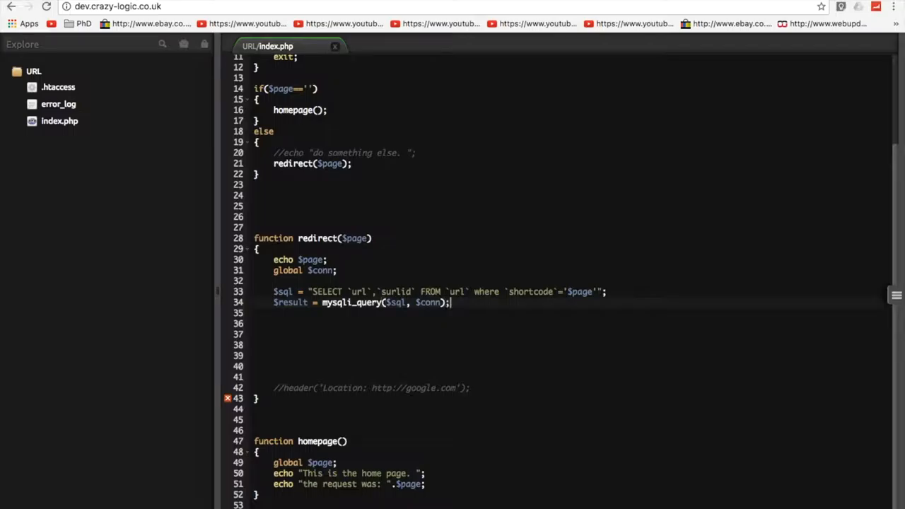
# - Count rows into $num with mysqli_num_rows($result) and echo $num
pyautogui.write('$')
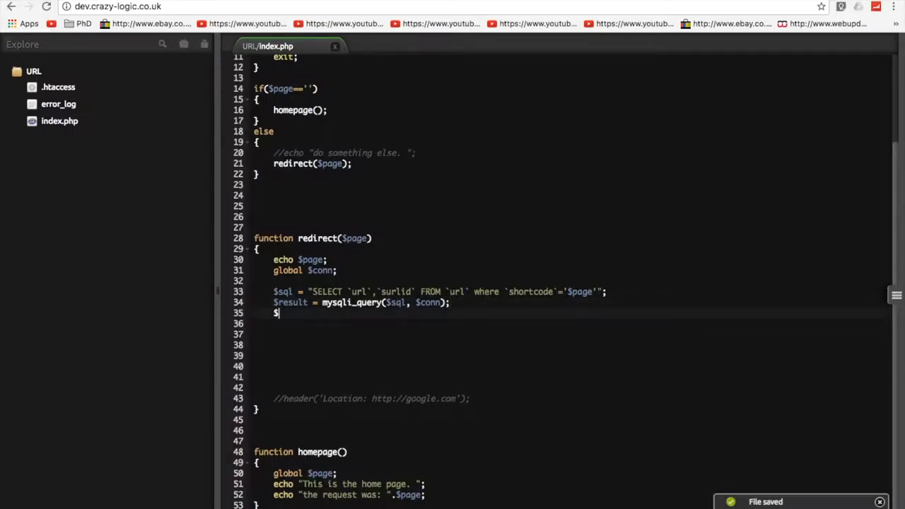
pyautogui.write('num =')
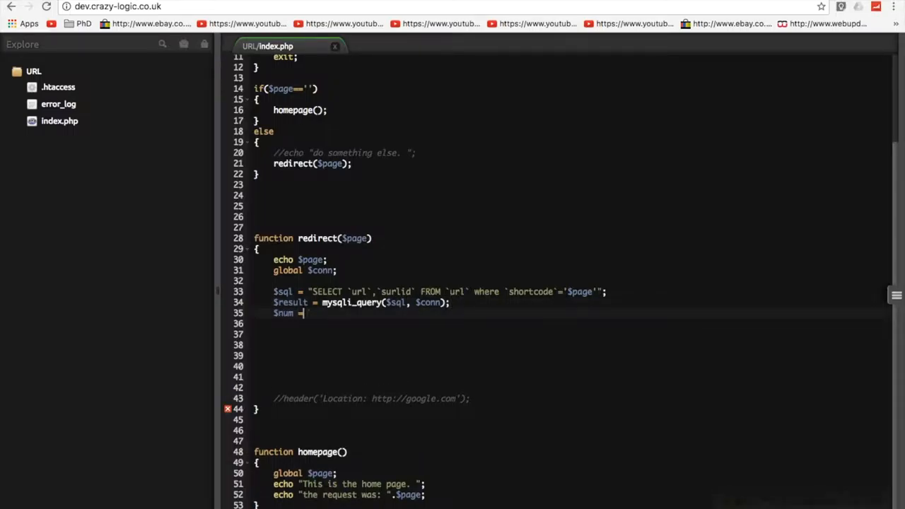
pyautogui.write('m')
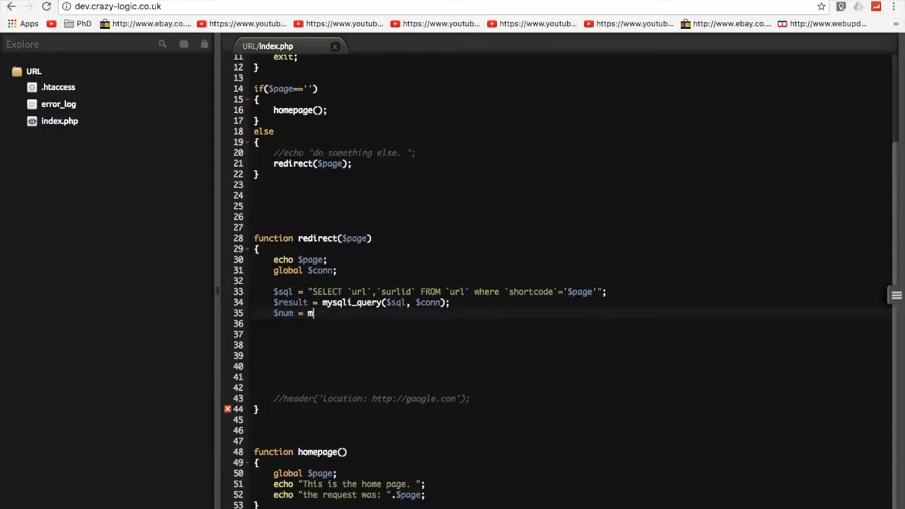
pyautogui.write('ysqli')
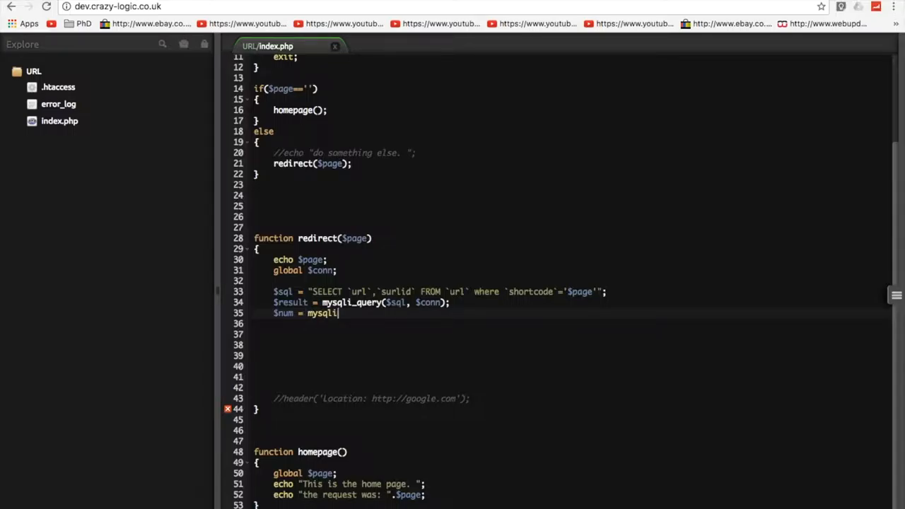
pyautogui.write('_')
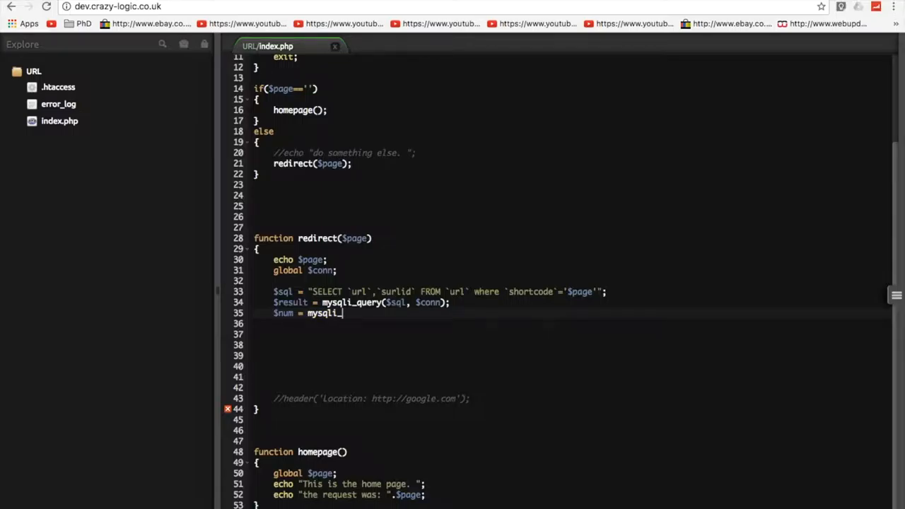
pyautogui.write('num_')
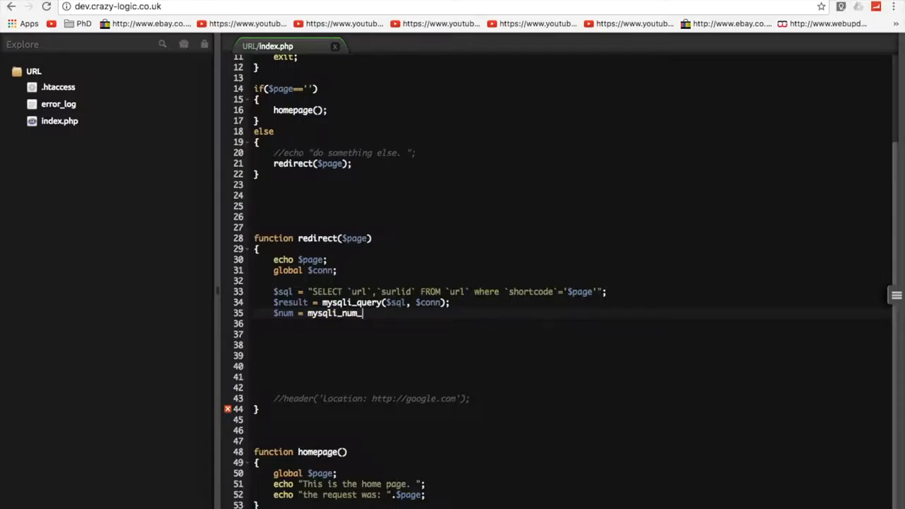
pyautogui.write('results')
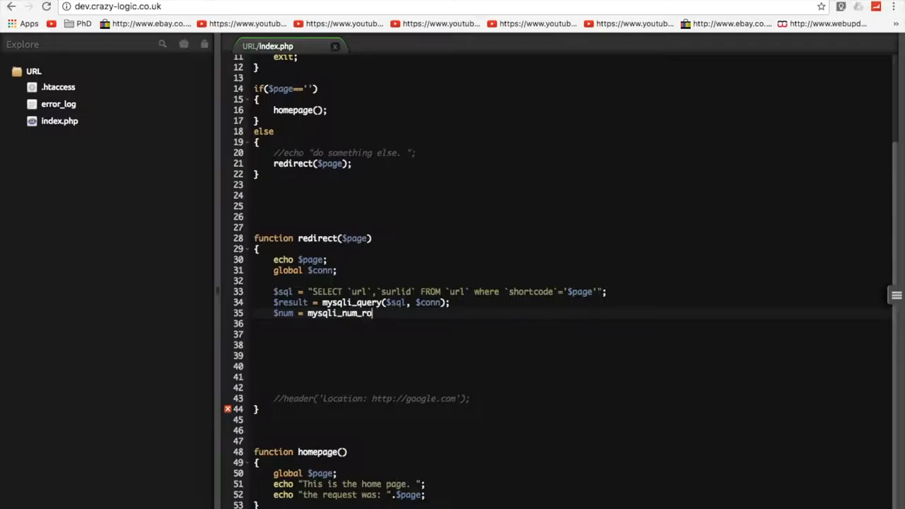
pyautogui.write('ws()')
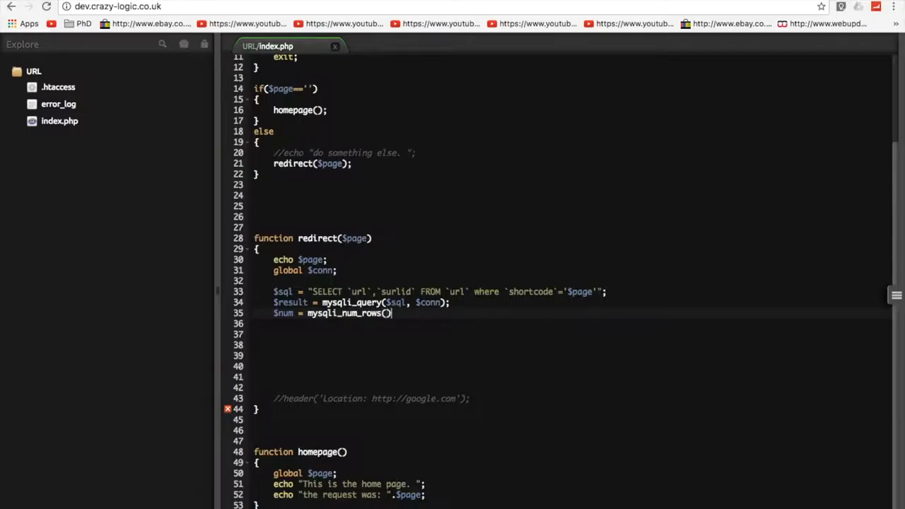
pyautogui.write('$')
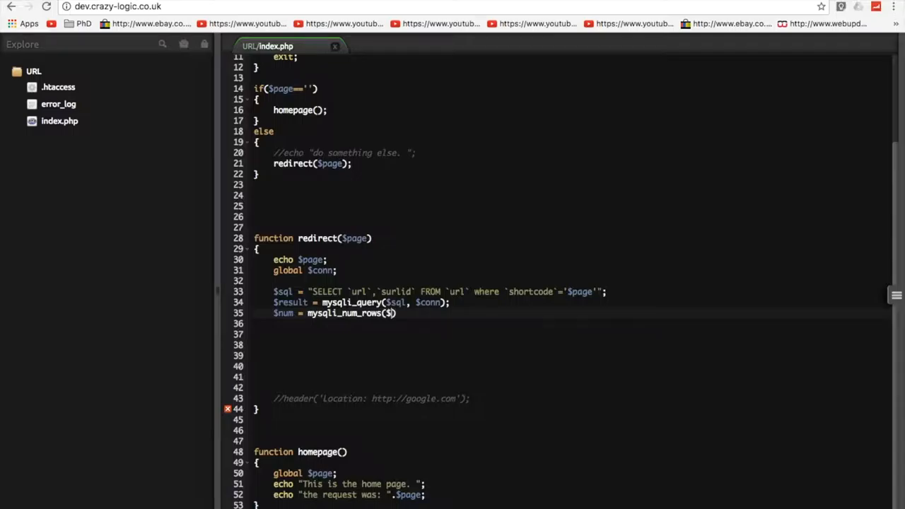
pyautogui.write('result')
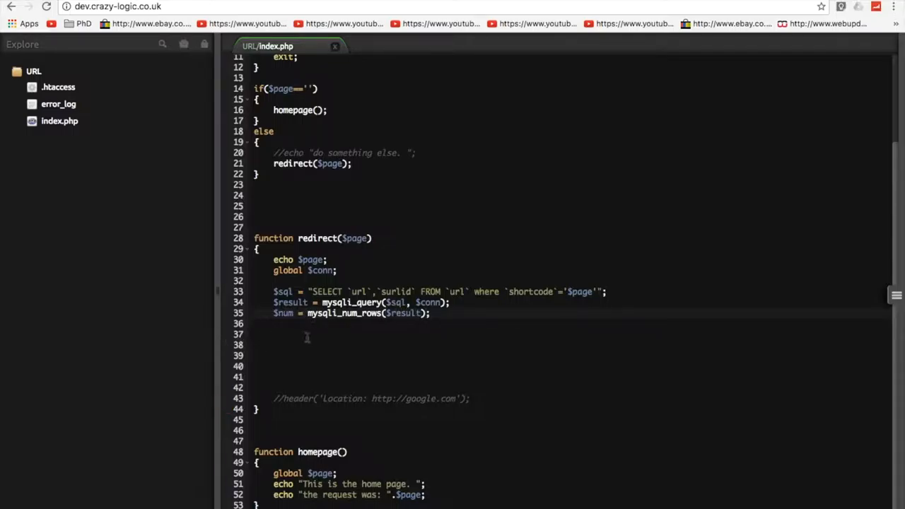
pyautogui.write('echo $num;')
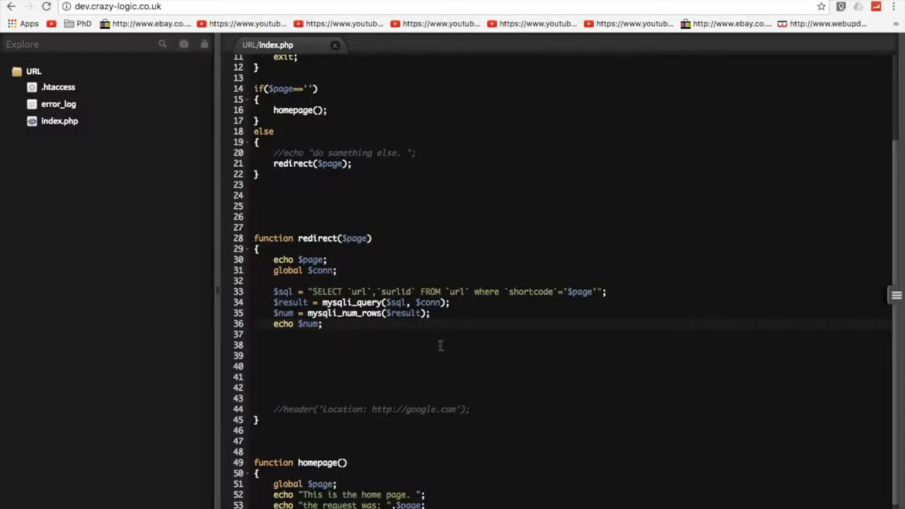
pyautogui.moveTo(383, 328)
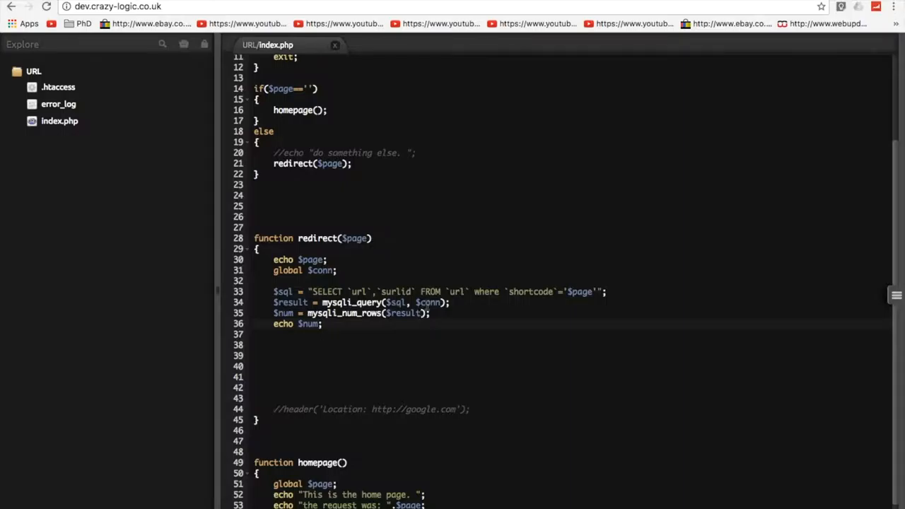
pyautogui.moveTo(560, 159)
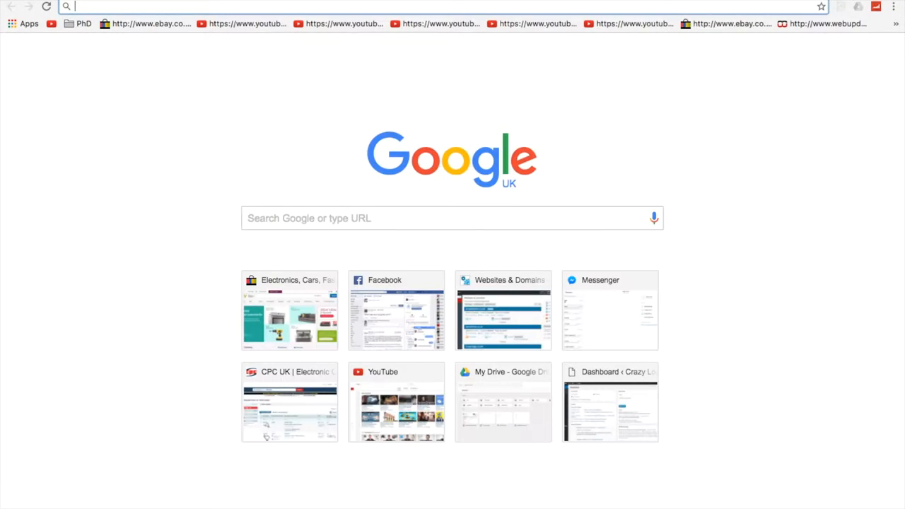
# - Search Google for mysqli query and open the php.net mysqli::query manual page
pyautogui.write('mys')
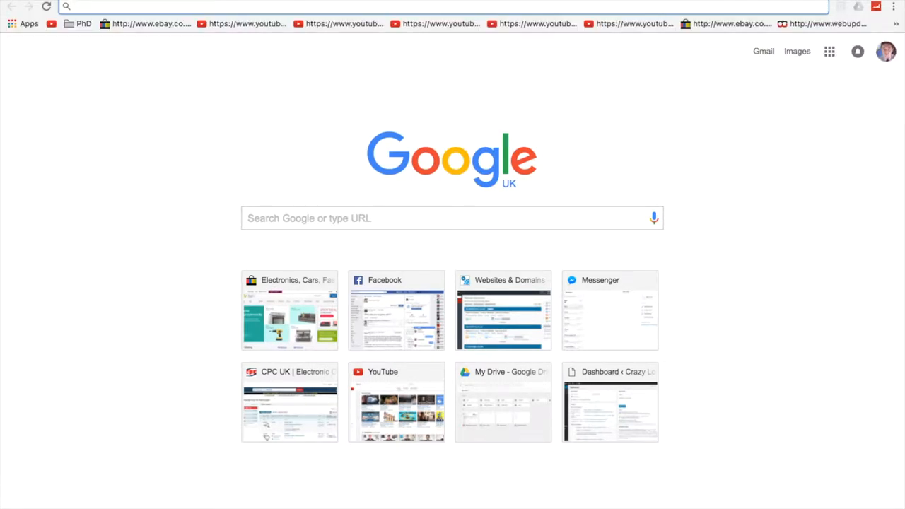
pyautogui.write('mysqli w')
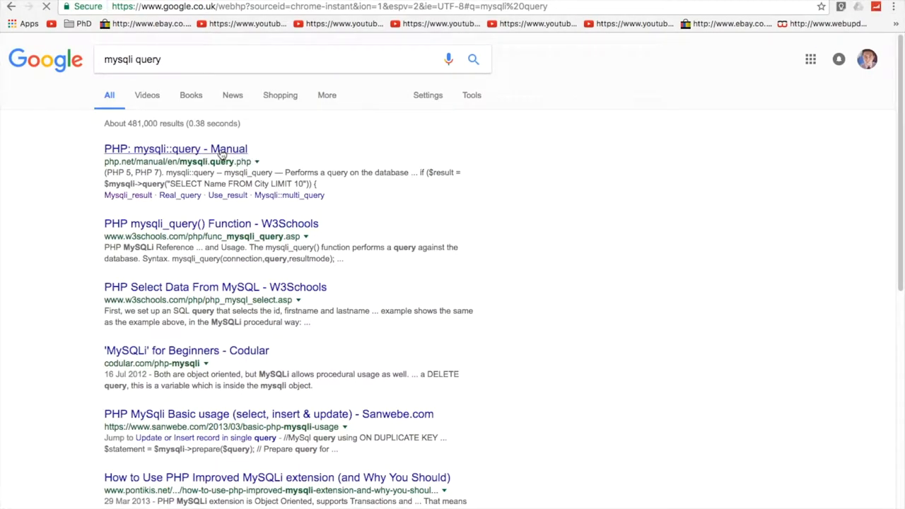
pyautogui.click(175, 148)
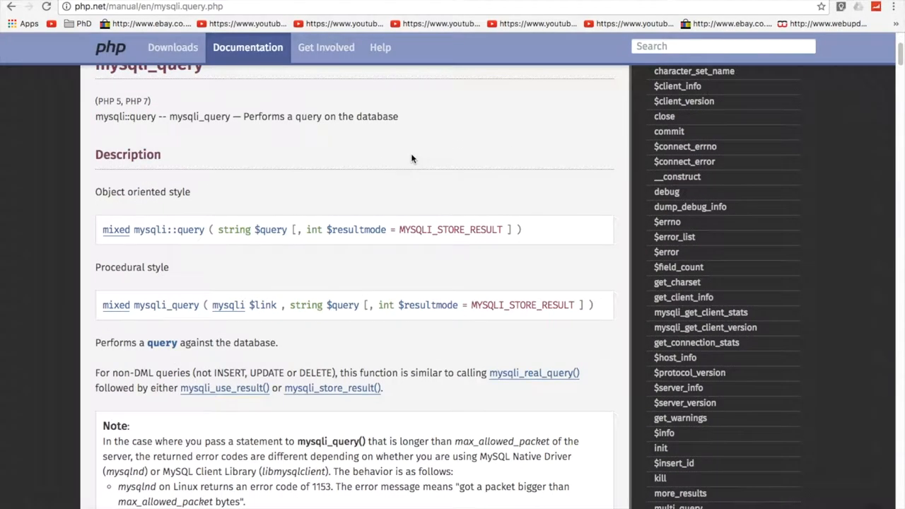
# - Read through the manual's mysqli_query examples, then go back to the search results
pyautogui.scroll(-3)
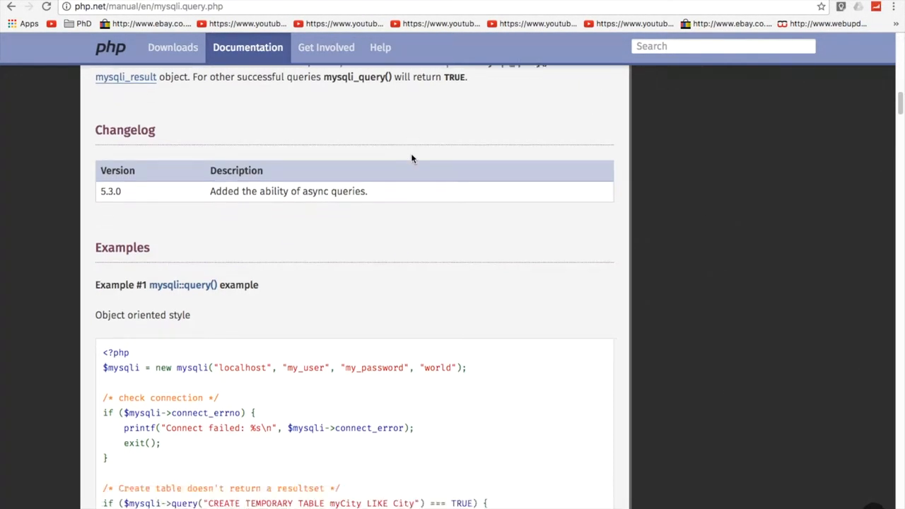
pyautogui.scroll(-3)
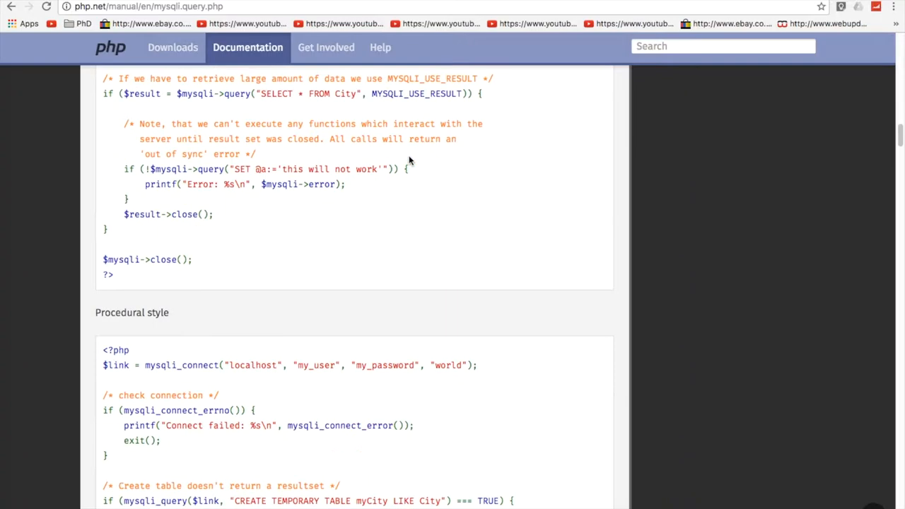
pyautogui.scroll(-3)
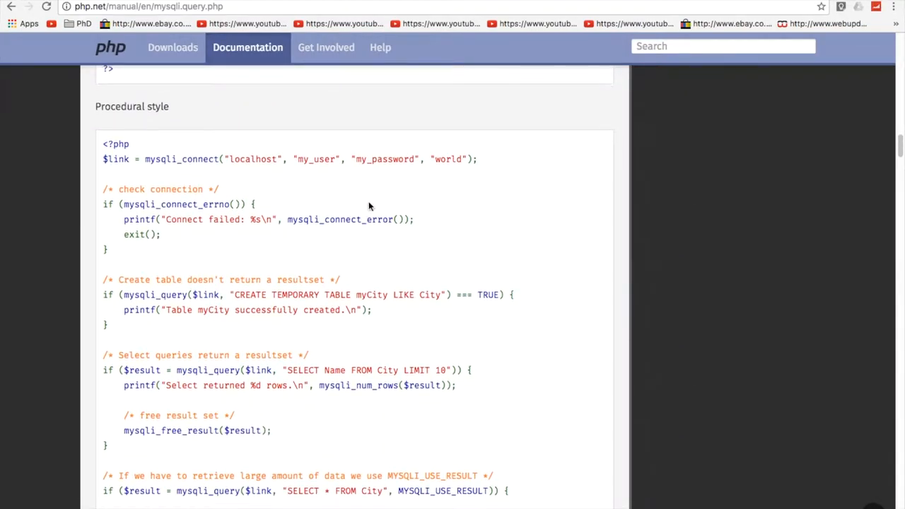
pyautogui.scroll(-3)
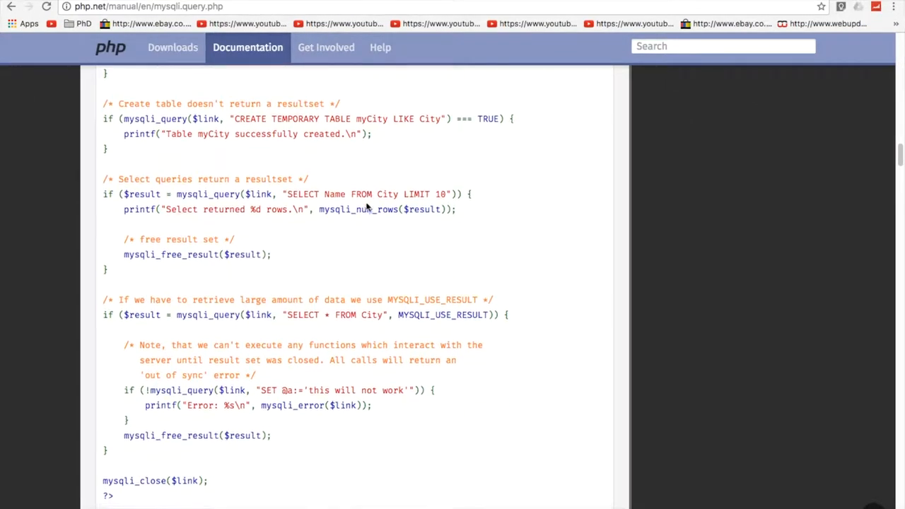
pyautogui.scroll(-3)
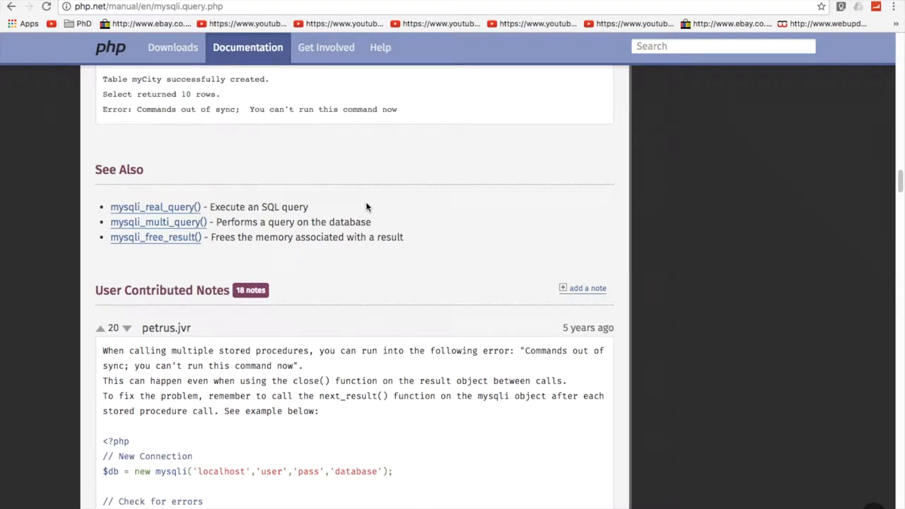
pyautogui.moveTo(36, 82)
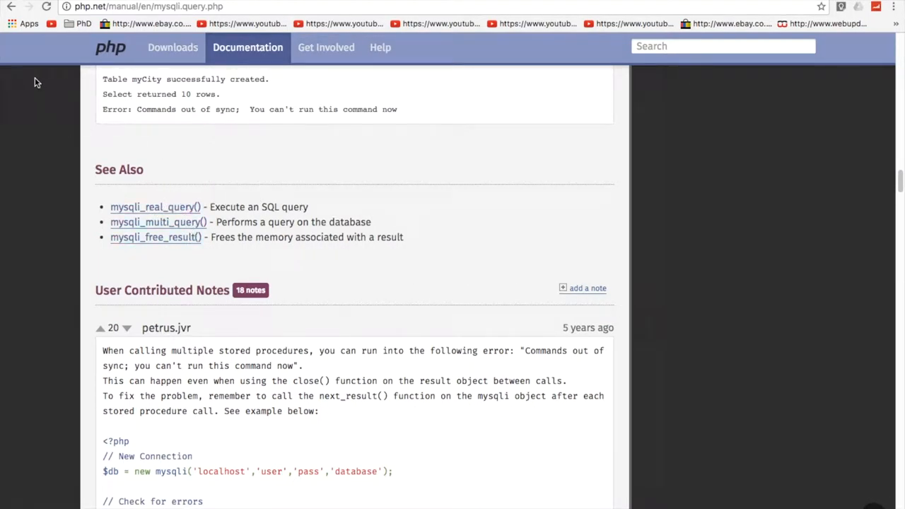
pyautogui.scroll(3)
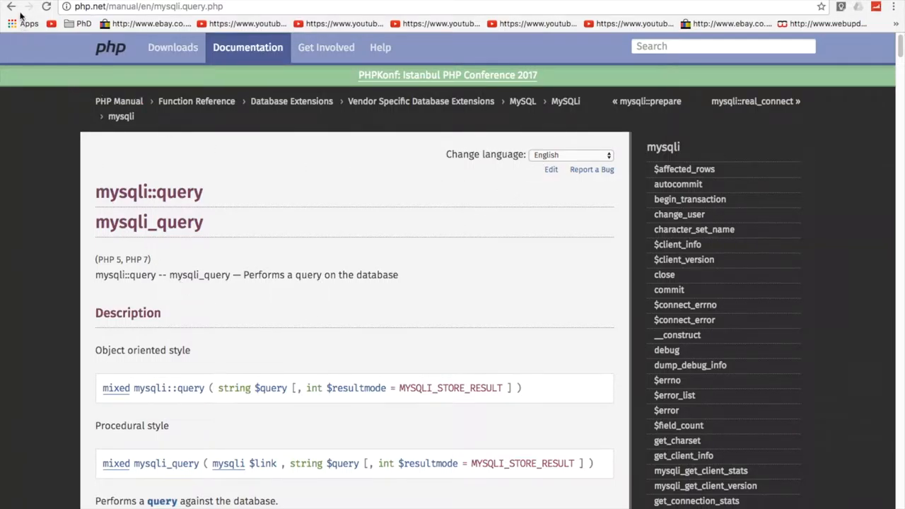
pyautogui.click(12, 6)
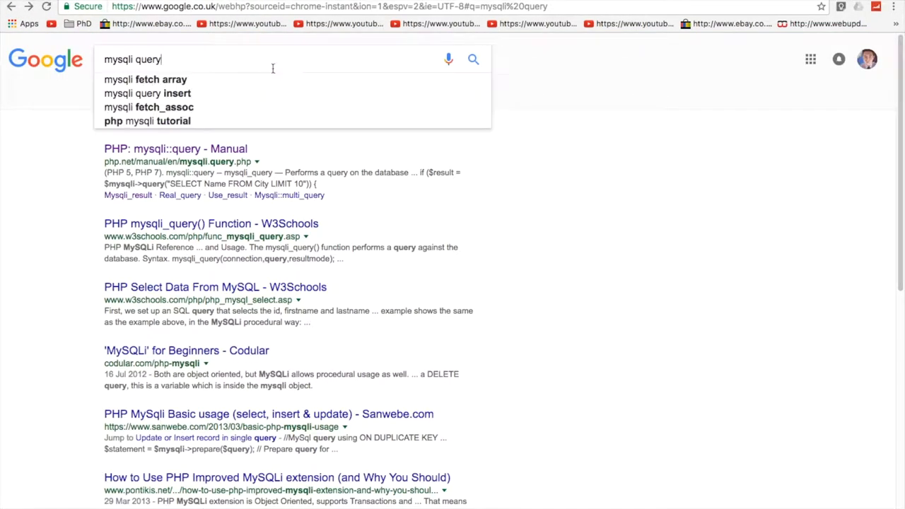
# - Search mysqli query example and read the PHP manual's basic MySQLi examples page
pyautogui.write('example')
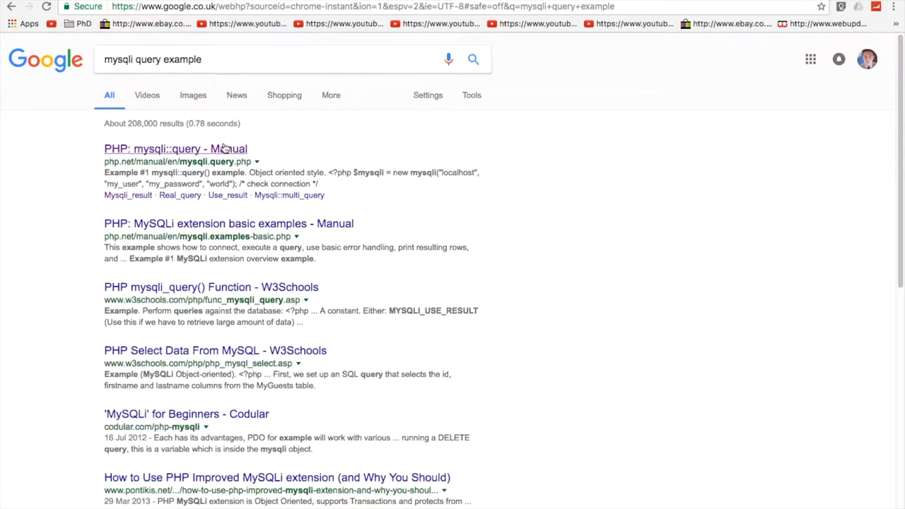
pyautogui.click(176, 149)
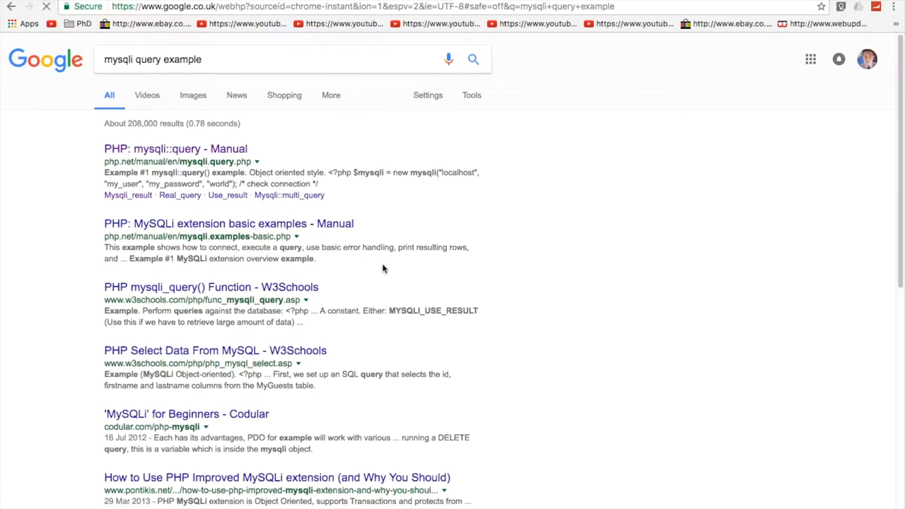
pyautogui.click(229, 223)
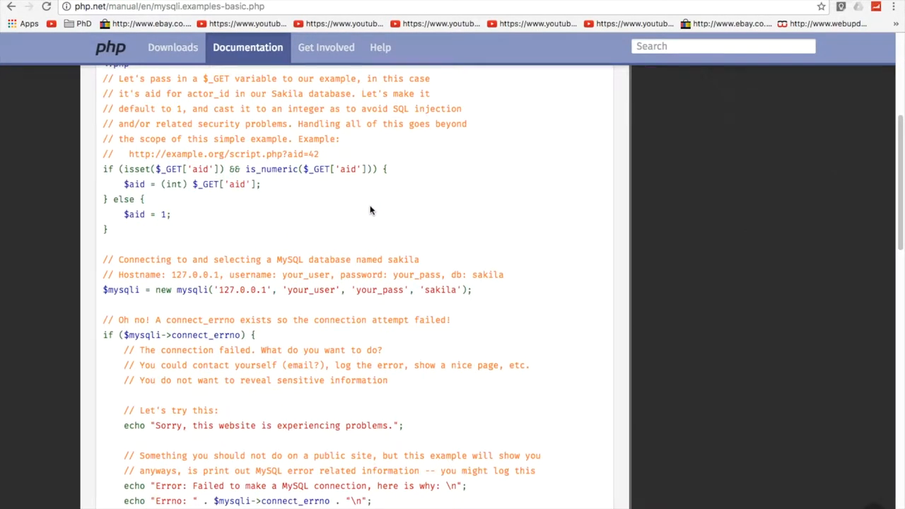
pyautogui.scroll(-3)
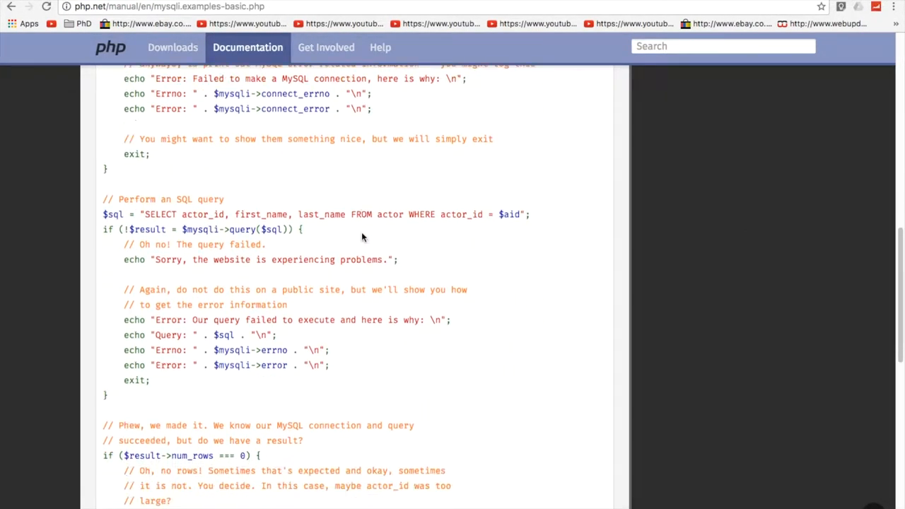
pyautogui.scroll(-3)
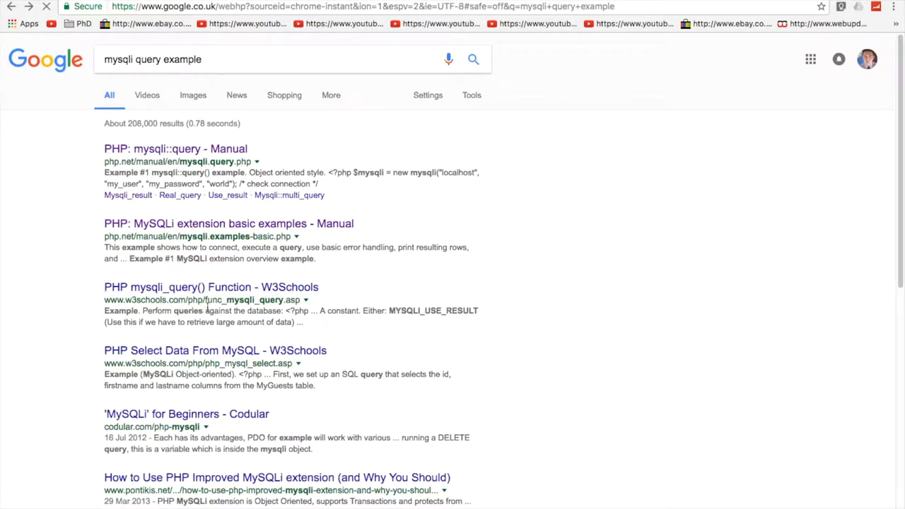
# - Open W3Schools' PHP mysqli_query() Function page and view its example
pyautogui.click(211, 286)
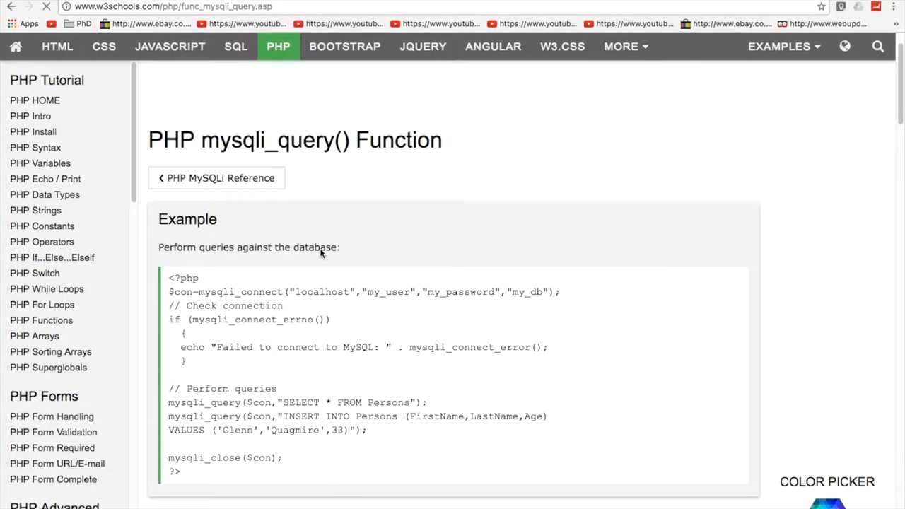
pyautogui.scroll(-3)
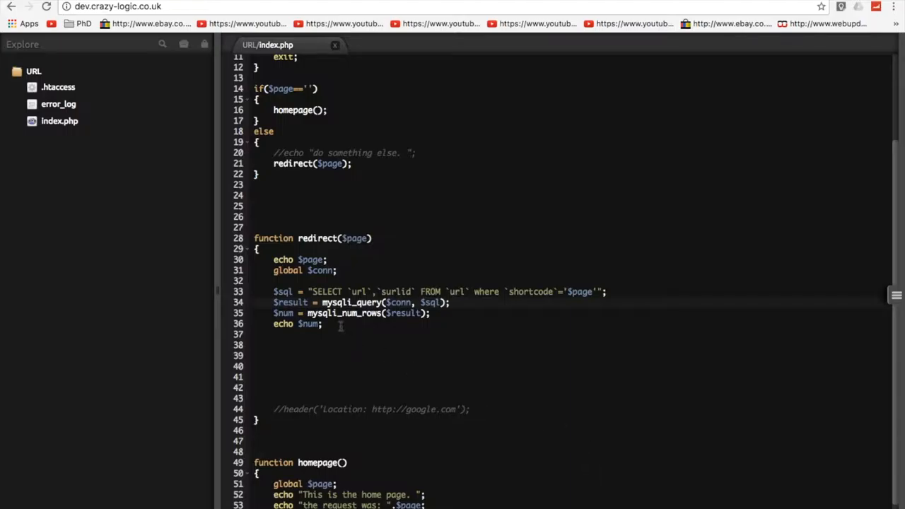
# - Add an if($num==1) {} block with an else branch calling homepage();
pyautogui.write('if')
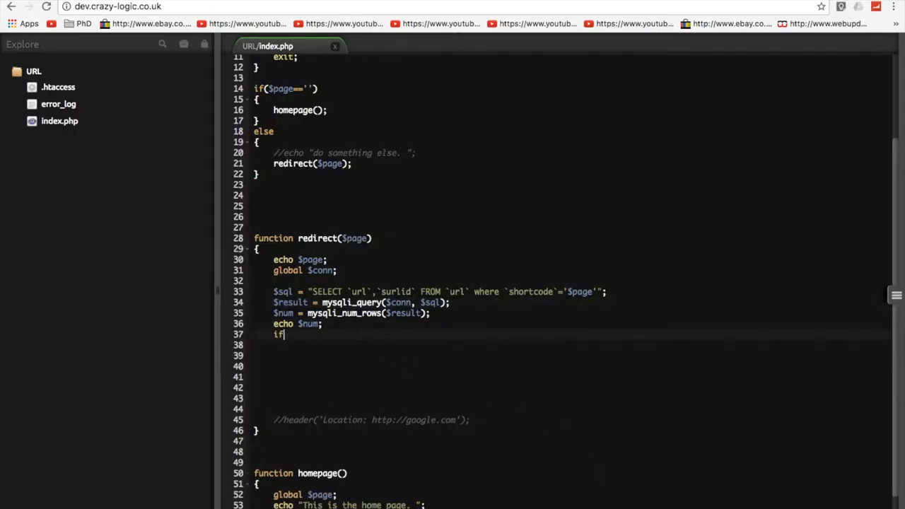
pyautogui.write('($num==1')
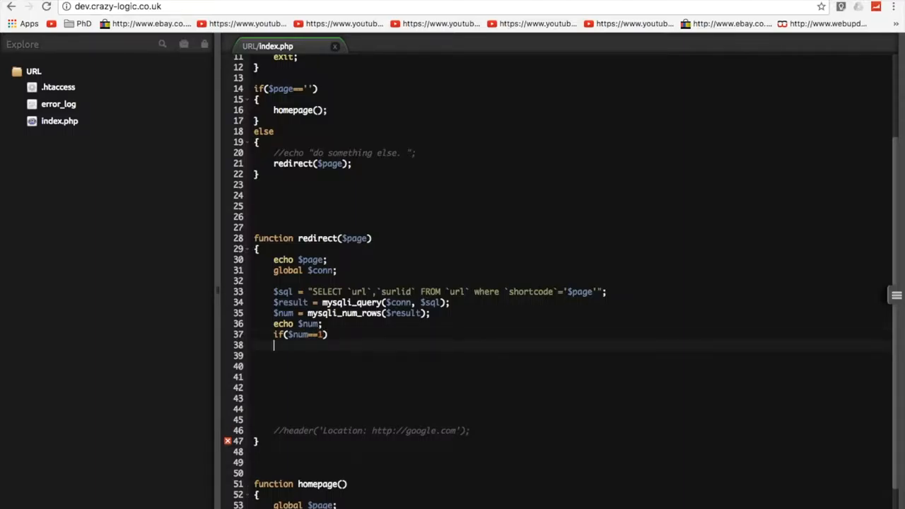
pyautogui.write('{}')
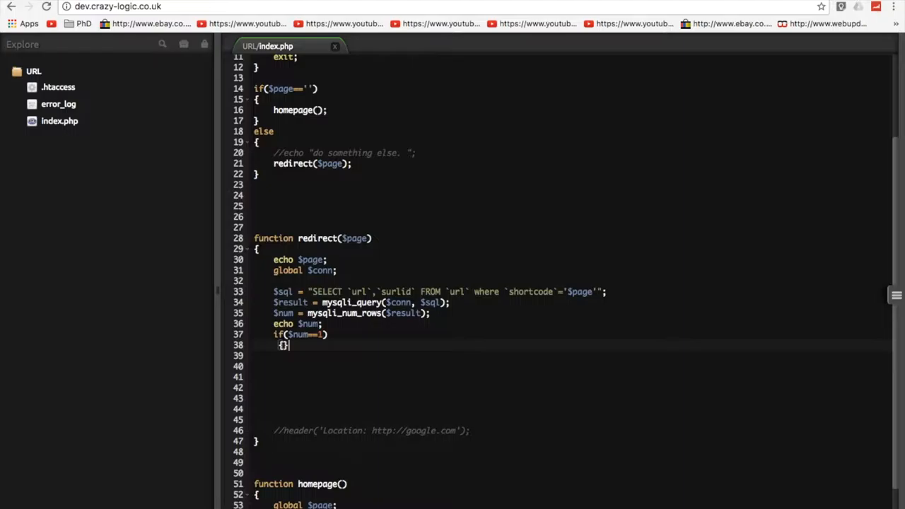
pyautogui.press('Return')
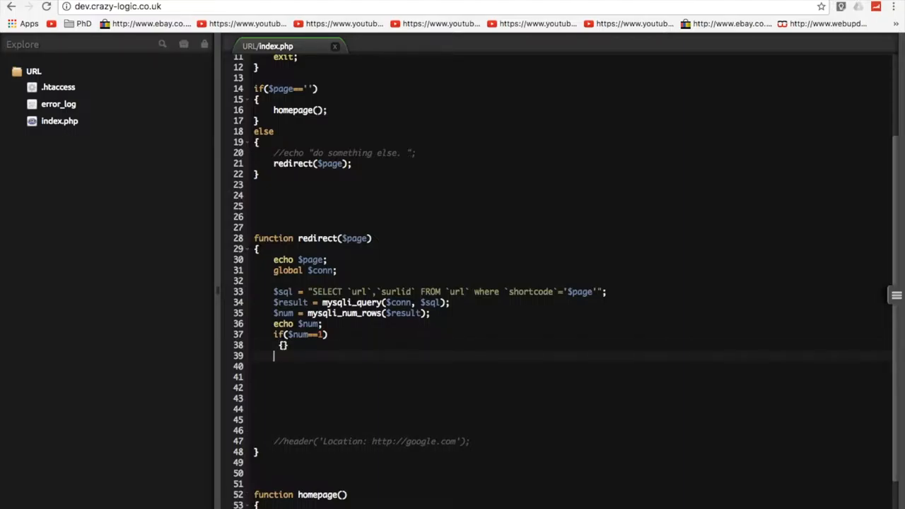
pyautogui.write('else')
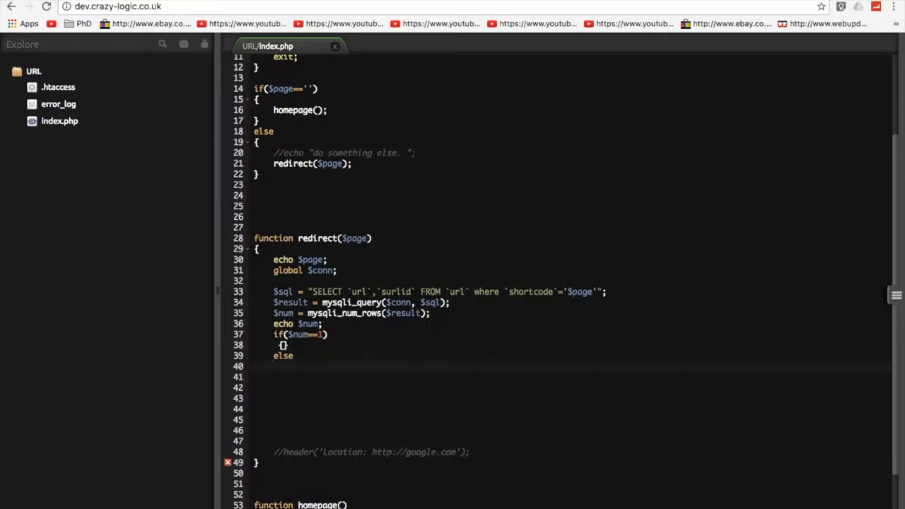
pyautogui.write('{}')
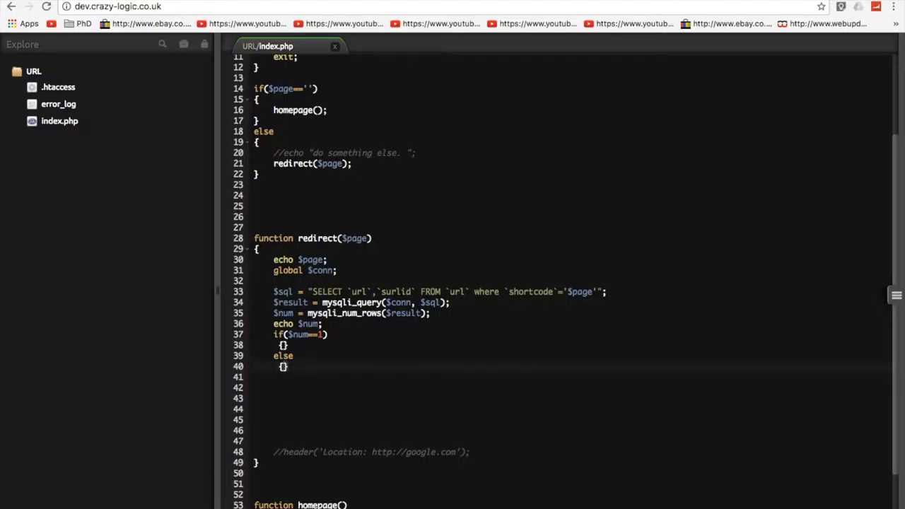
pyautogui.write('homepage')
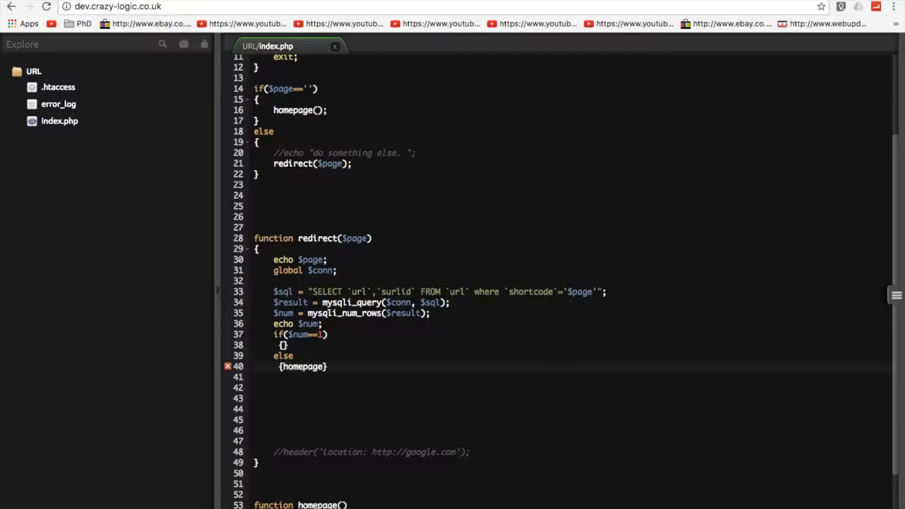
pyautogui.write('();')
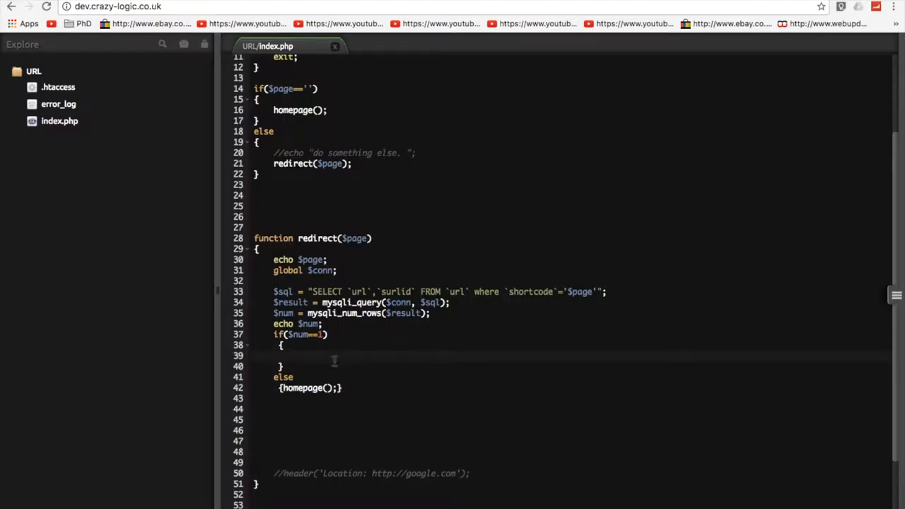
# - Inside the if block, start typing $row = mysqli_
pyautogui.scroll(-3)
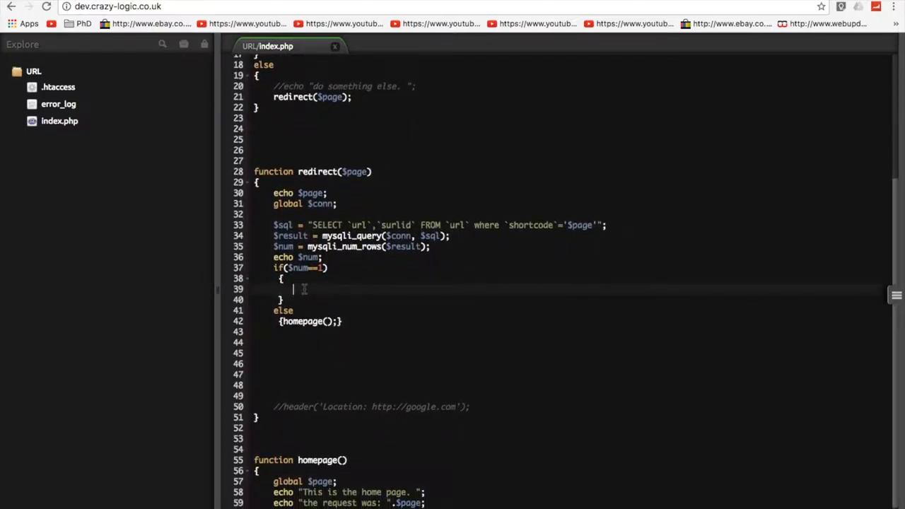
pyautogui.write('$')
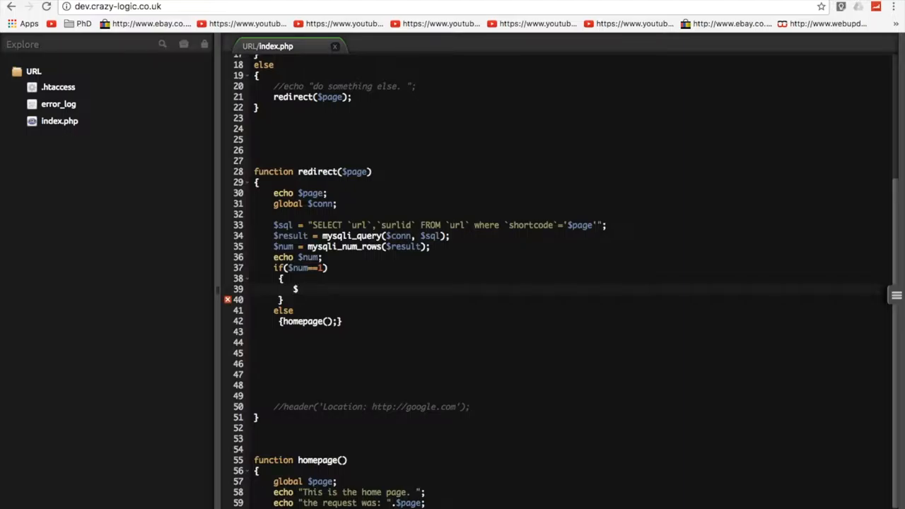
pyautogui.press('Backspace')
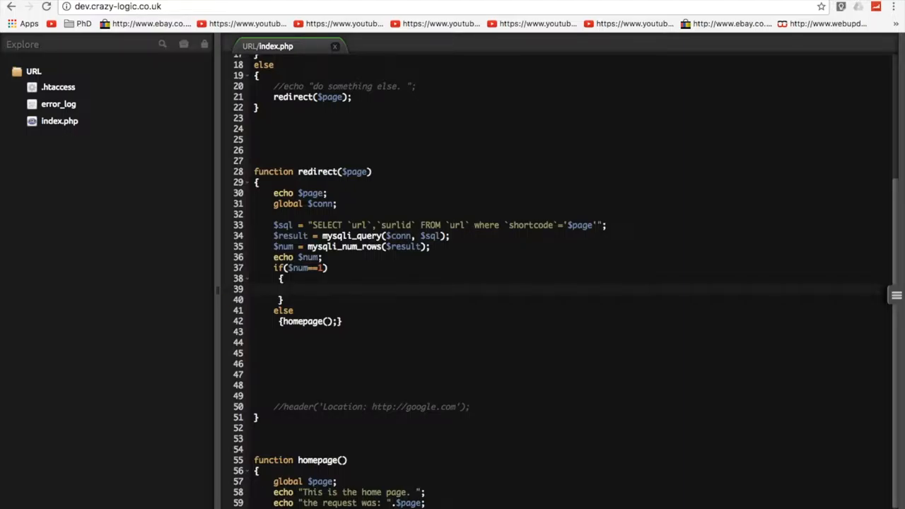
pyautogui.write('$row =')
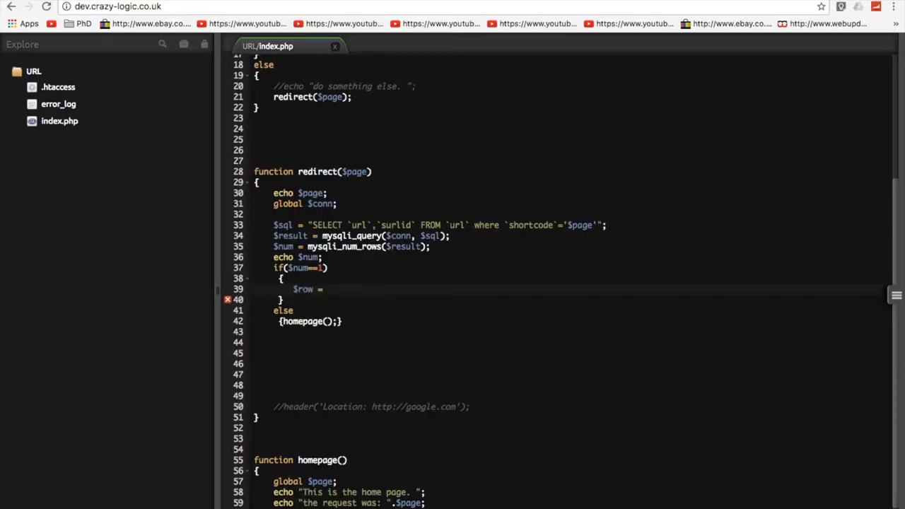
pyautogui.write('mysqli')
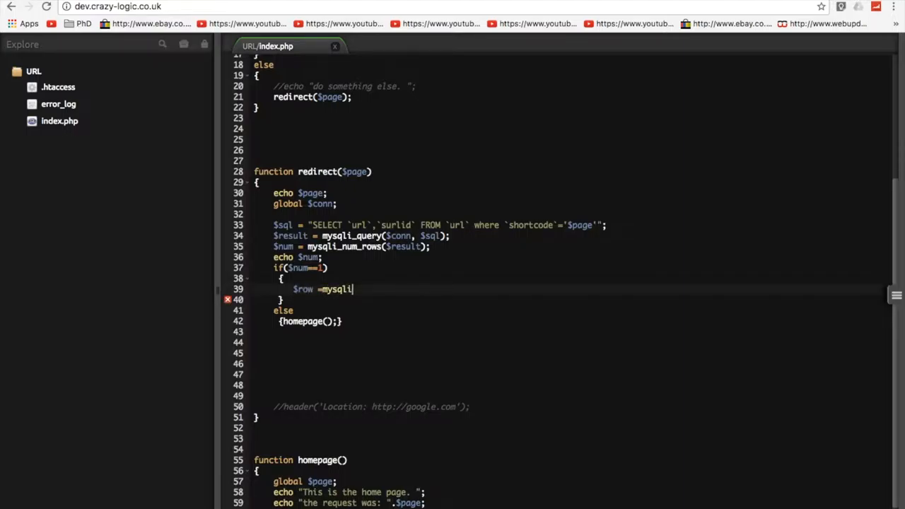
pyautogui.write('_')
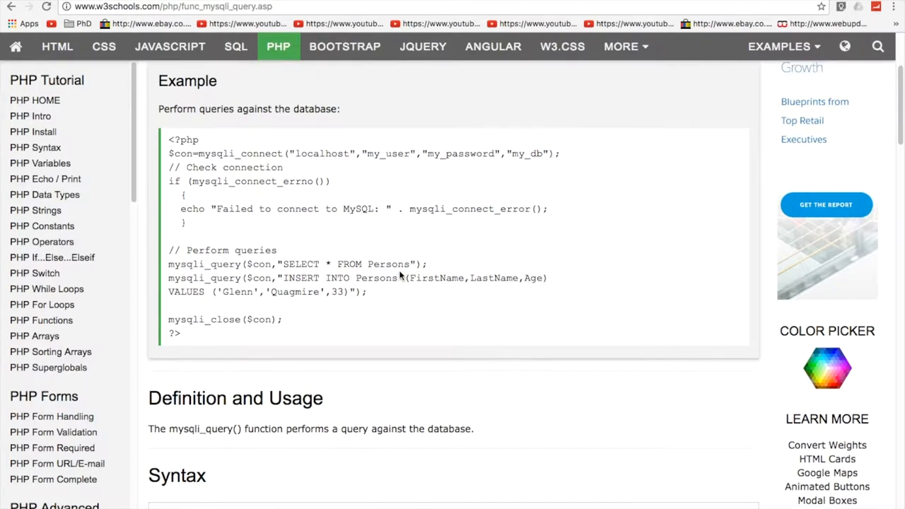
# - Find W3Schools' PHP Select Data example and pick out mysqli_fetch_assoc to reuse
pyautogui.scroll(-3)
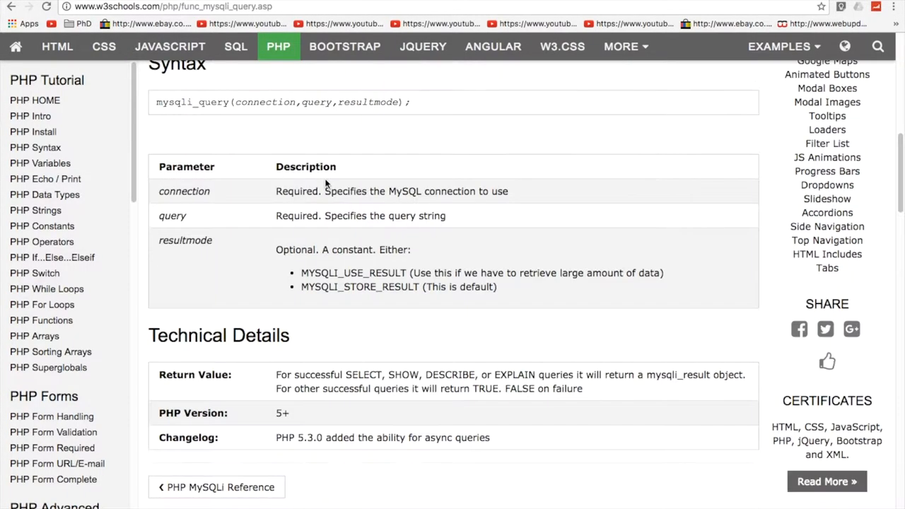
pyautogui.scroll(3)
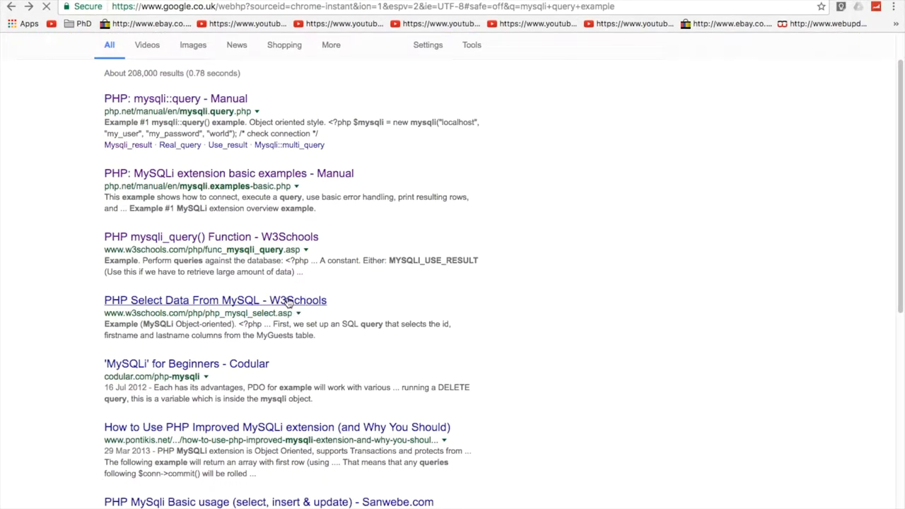
pyautogui.click(215, 300)
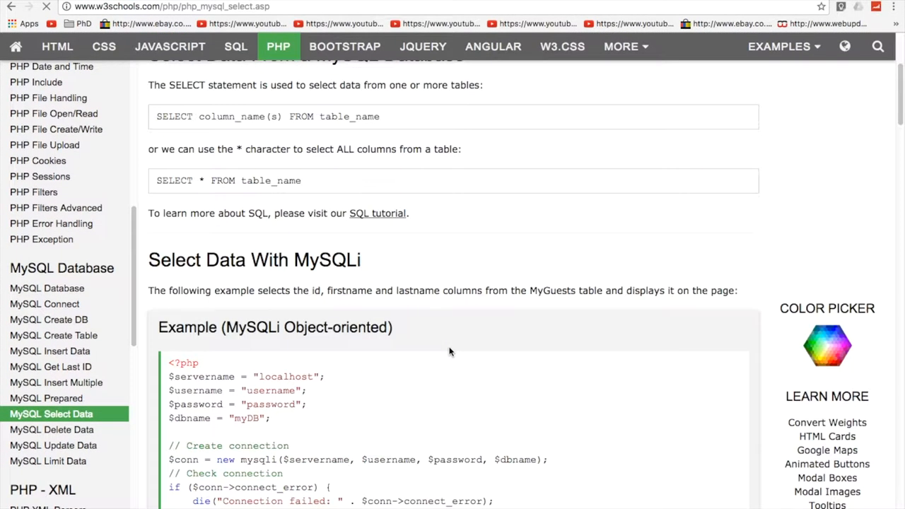
pyautogui.scroll(-3)
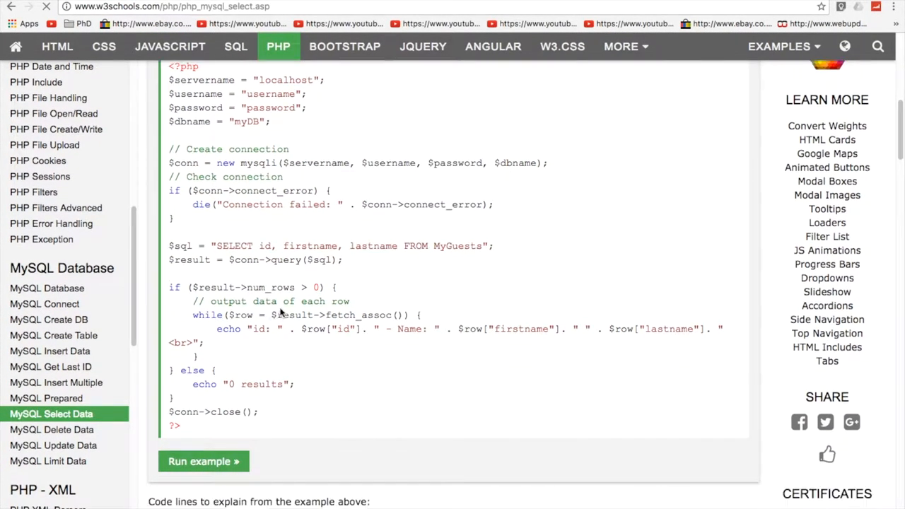
pyautogui.scroll(-3)
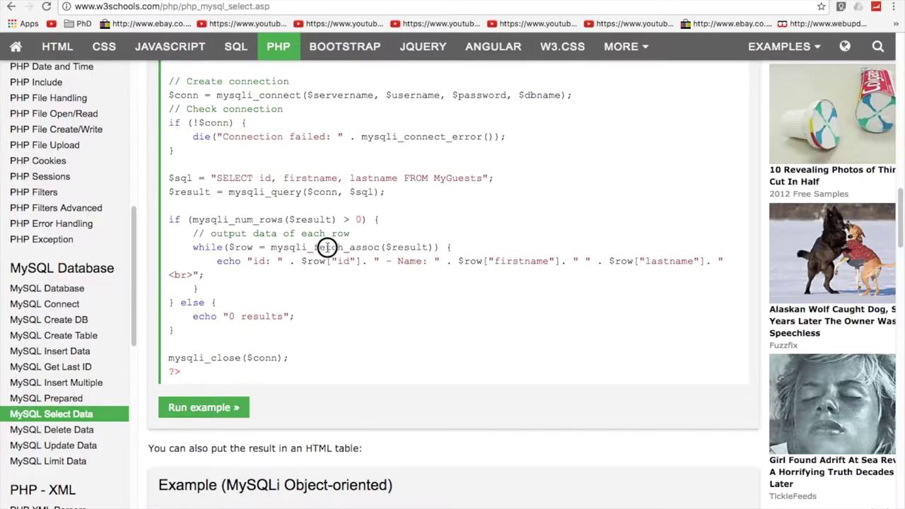
pyautogui.doubleClick(345, 247)
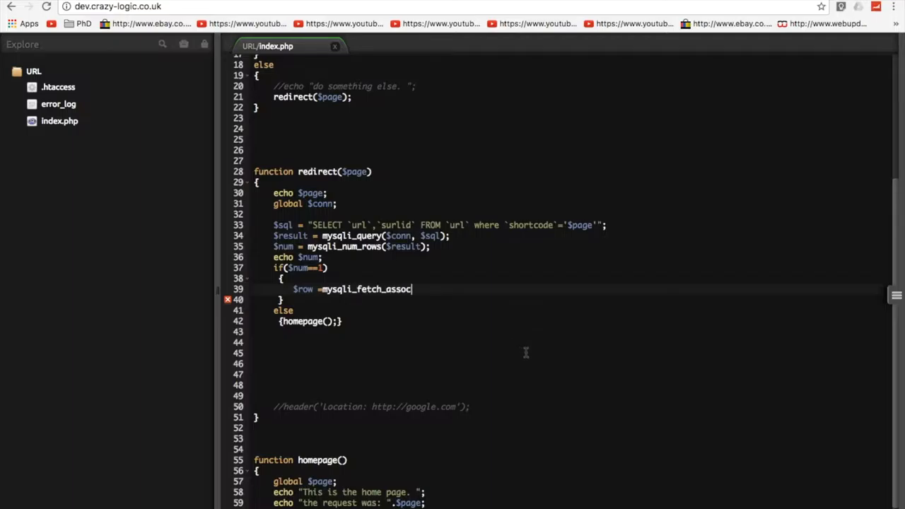
# - Complete $row = mysqli_fetch_assoc($result), echo $row['url'], save, and comment out echo $num
pyautogui.write('($)')
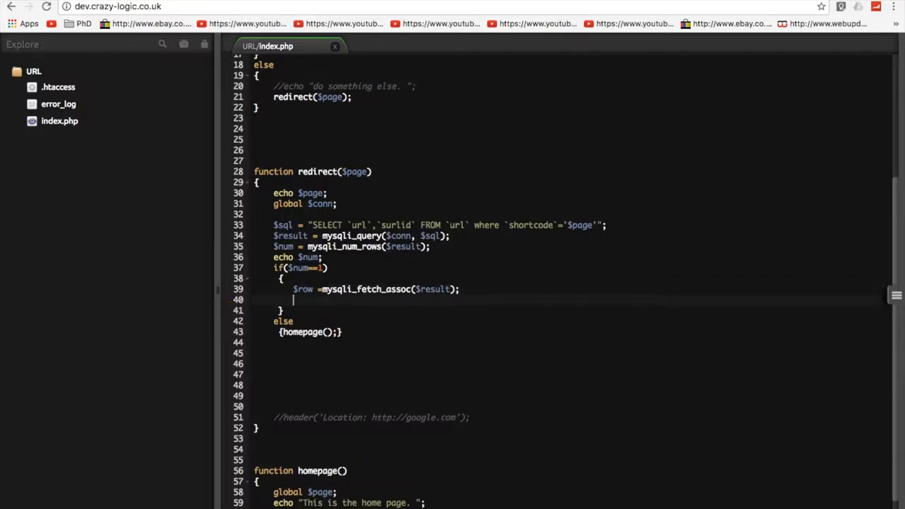
pyautogui.write("echo '';")
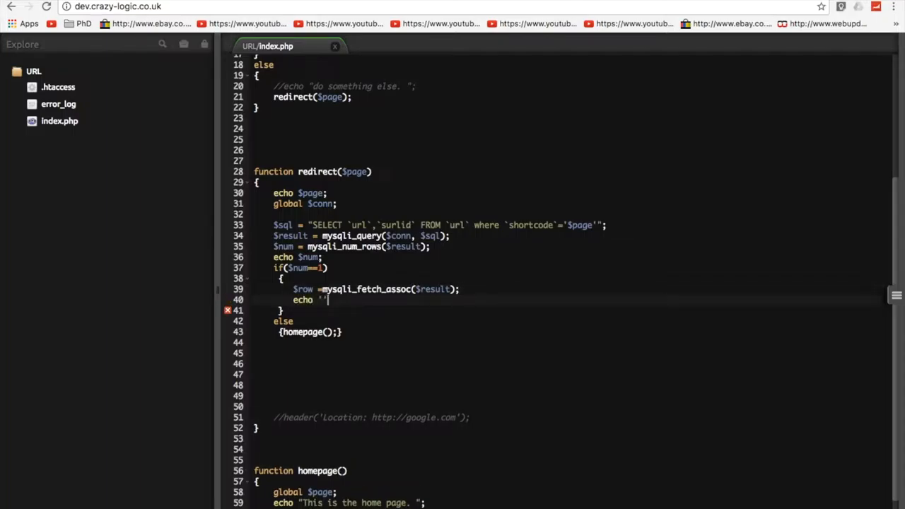
pyautogui.write('";')
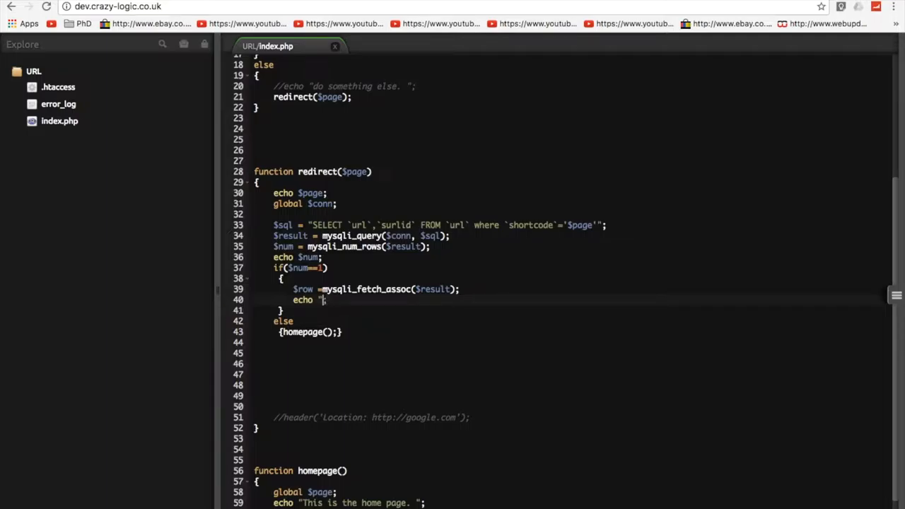
pyautogui.write('$ro')
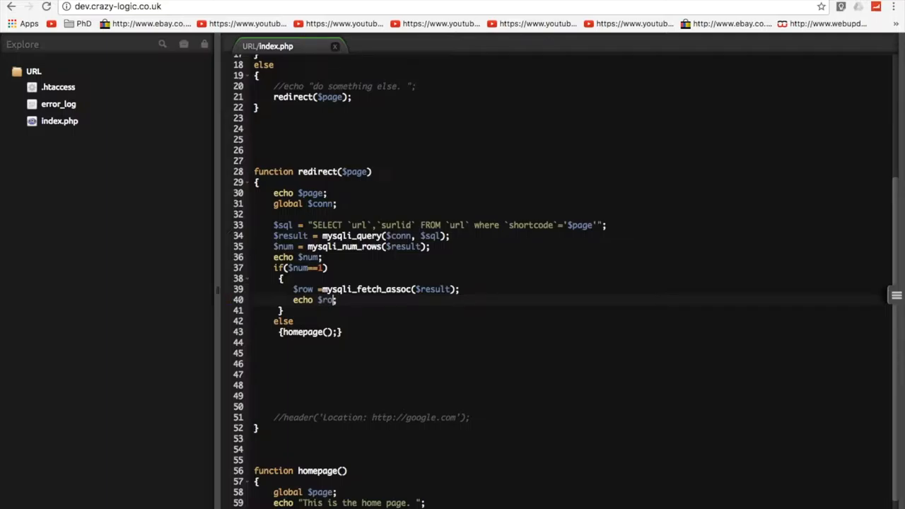
pyautogui.write('w[""];')
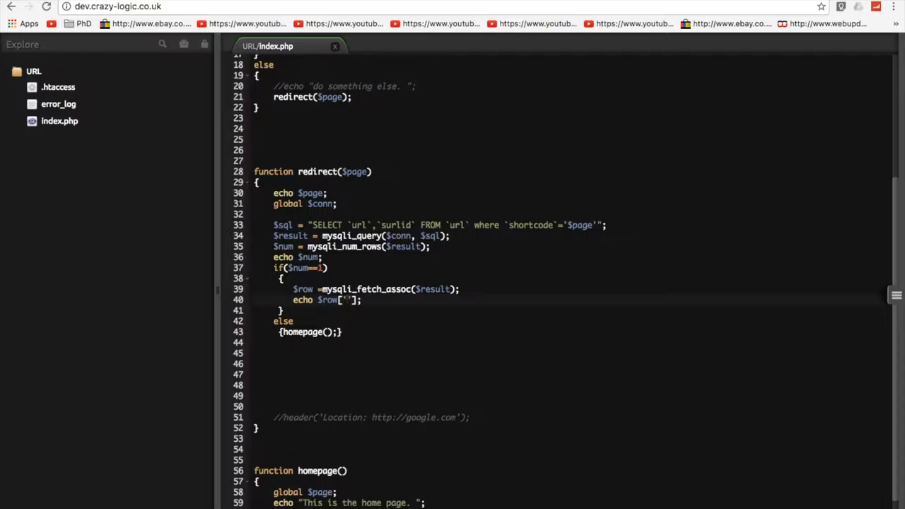
pyautogui.write('url')
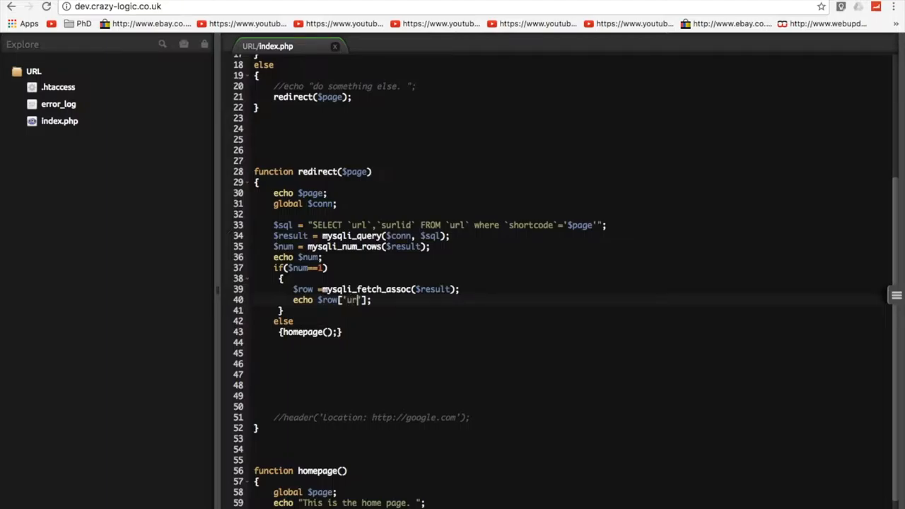
pyautogui.press('ctrl+s')
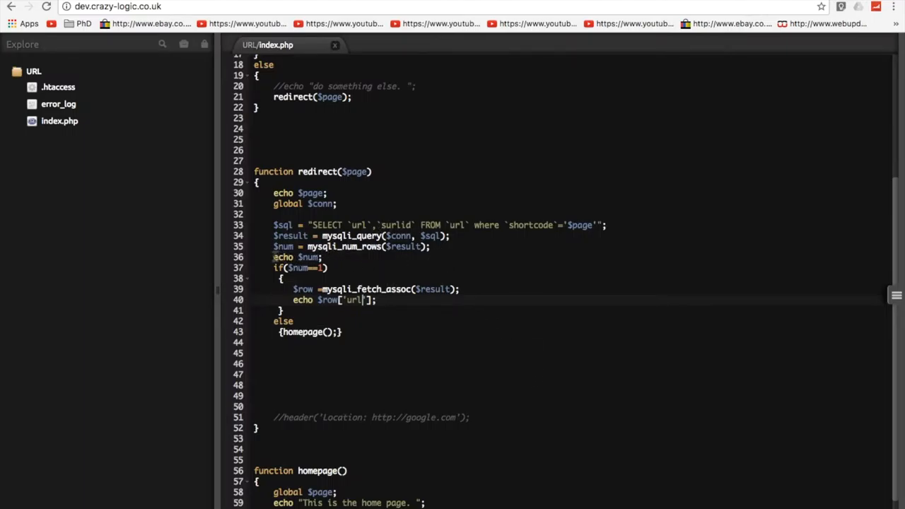
pyautogui.write('//')
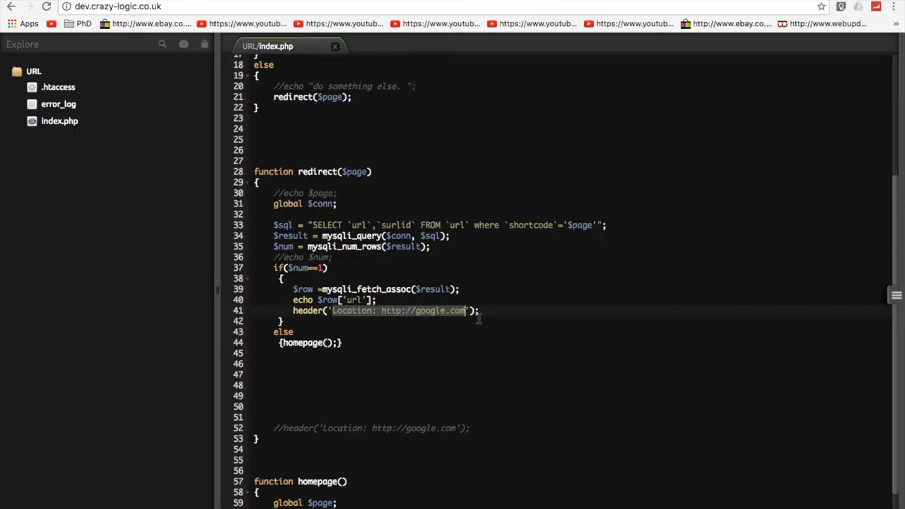
# - Replace the hard-coded google address in header() with $row['url']
pyautogui.press('Backspace')
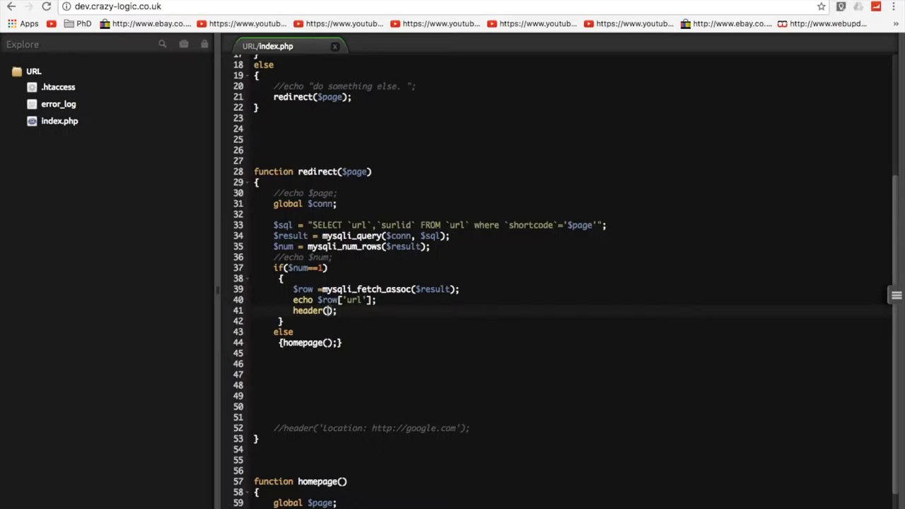
pyautogui.write('$')
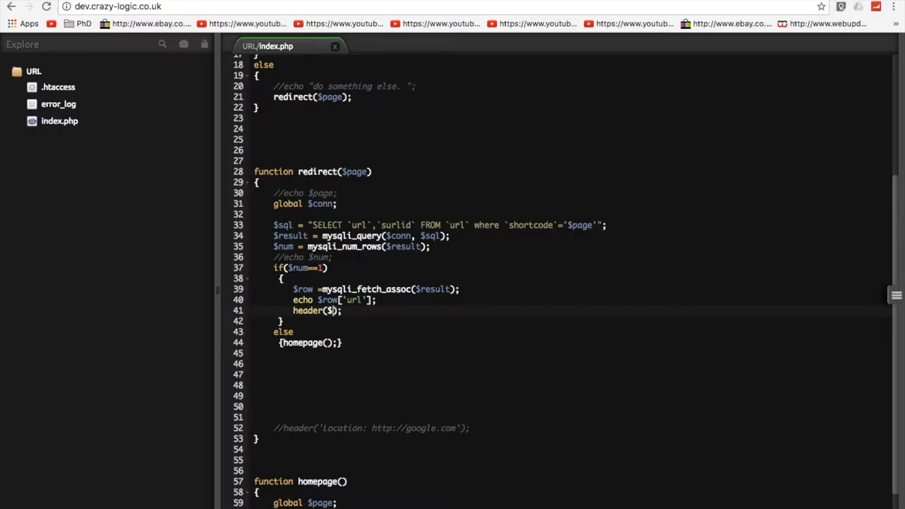
pyautogui.write('row')
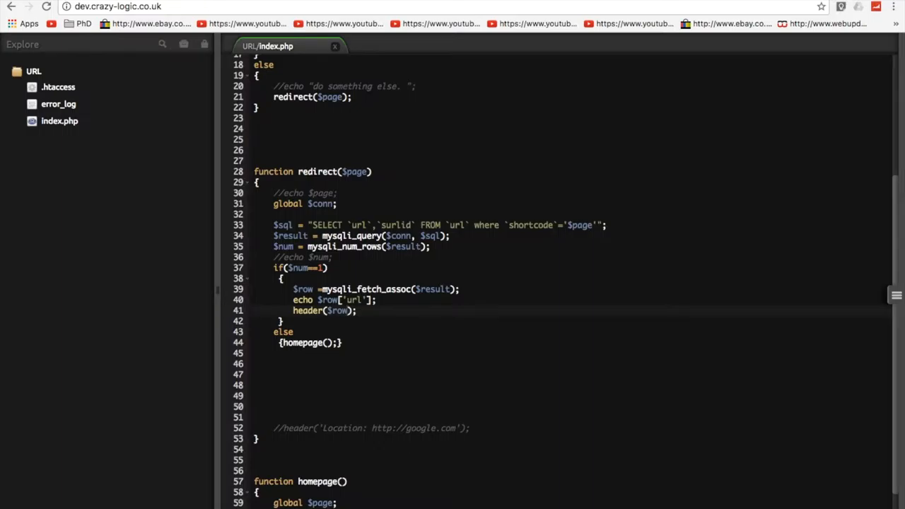
pyautogui.write("['url']")
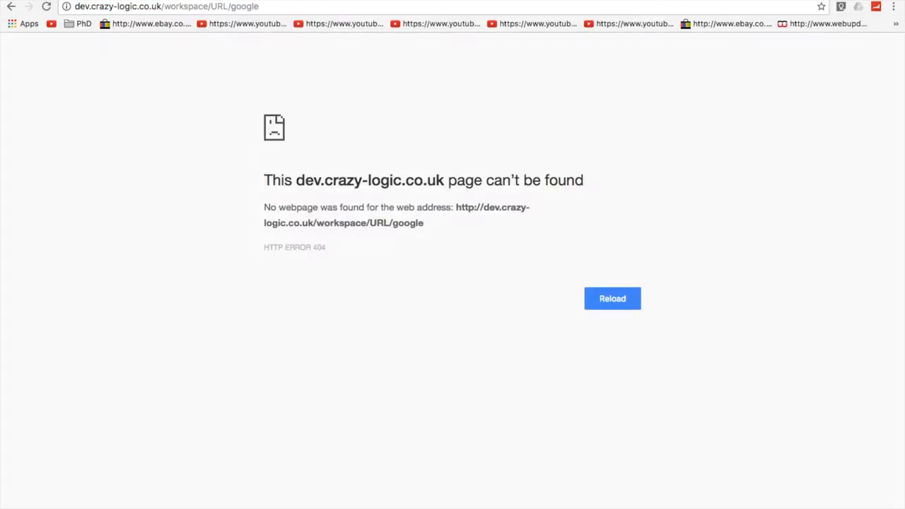
pyautogui.moveTo(452, 232)
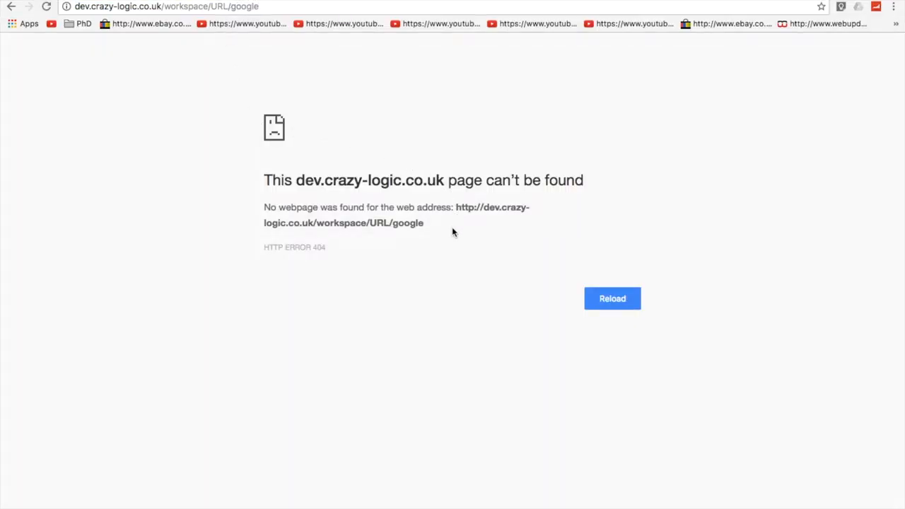
pyautogui.moveTo(246, 32)
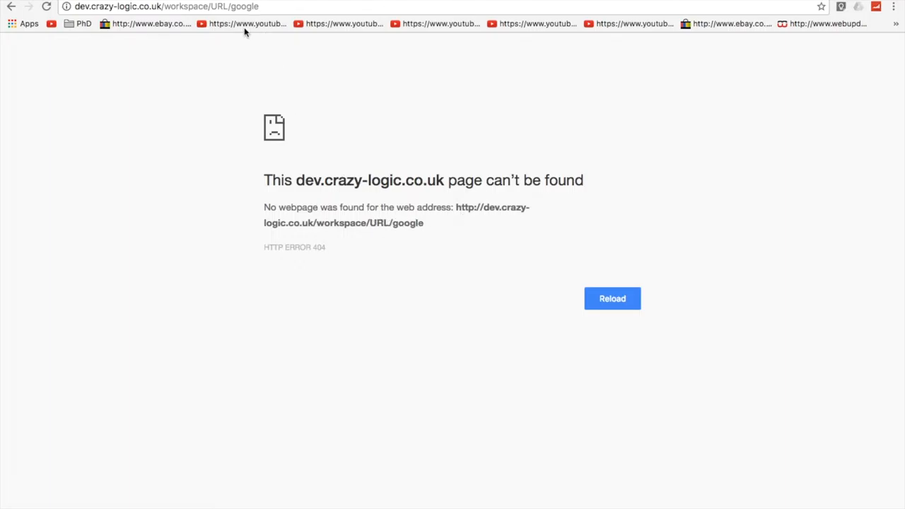
pyautogui.moveTo(23, 8)
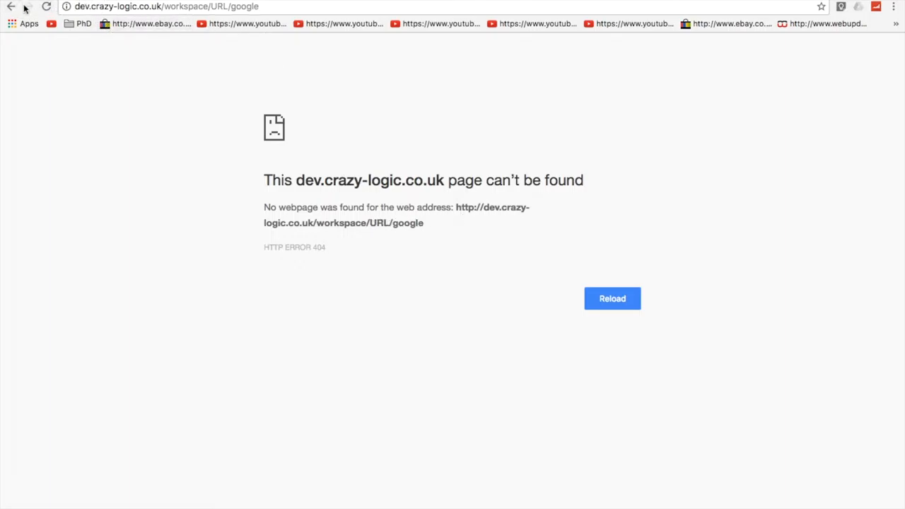
# - Go back from the 404 page to the Codiad editor
pyautogui.click(11, 5)
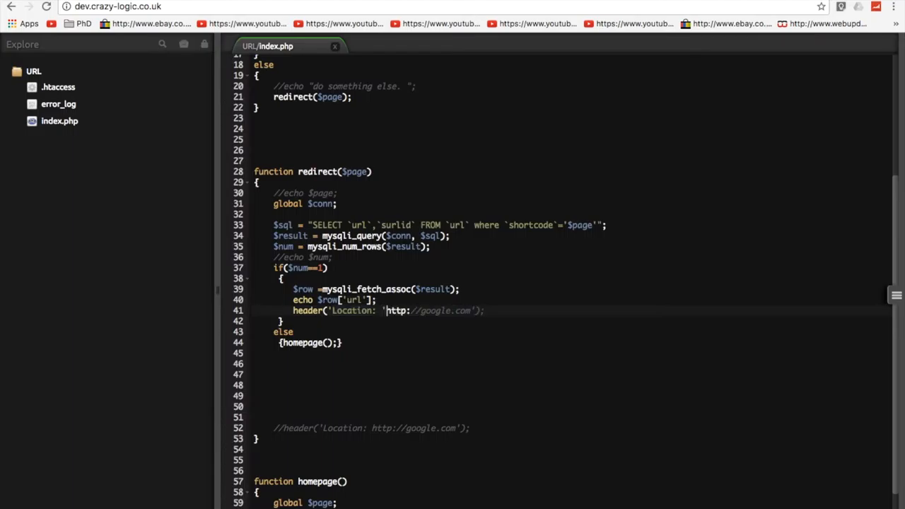
# - Change the header to 'Location: '.$row['url'] and save index.php
pyautogui.write('.$row[')
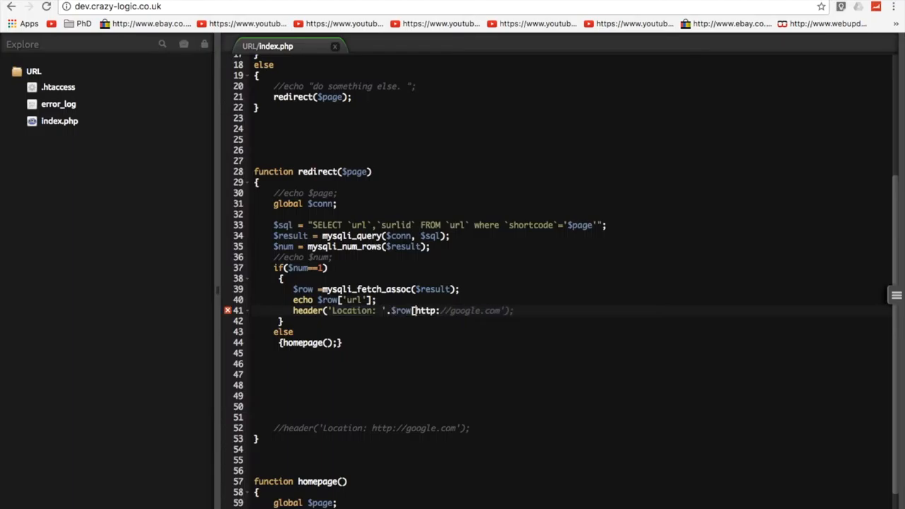
pyautogui.write("'url")
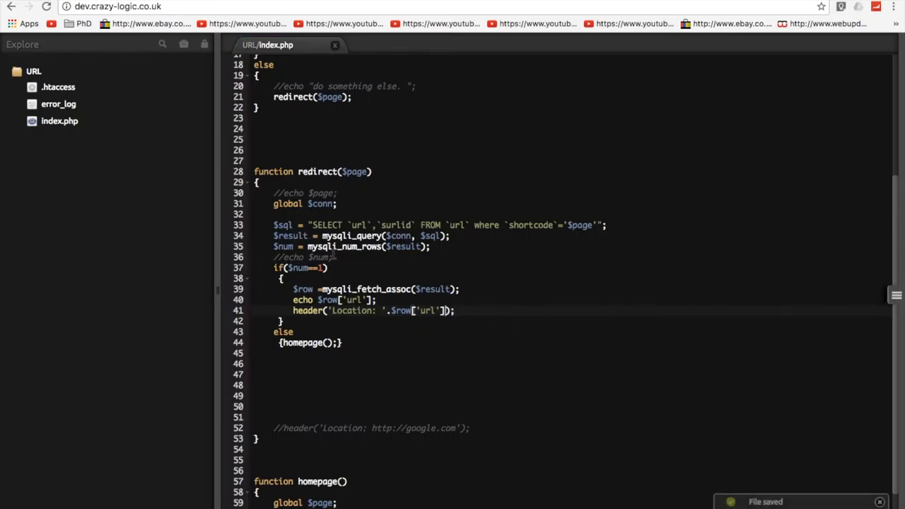
pyautogui.click(167, 6)
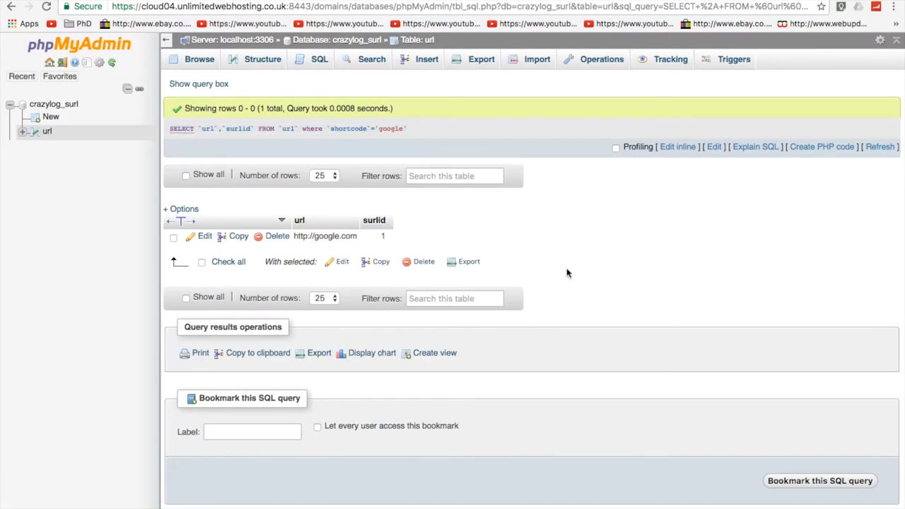
pyautogui.click(427, 59)
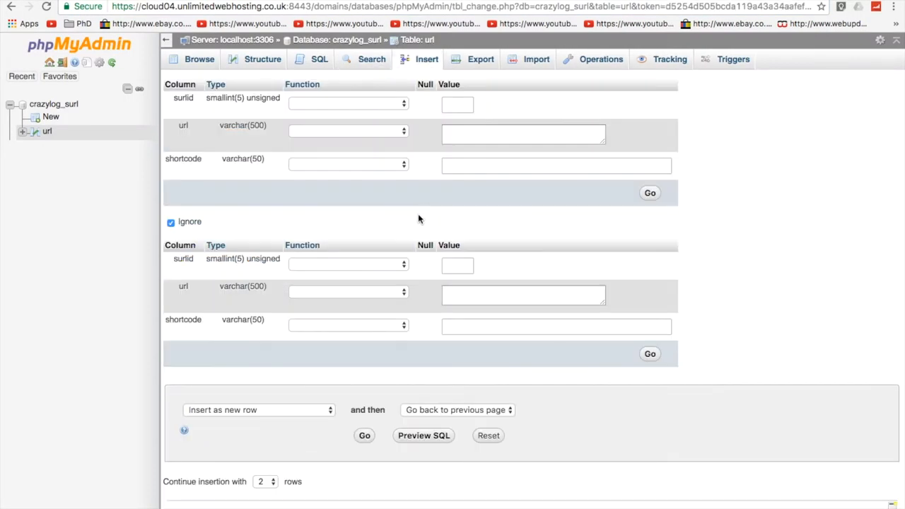
pyautogui.click(523, 134)
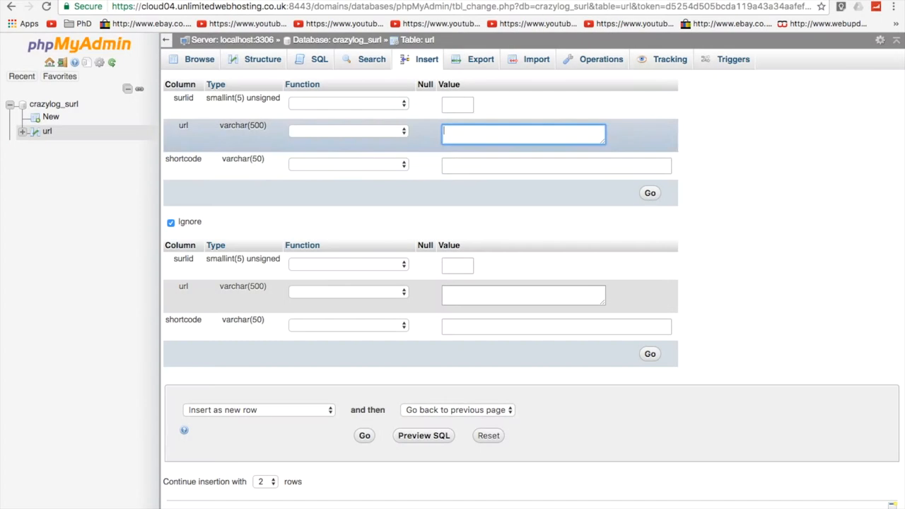
pyautogui.write('http')
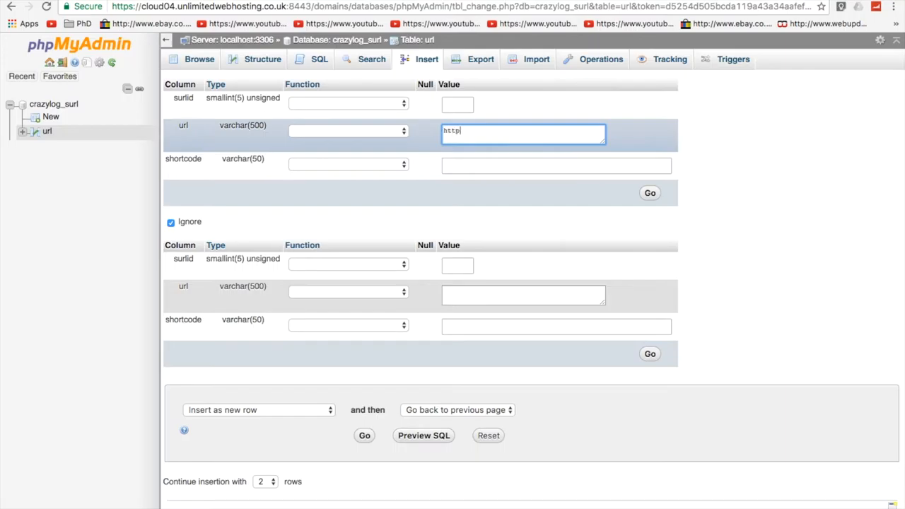
pyautogui.write('://bbc.co.uk')
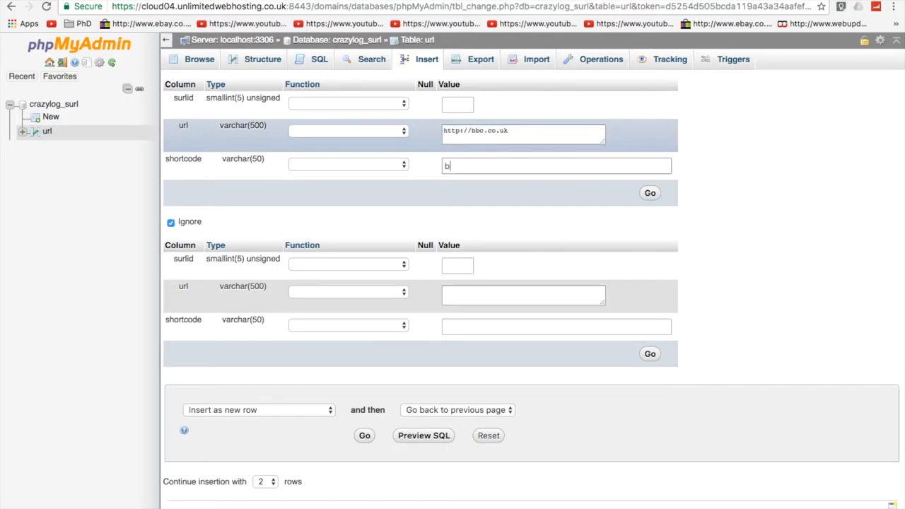
pyautogui.click(650, 192)
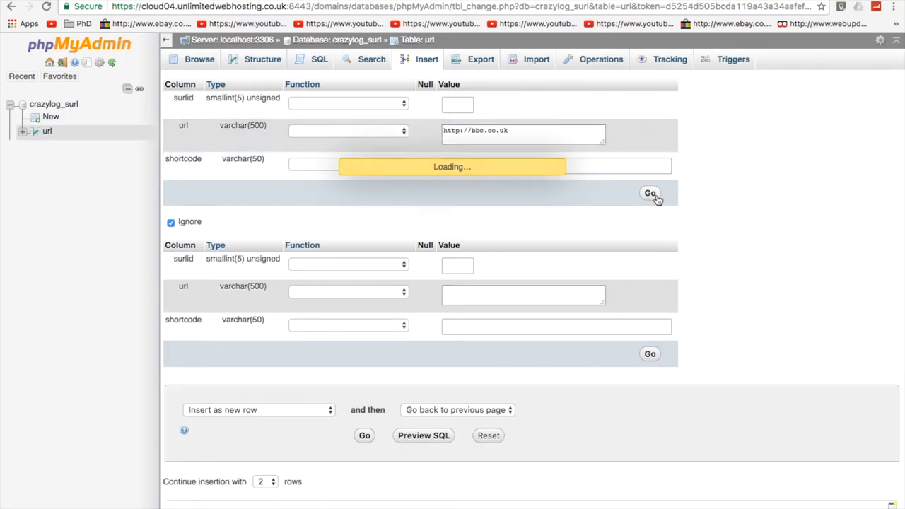
pyautogui.click(649, 192)
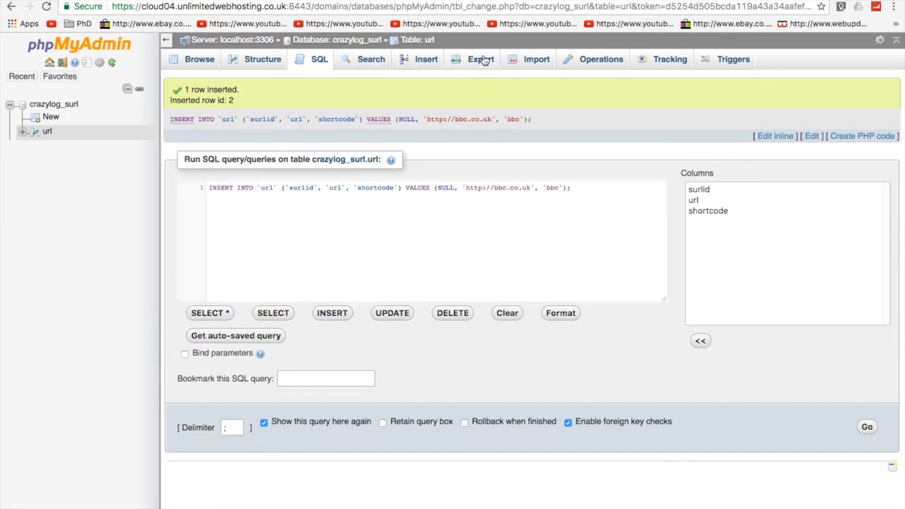
pyautogui.click(428, 59)
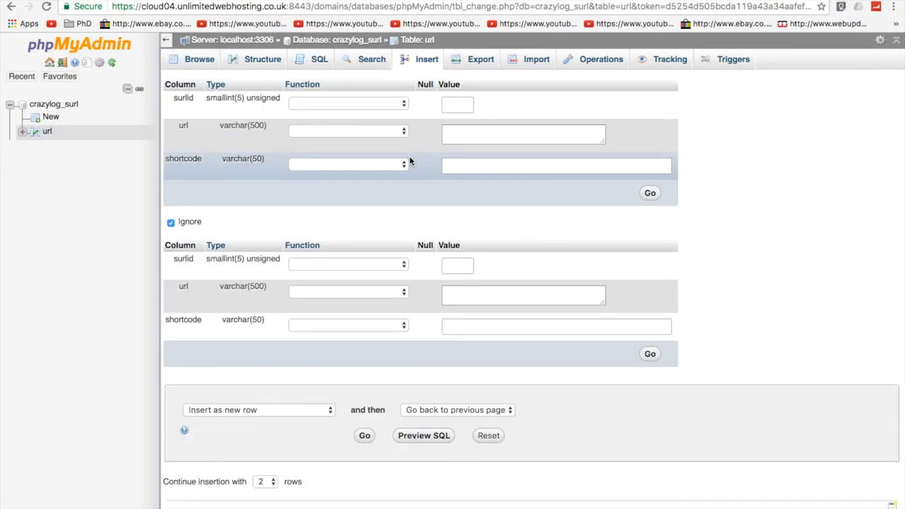
pyautogui.write('yo')
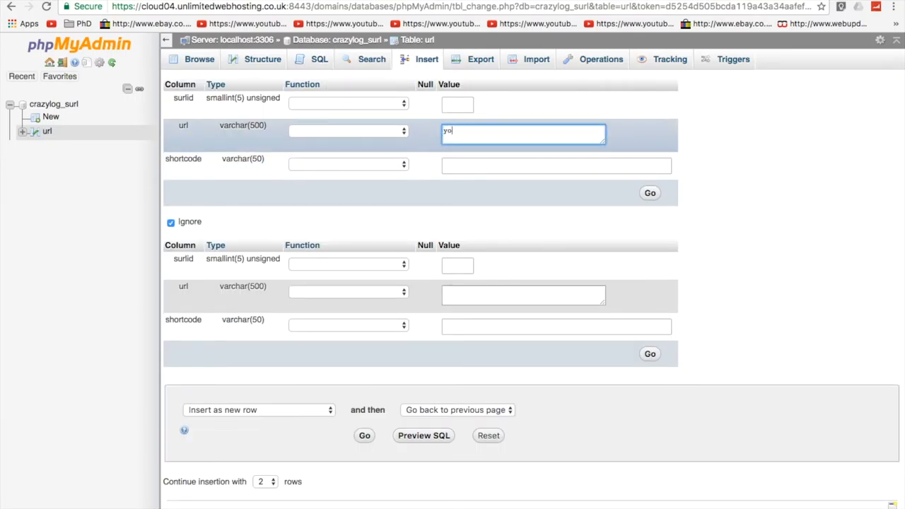
pyautogui.press('Backspace')
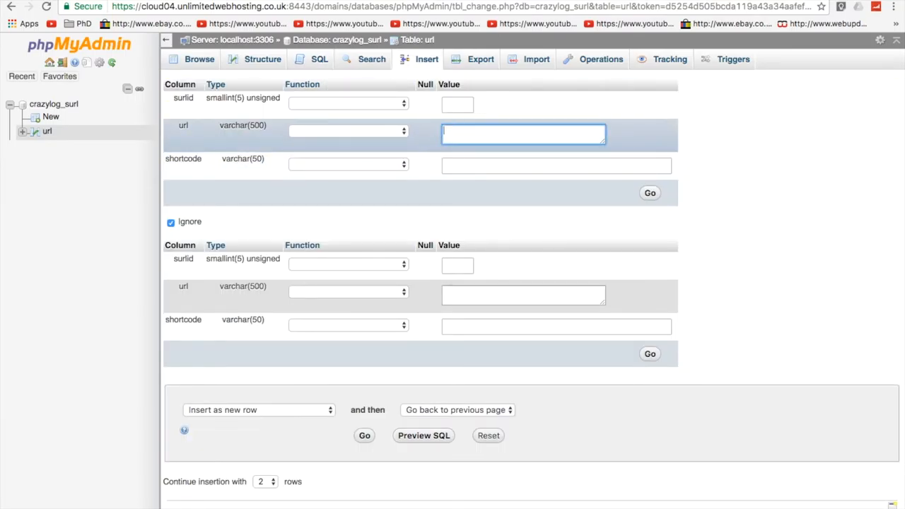
pyautogui.write('http://www.youtube.')
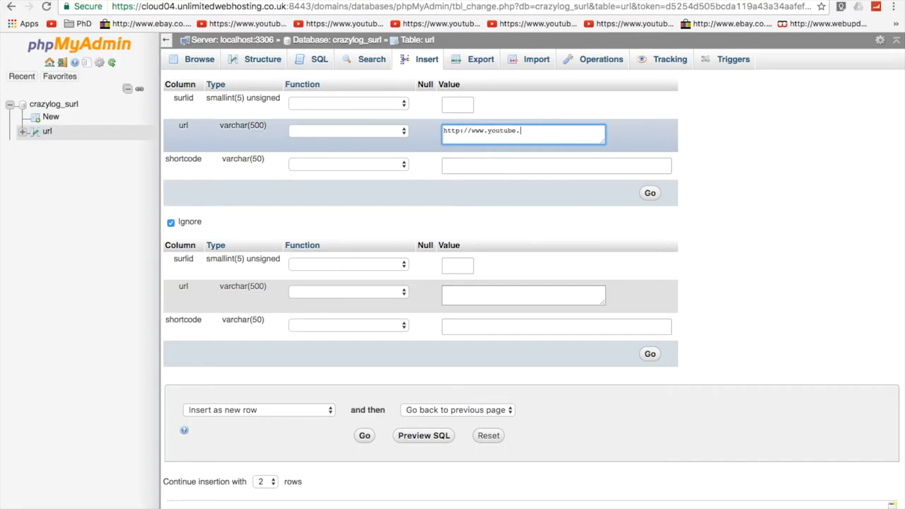
pyautogui.write('com')
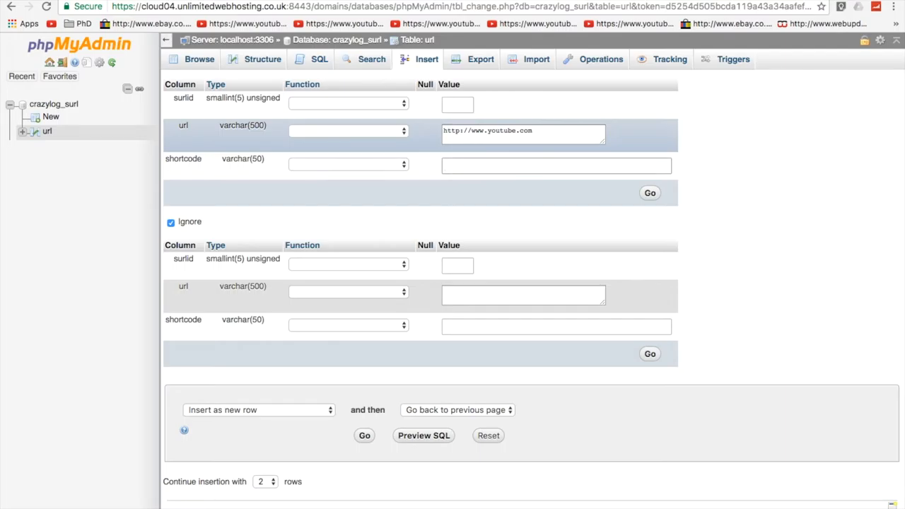
pyautogui.write('yt')
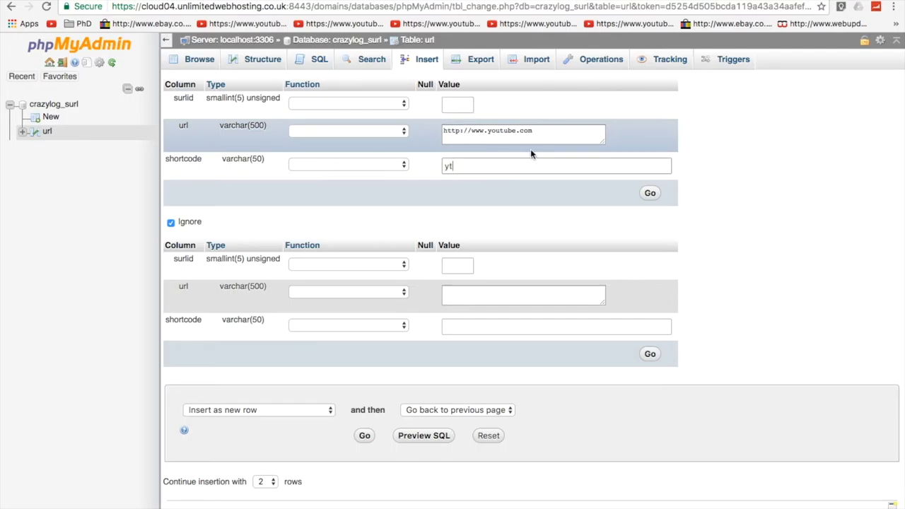
pyautogui.click(650, 192)
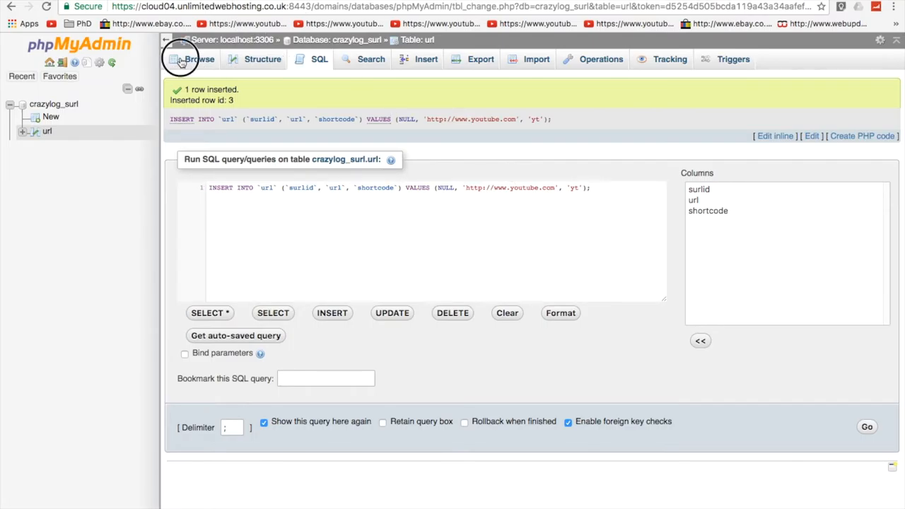
pyautogui.click(198, 60)
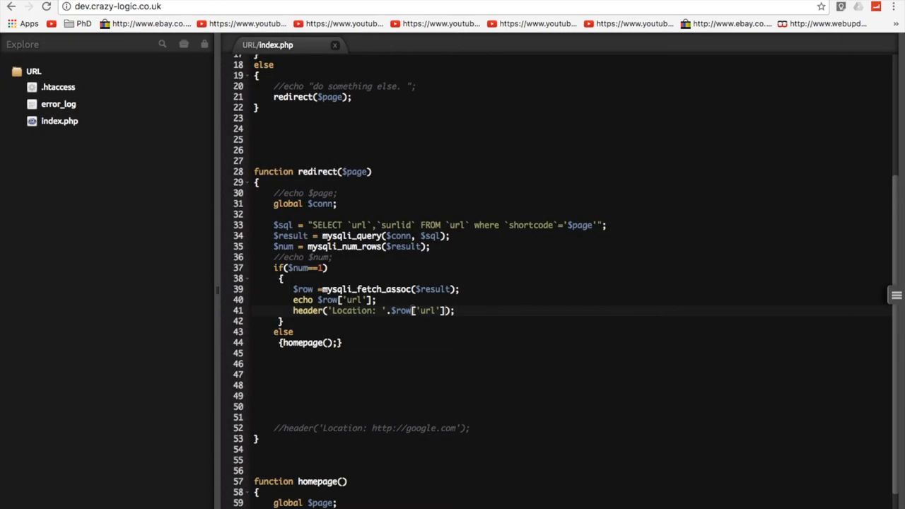
pyautogui.scroll(3)
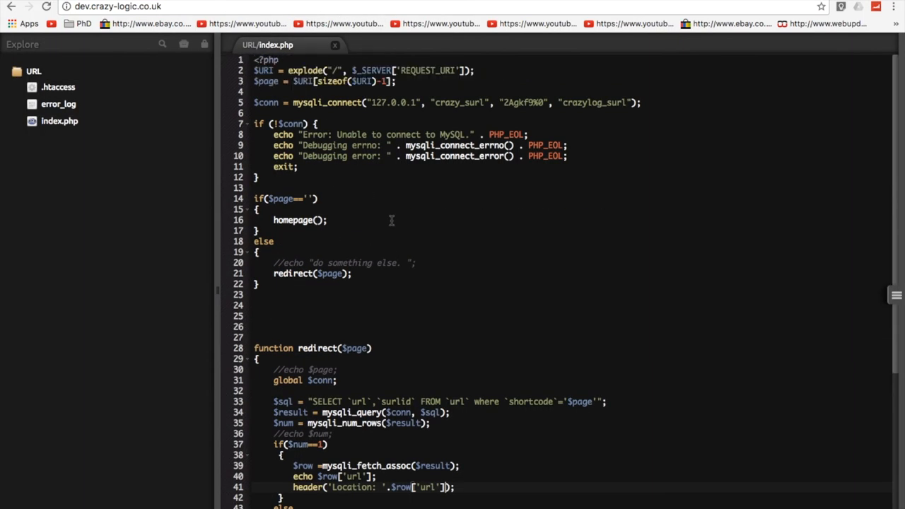
pyautogui.scroll(-3)
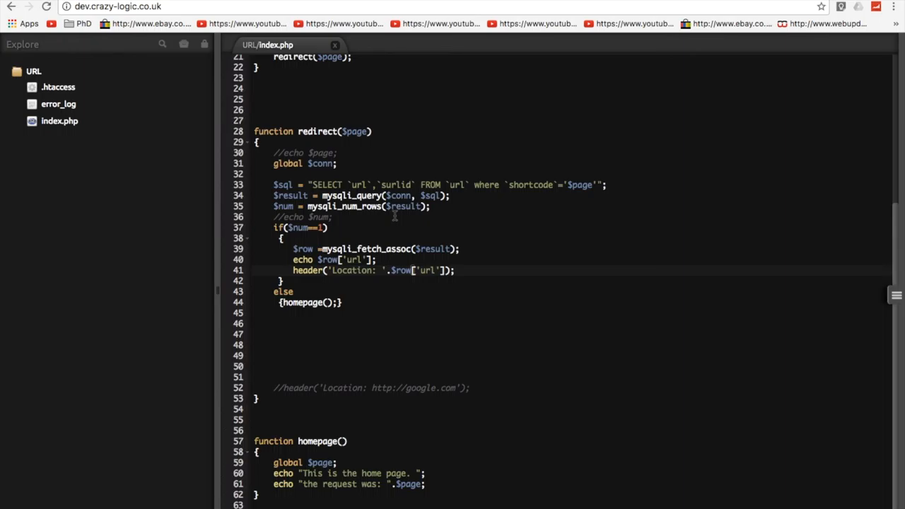
pyautogui.scroll(3)
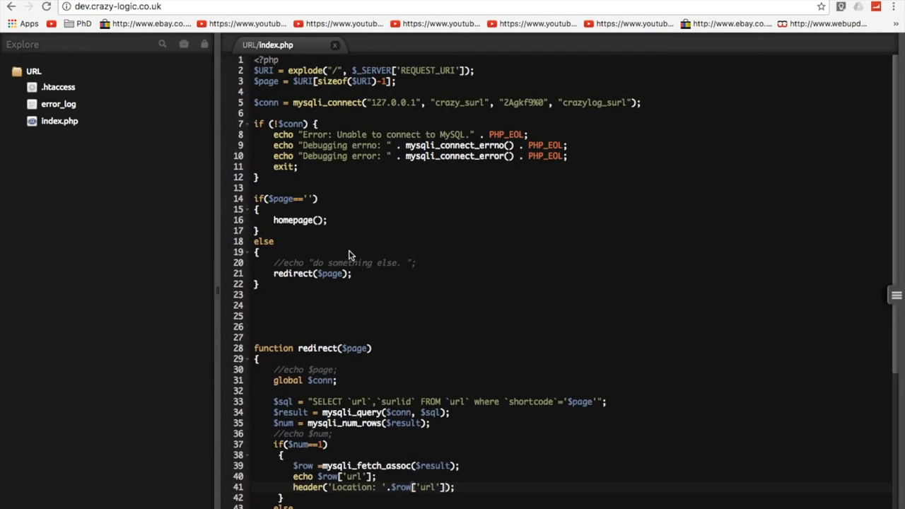
pyautogui.scroll(-3)
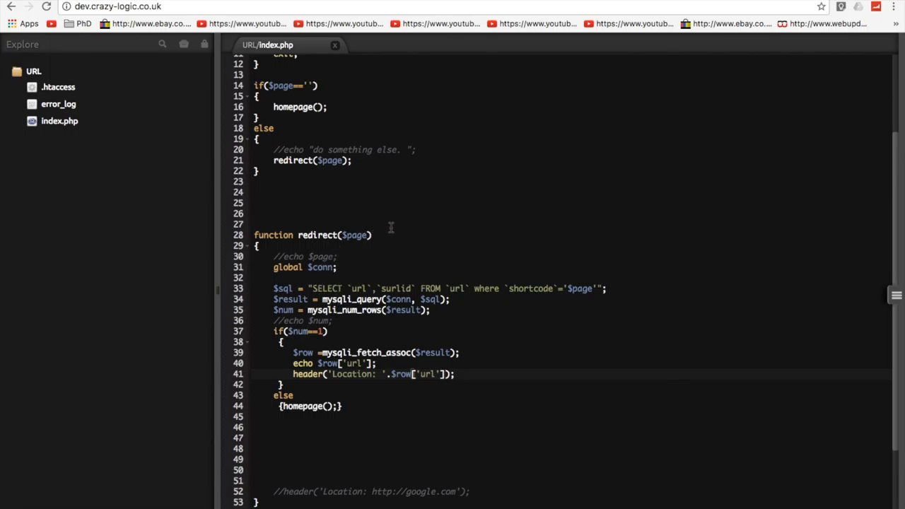
pyautogui.scroll(-3)
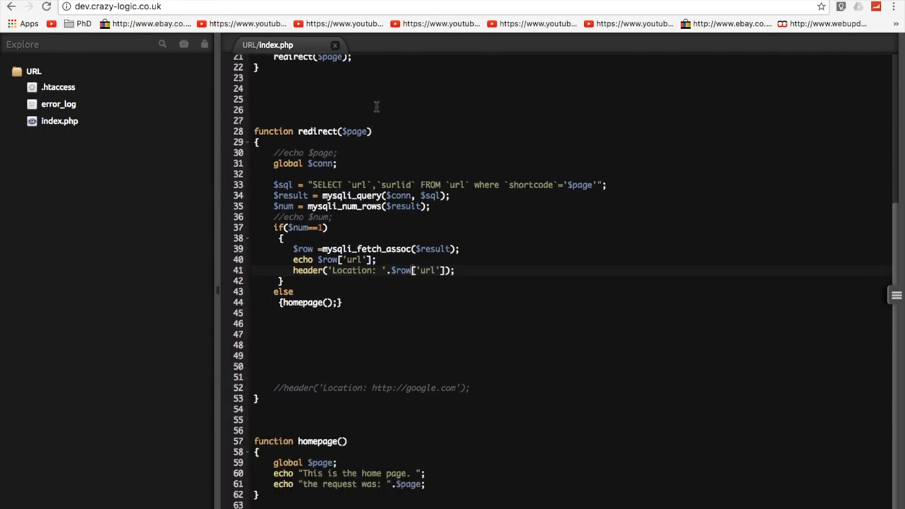
pyautogui.moveTo(535, 51)
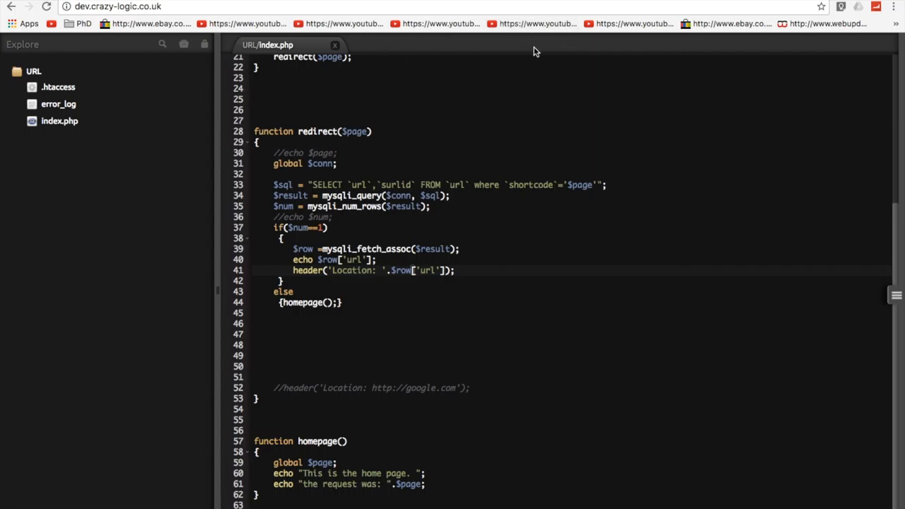